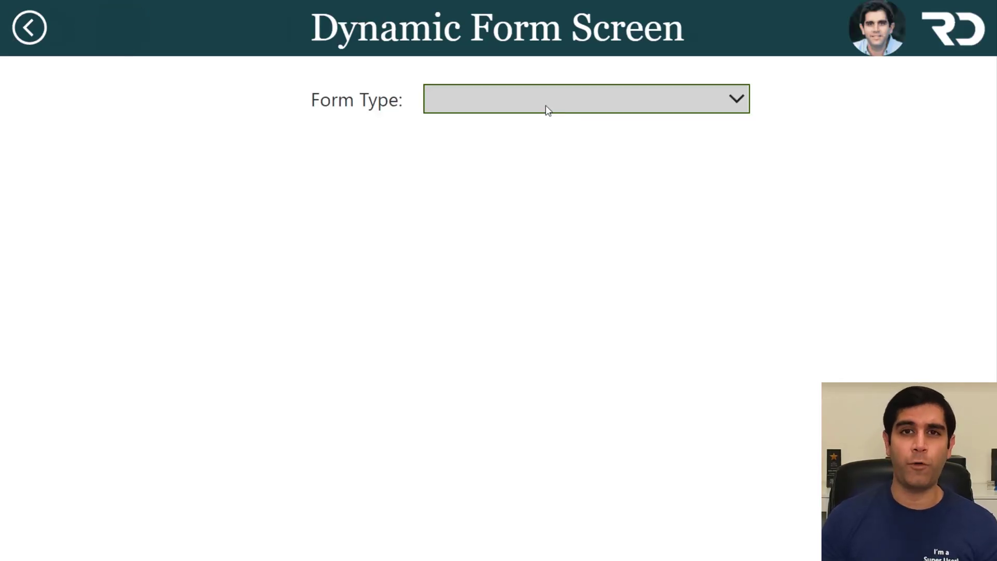
Preview the Open Enrollment Feedback form, then go home and open the Training Feedback entry.
{"action": "left_click", "coordinate": [585, 99]}
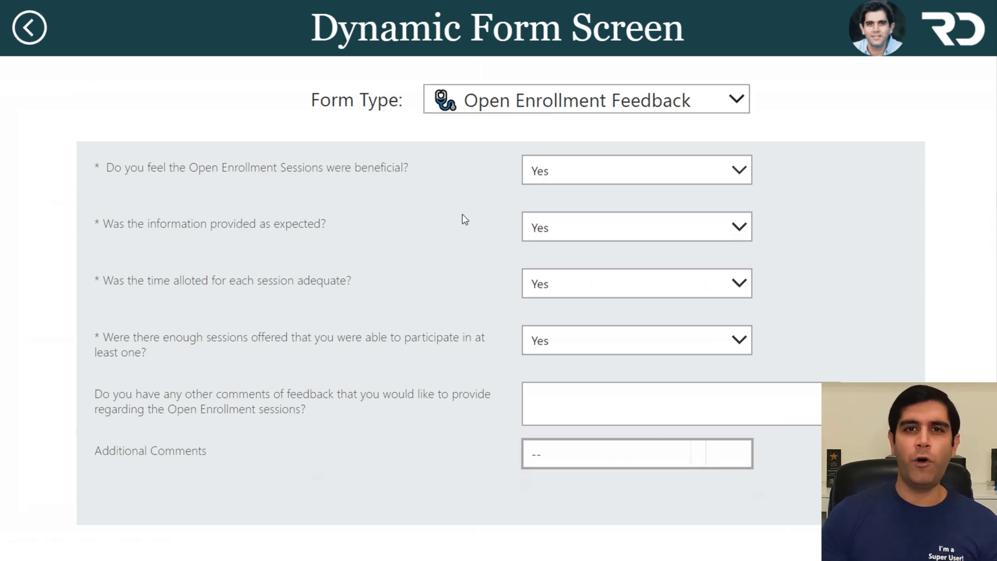
{"action": "scroll", "scroll_direction": "down", "scroll_amount": 3}
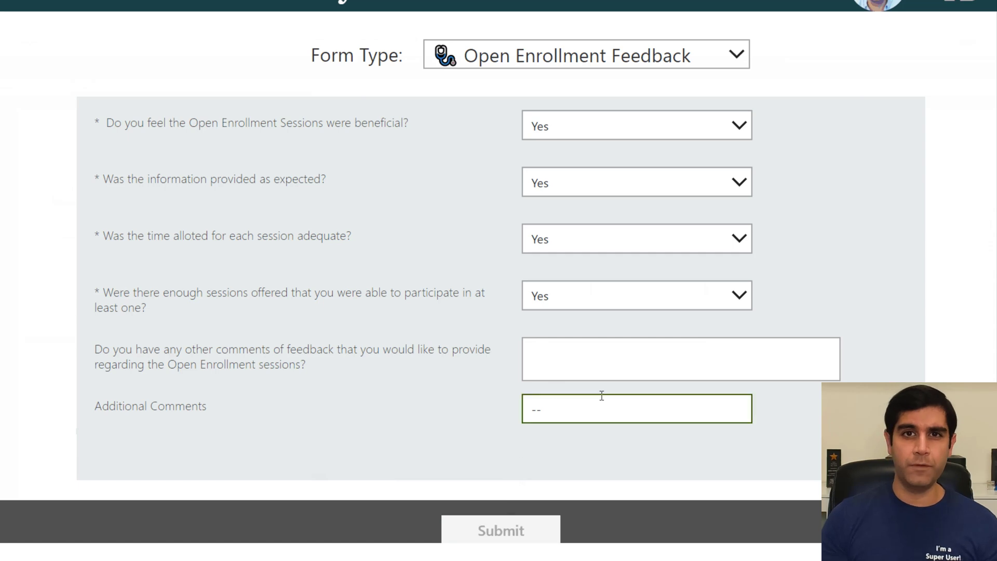
{"action": "left_click", "coordinate": [500, 530]}
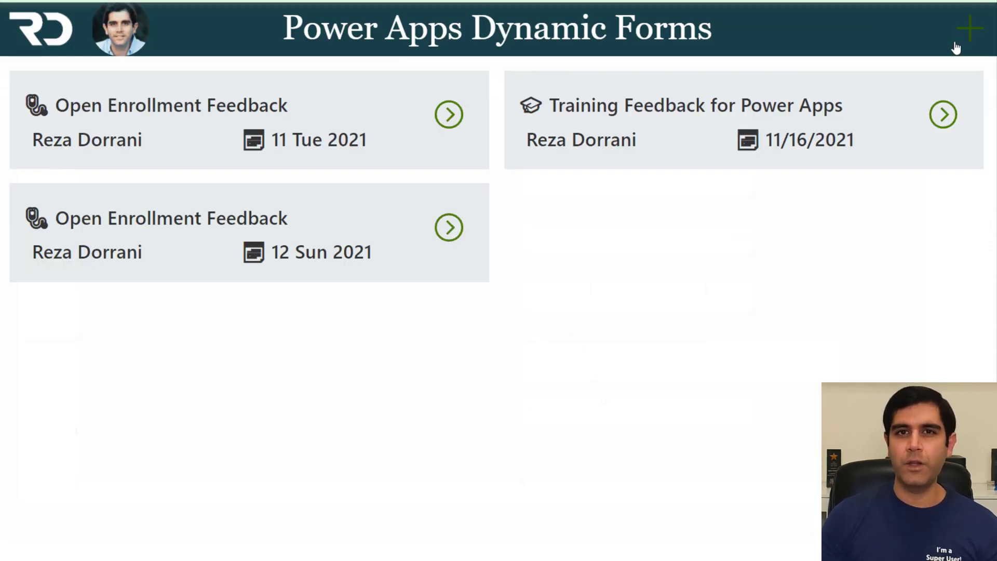
{"action": "left_click", "coordinate": [943, 114]}
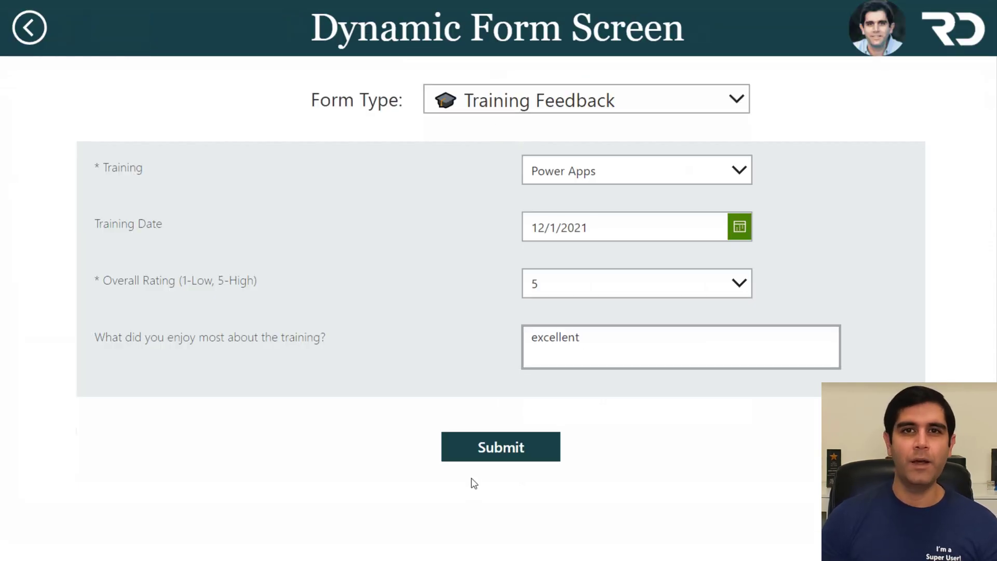
{"action": "left_click", "coordinate": [500, 447]}
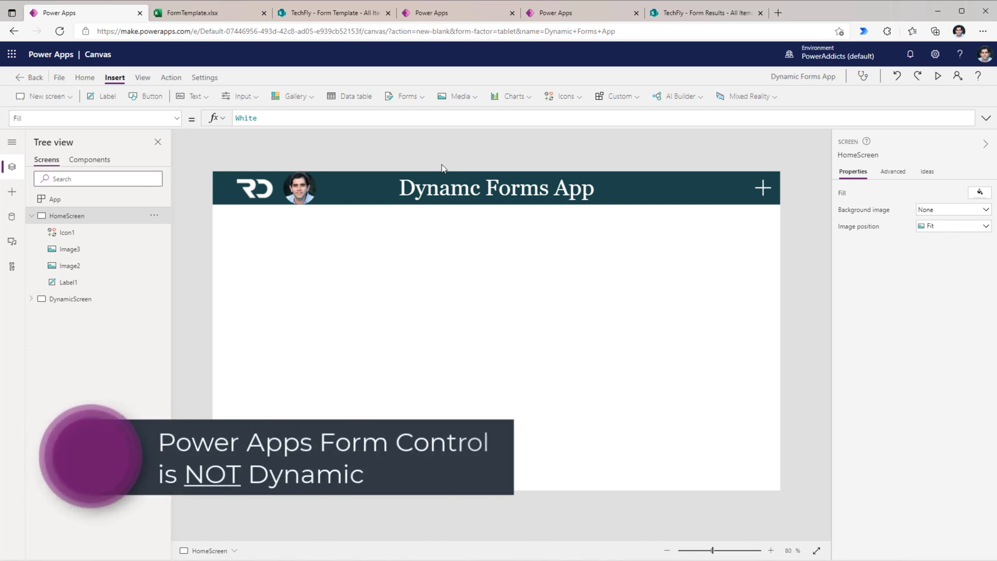
{"action": "mouse_move", "coordinate": [406, 96]}
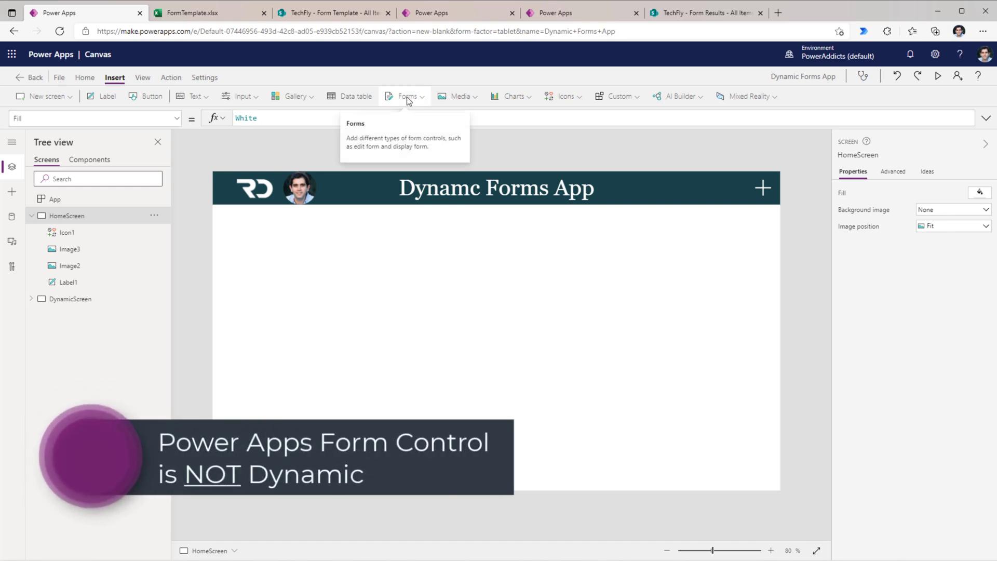
Insert edit form Form3 bound to Devices and expand its data cards in Tree view.
{"action": "left_click", "coordinate": [406, 96]}
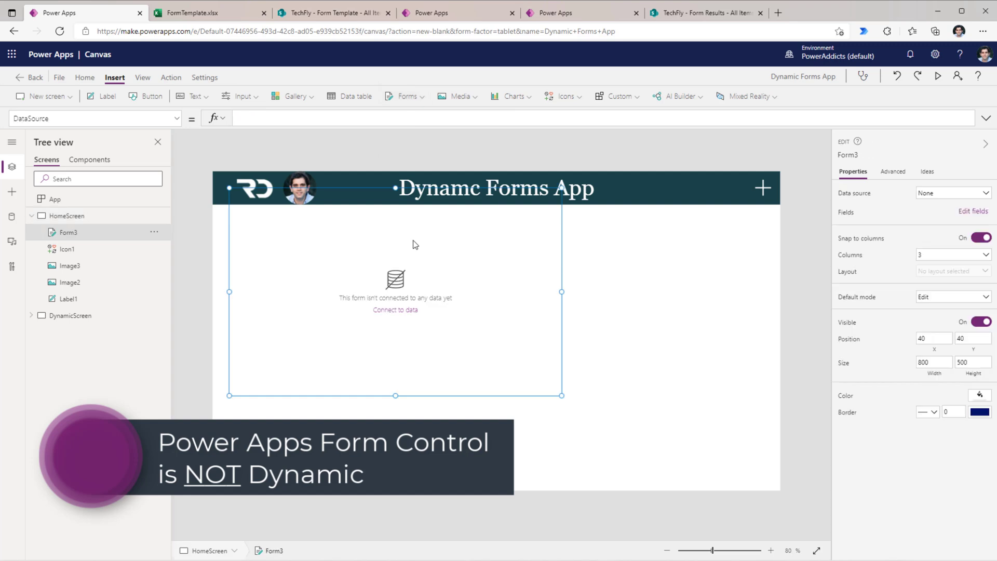
{"action": "left_click", "coordinate": [952, 192]}
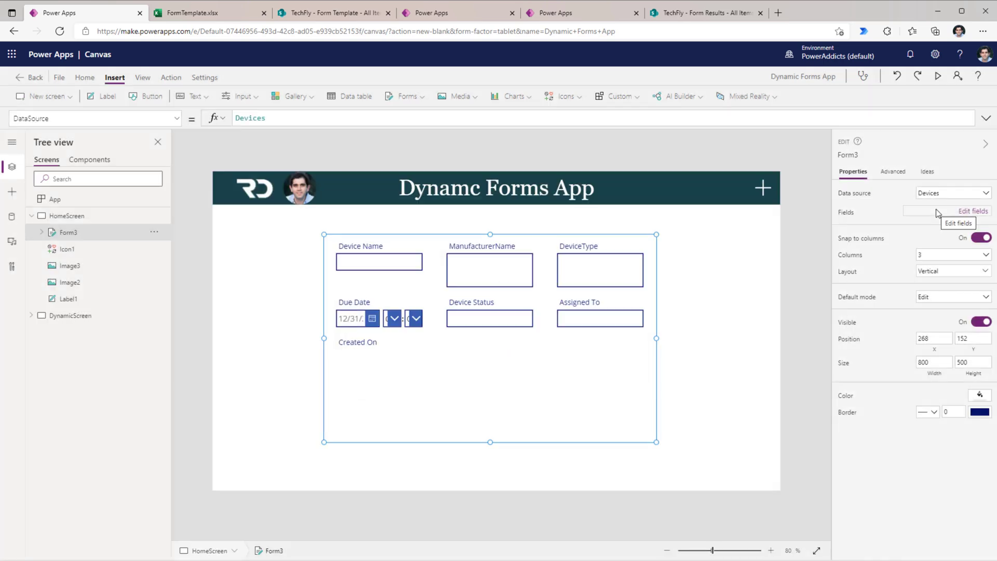
{"action": "mouse_move", "coordinate": [771, 307]}
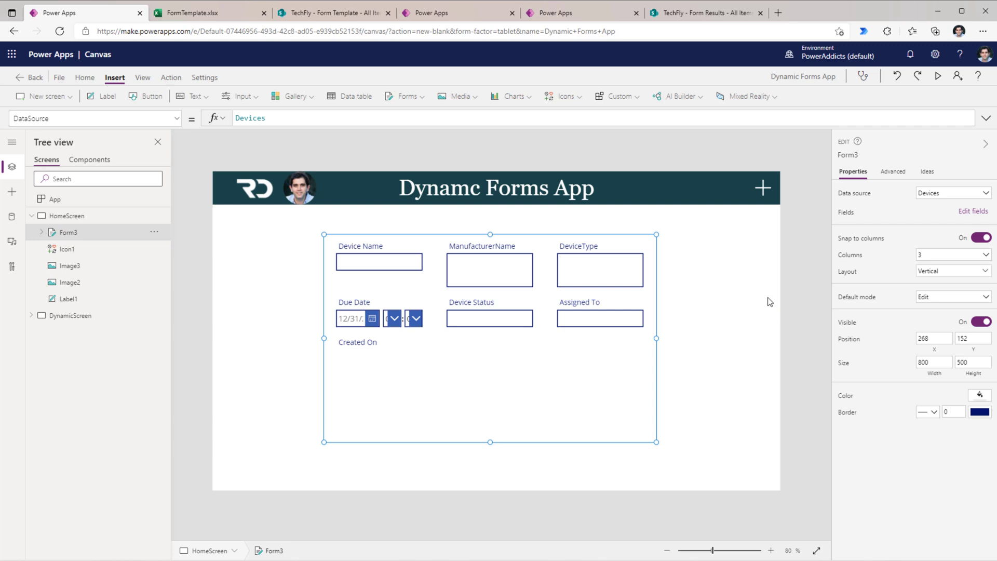
{"action": "mouse_move", "coordinate": [385, 293]}
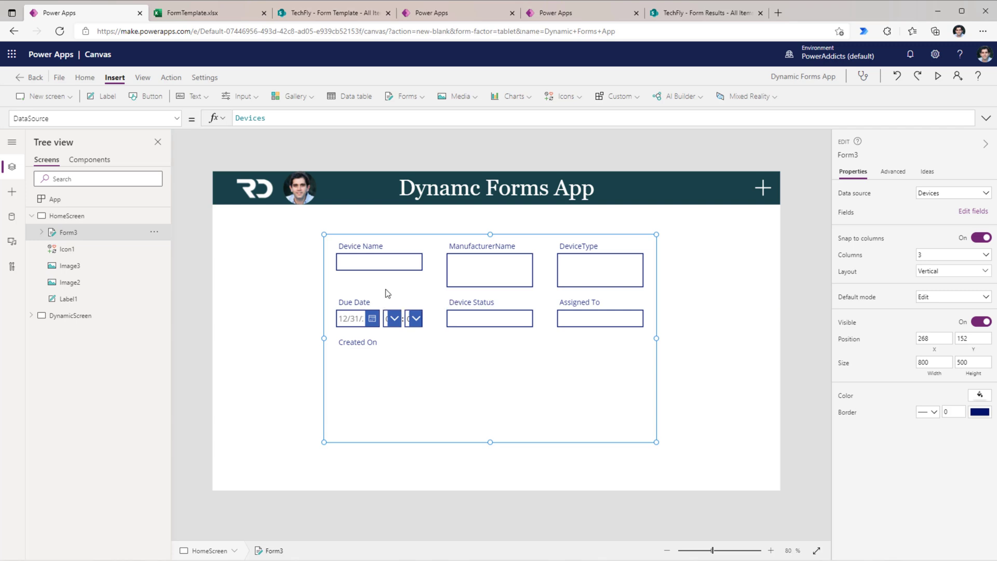
{"action": "left_click", "coordinate": [40, 232]}
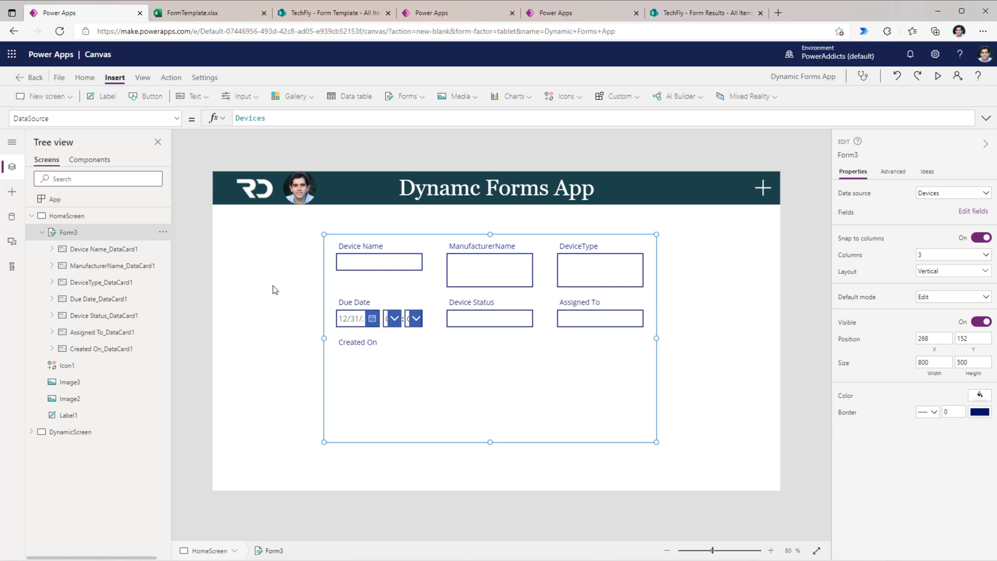
{"action": "mouse_move", "coordinate": [548, 360]}
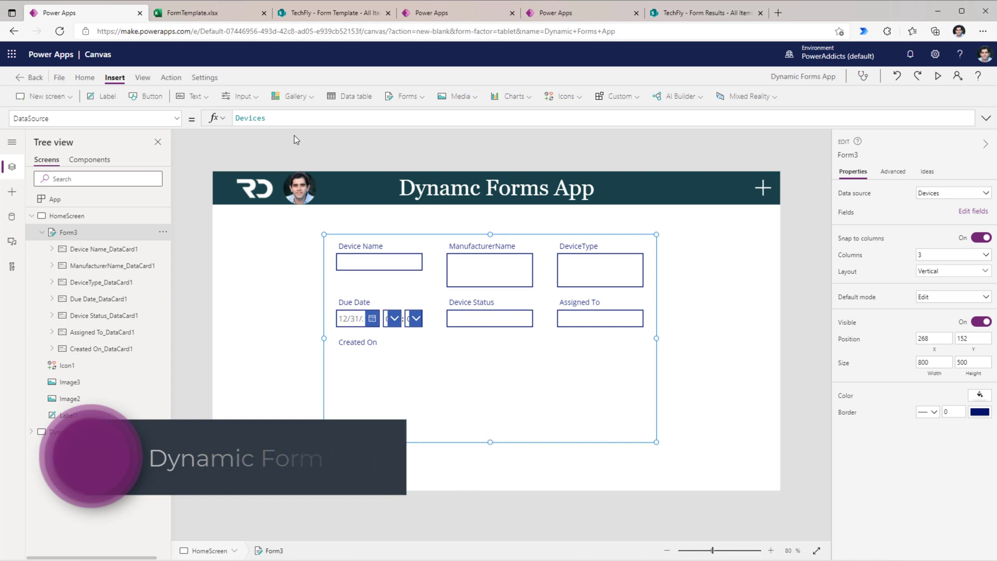
Switch to the FormTemplate.xlsx tab showing the template table in Excel for the web.
{"action": "left_click", "coordinate": [204, 12]}
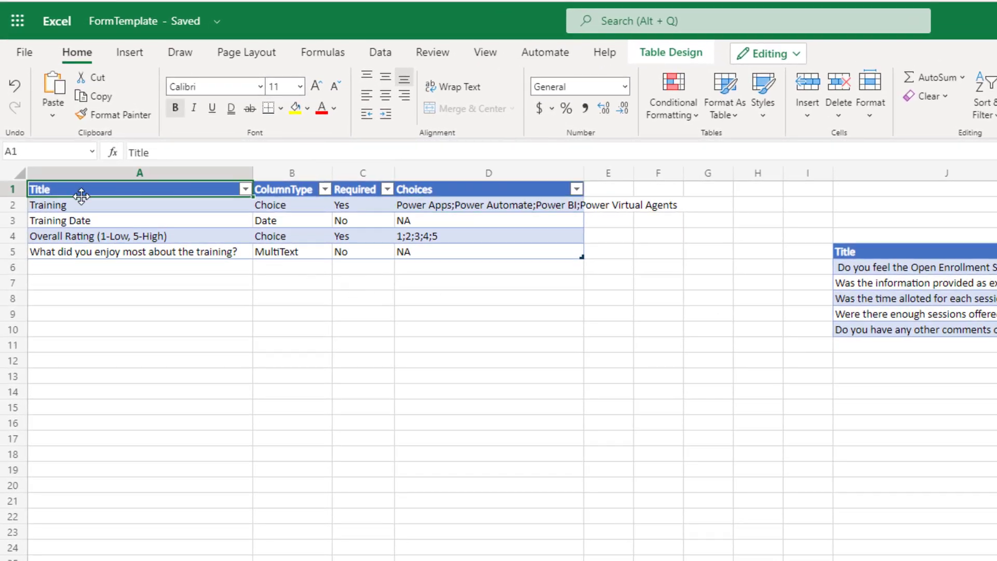
{"action": "mouse_move", "coordinate": [388, 259]}
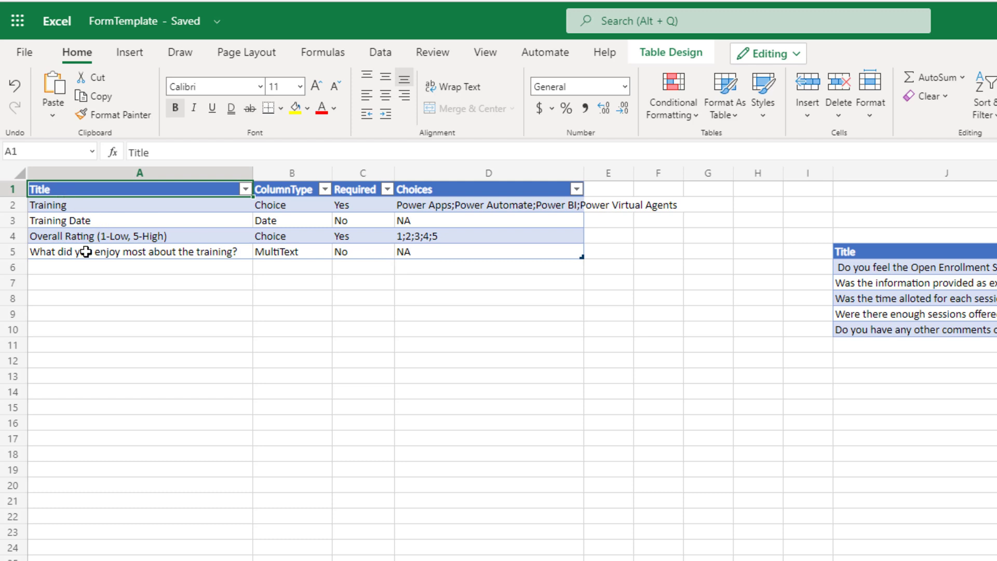
{"action": "mouse_move", "coordinate": [367, 197]}
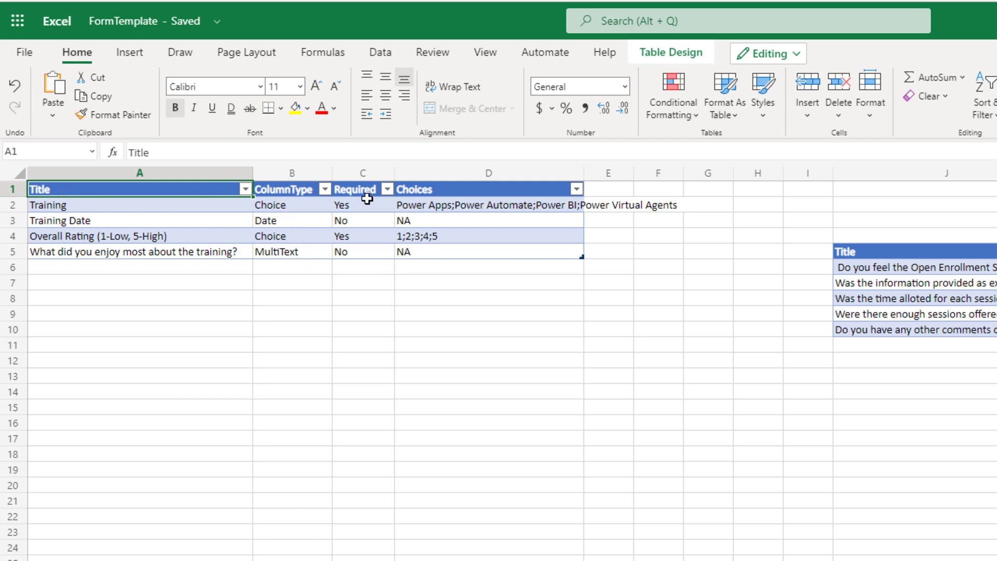
{"action": "mouse_move", "coordinate": [394, 226]}
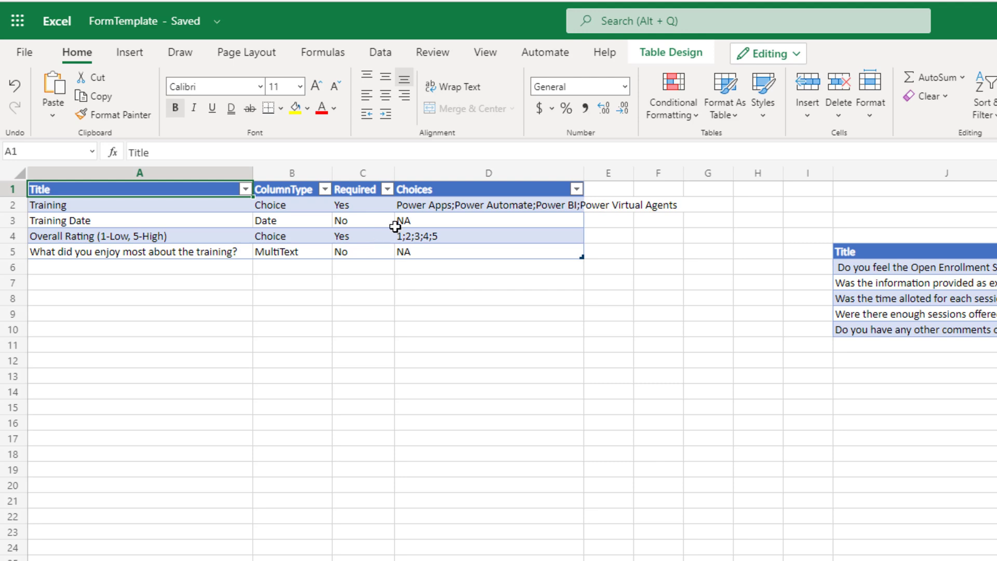
{"action": "mouse_move", "coordinate": [418, 233]}
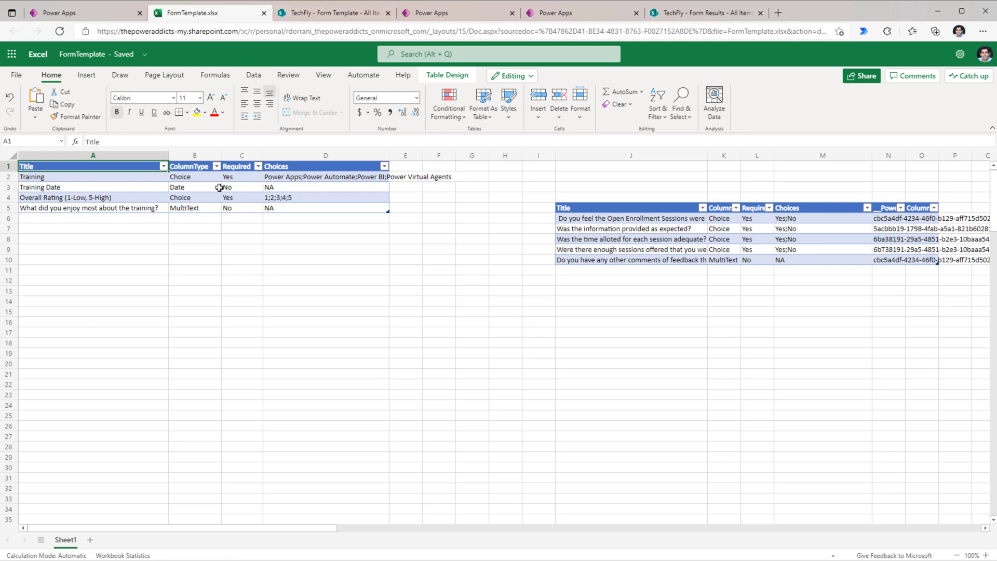
Compare the SharePoint Form Template list with the running forms app.
{"action": "left_click", "coordinate": [334, 12]}
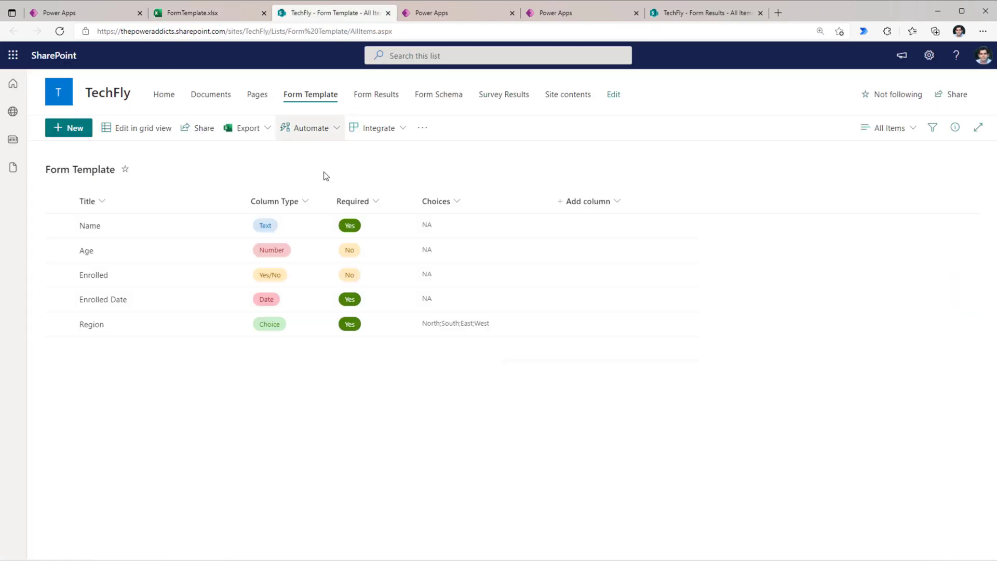
{"action": "mouse_move", "coordinate": [217, 299]}
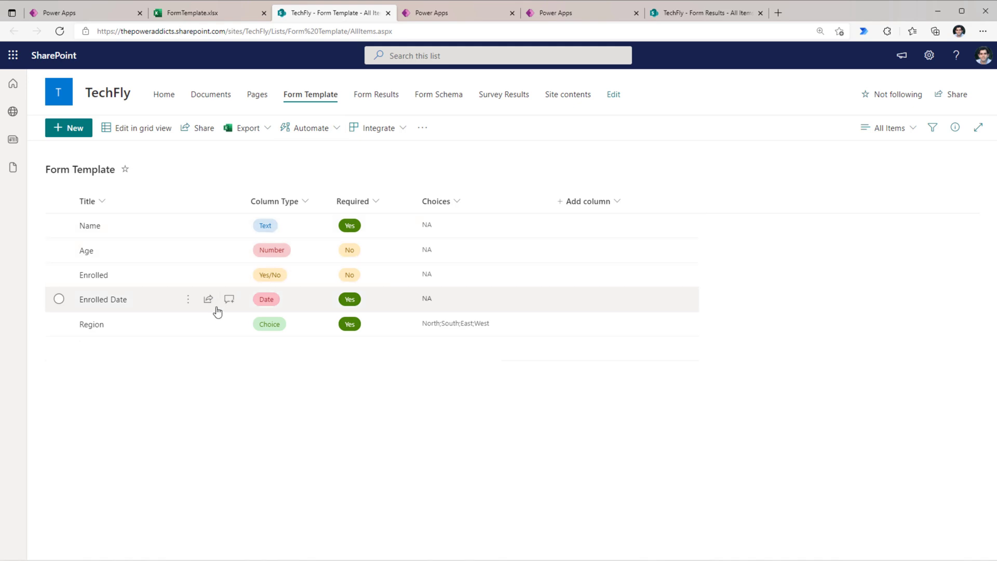
{"action": "left_click", "coordinate": [456, 13]}
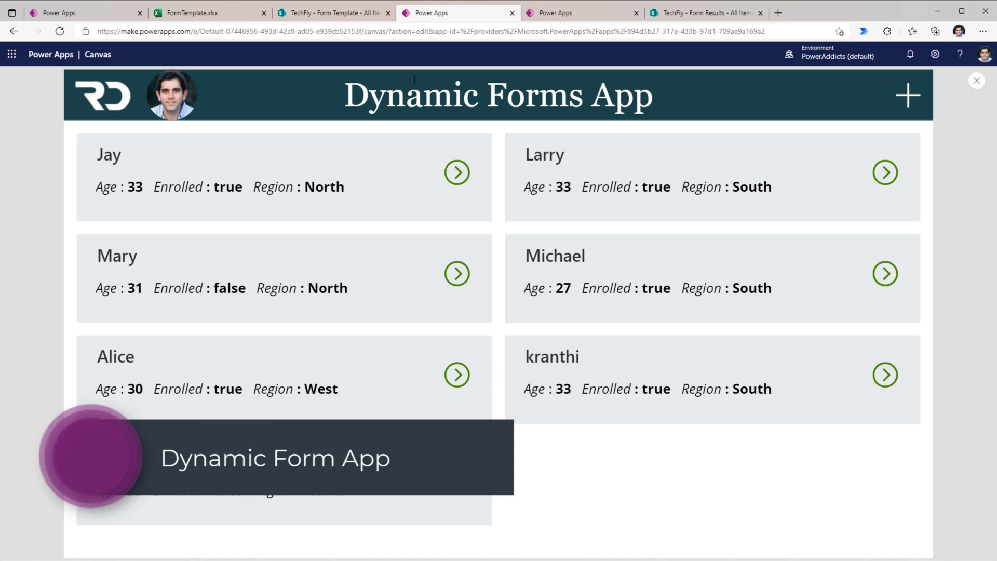
{"action": "left_click", "coordinate": [331, 13]}
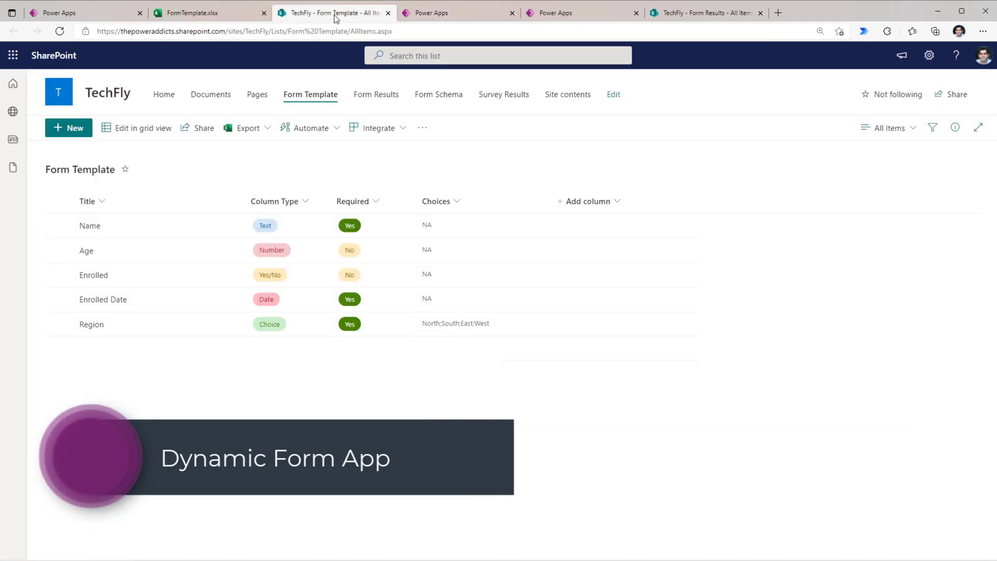
{"action": "left_click", "coordinate": [458, 13]}
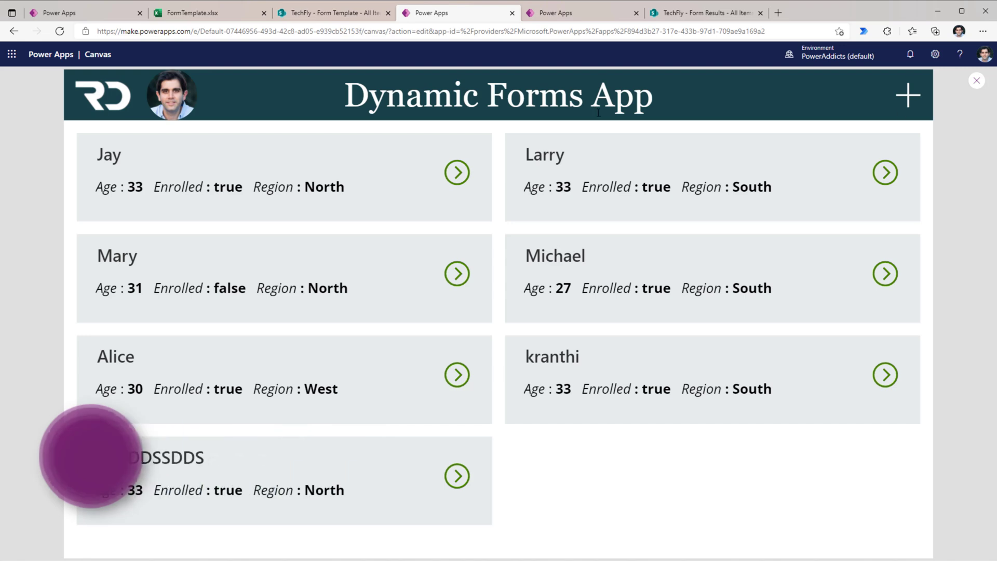
Open a blank Dynamic Form Screen and check its fields against the template list.
{"action": "left_click", "coordinate": [907, 96]}
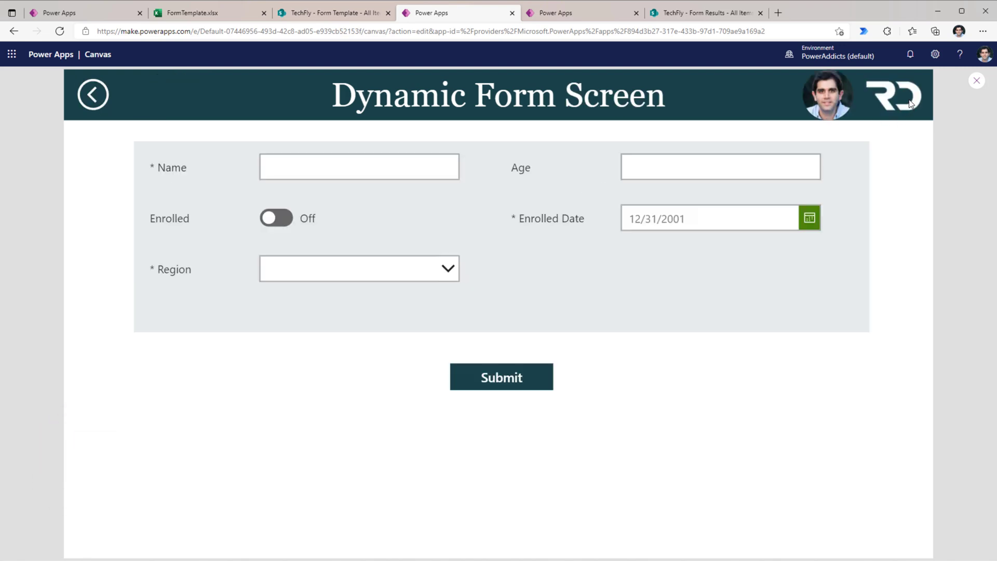
{"action": "left_click", "coordinate": [720, 167]}
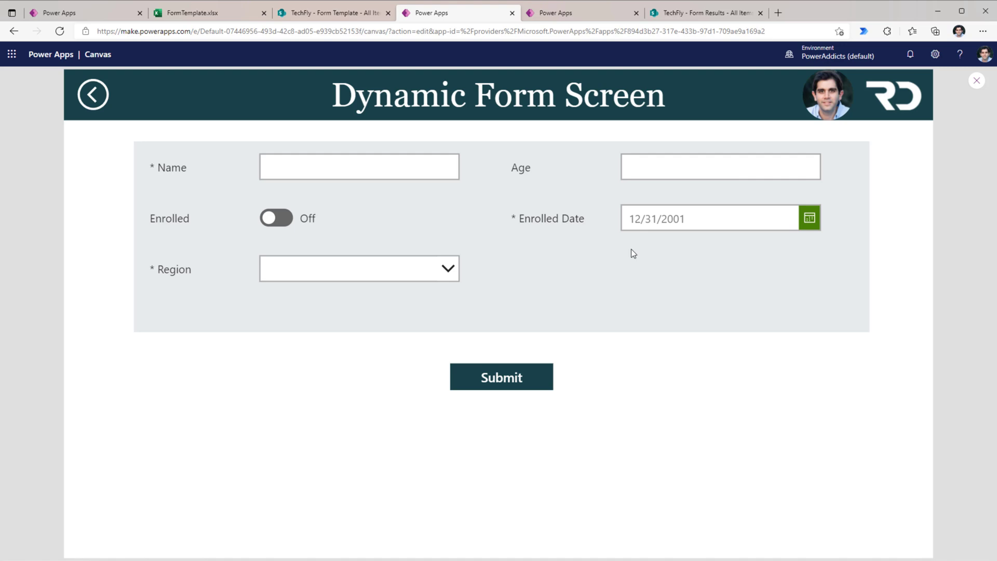
{"action": "left_click", "coordinate": [332, 12]}
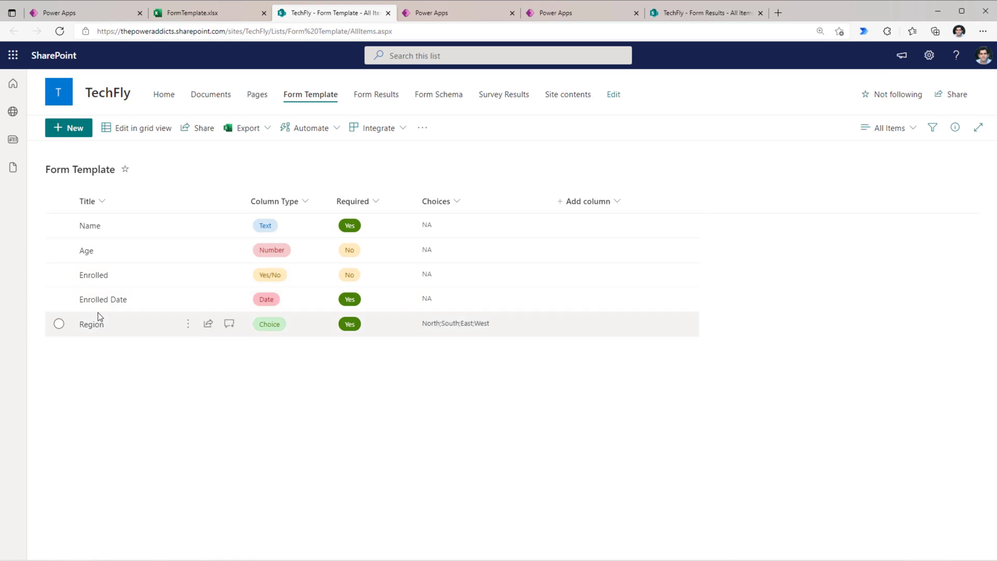
{"action": "left_click", "coordinate": [457, 12]}
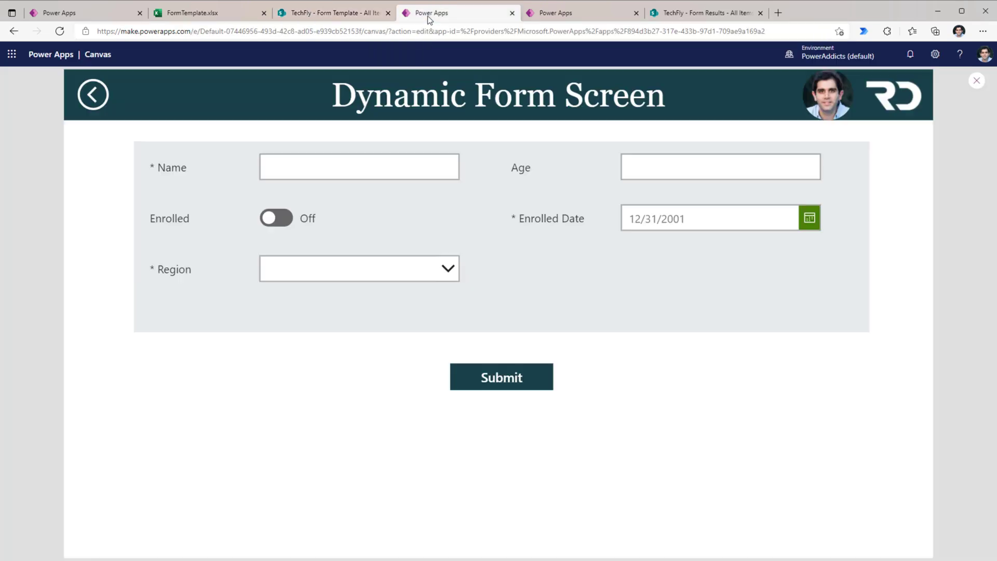
{"action": "mouse_move", "coordinate": [312, 301]}
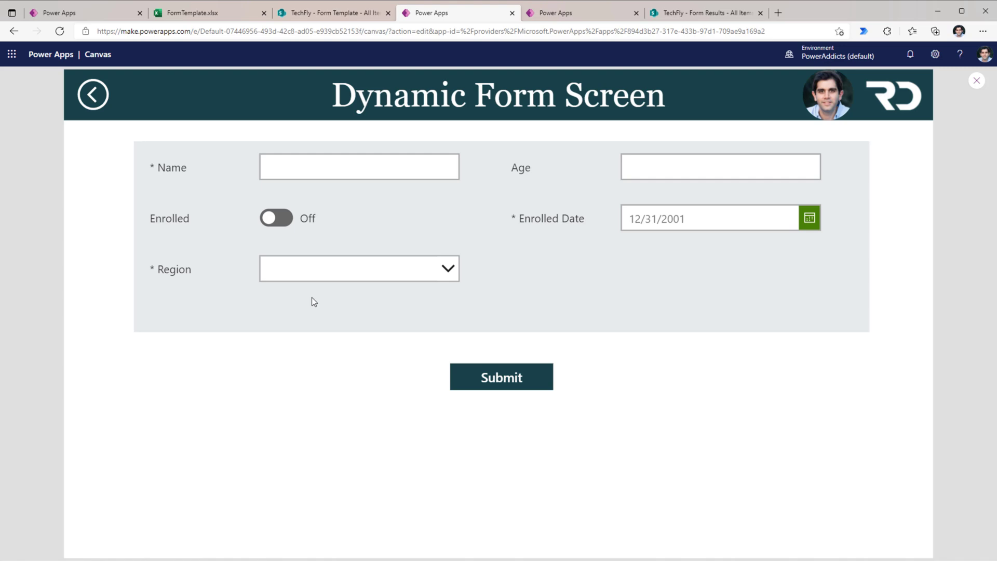
{"action": "left_click", "coordinate": [334, 12]}
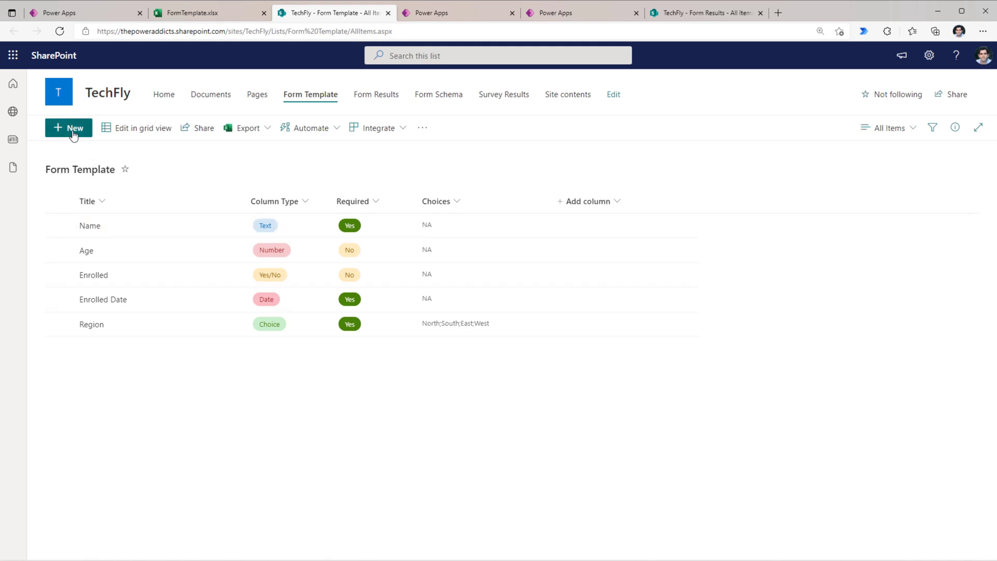
Add an optional Email text question to the Form Template list, then return to the app.
{"action": "left_click", "coordinate": [68, 127]}
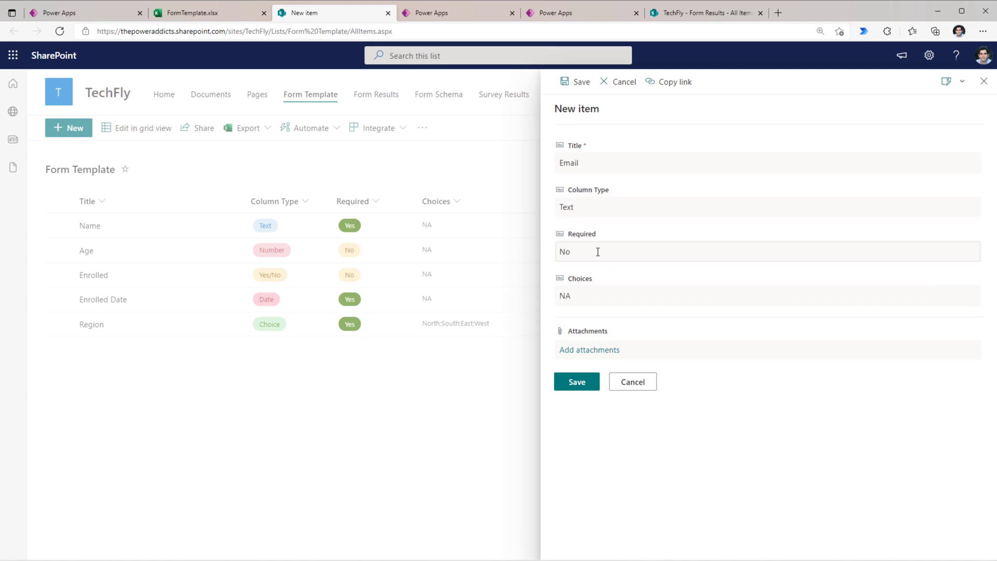
{"action": "left_click", "coordinate": [576, 382]}
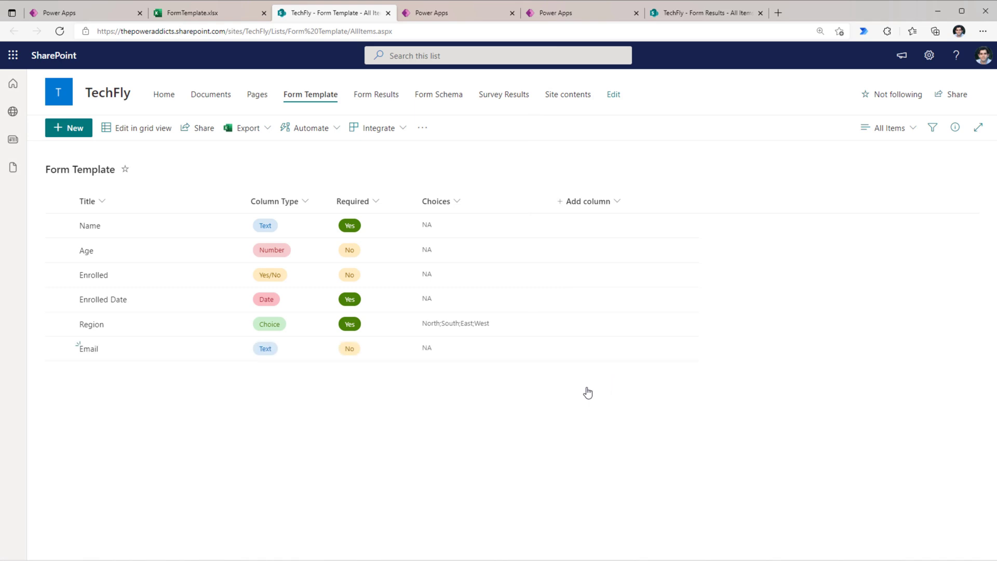
{"action": "left_click", "coordinate": [439, 13]}
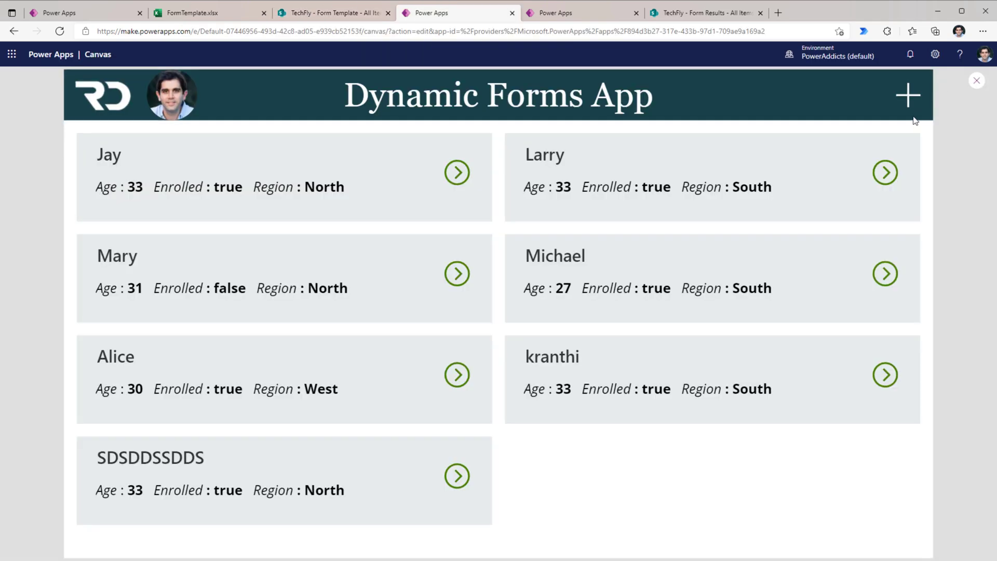
Open a new Dynamic Form Screen showing the Email field, then return to the app editor.
{"action": "left_click", "coordinate": [907, 96]}
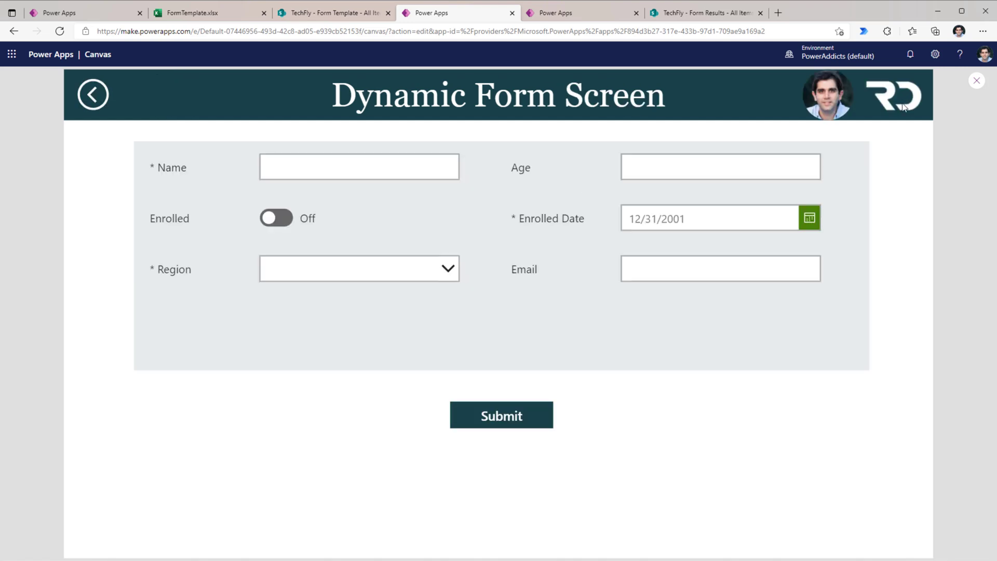
{"action": "mouse_move", "coordinate": [545, 281]}
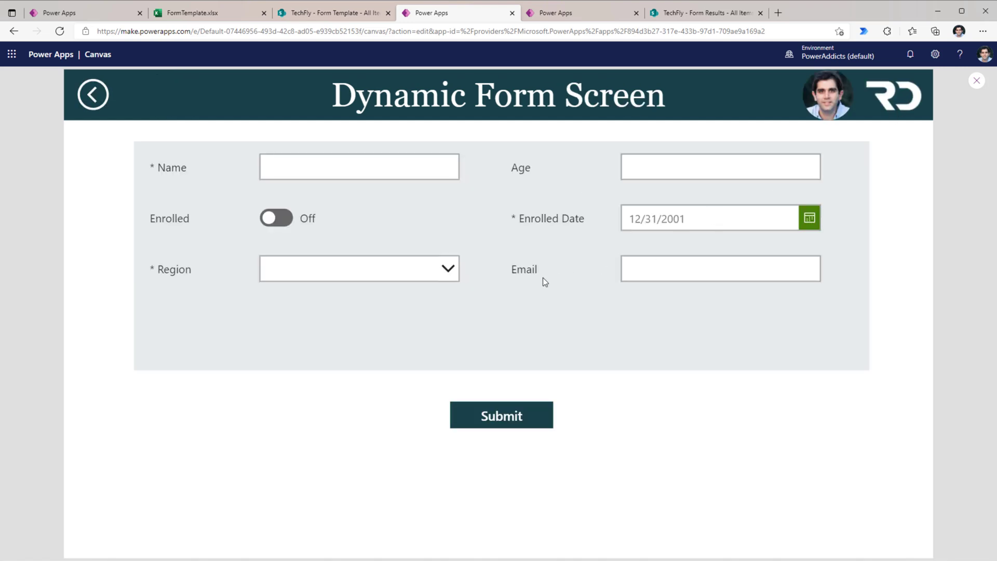
{"action": "left_click", "coordinate": [720, 268]}
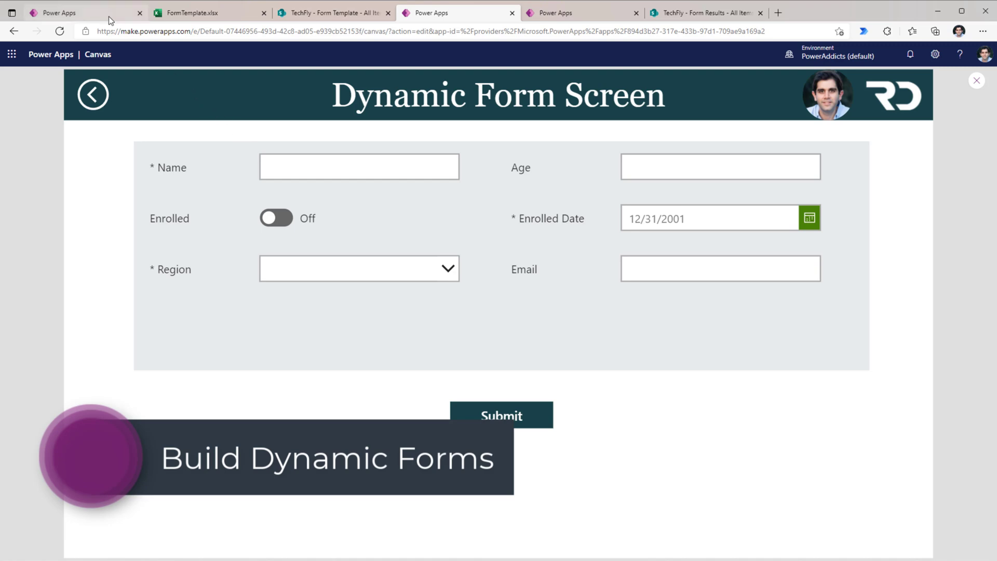
{"action": "left_click", "coordinate": [333, 12]}
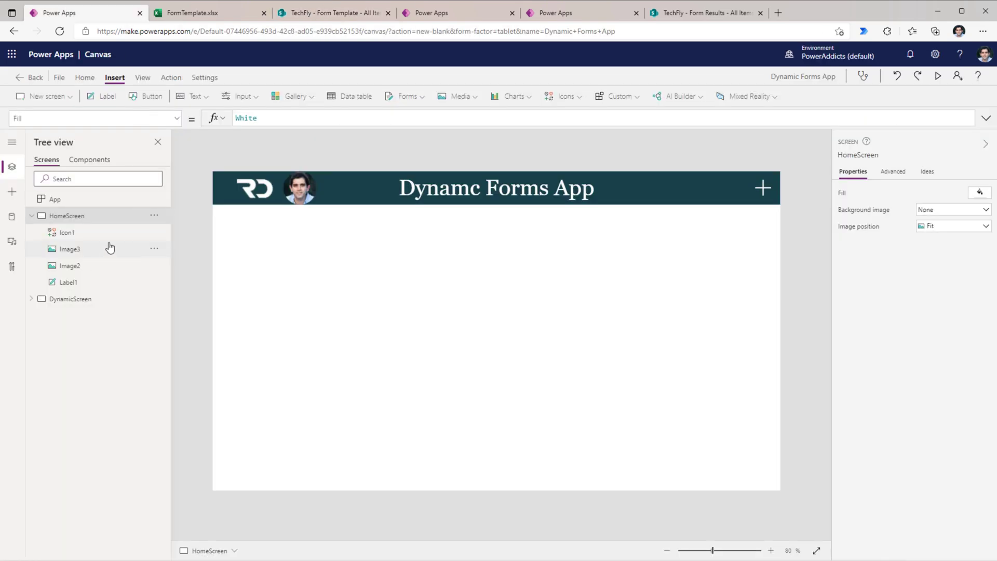
{"action": "mouse_move", "coordinate": [19, 230]}
{"action": "type", "text": "SHARE"}
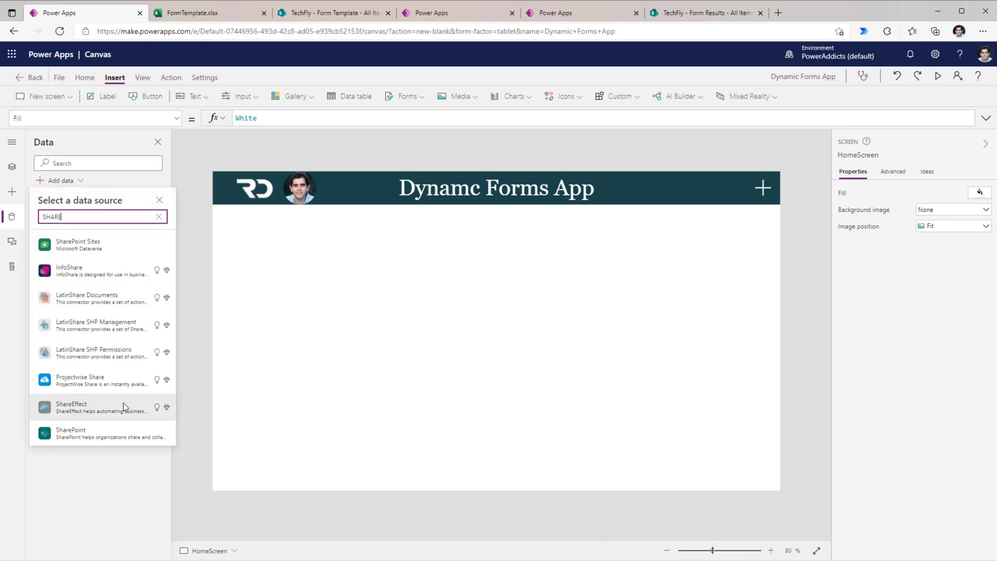
Add the SharePoint Form Template and Form Results lists as data sources.
{"action": "left_click", "coordinate": [70, 432]}
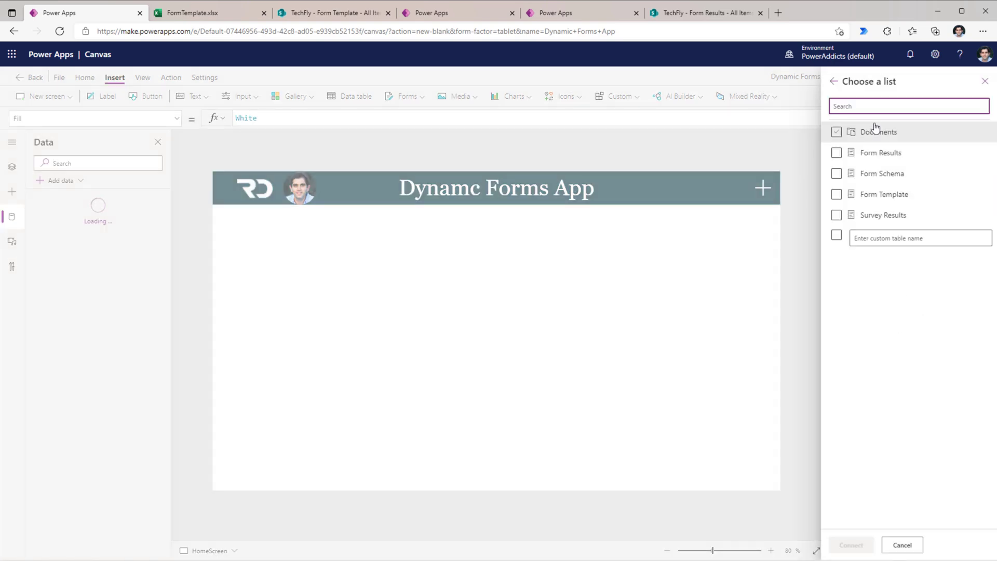
{"action": "left_click", "coordinate": [836, 193]}
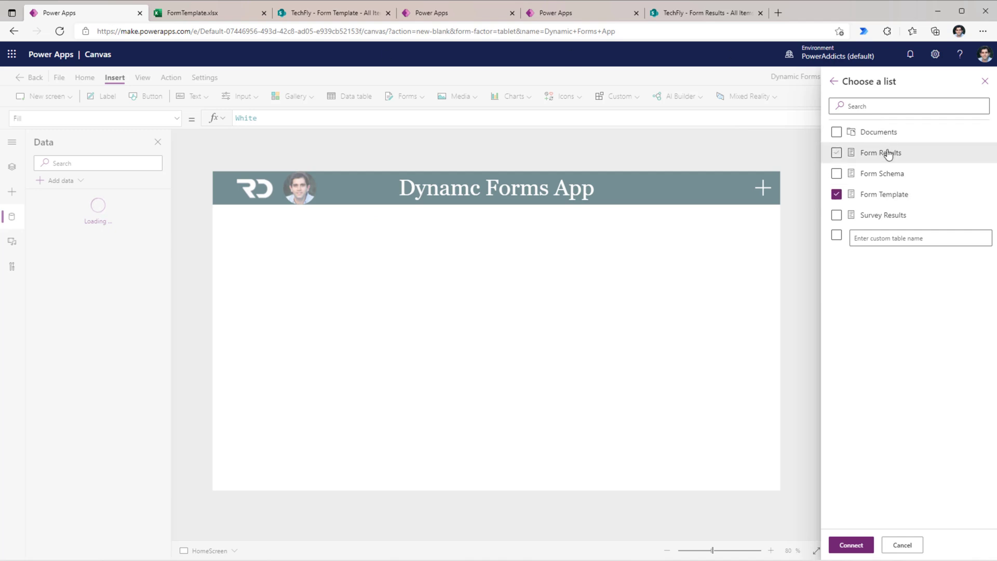
{"action": "mouse_move", "coordinate": [844, 160]}
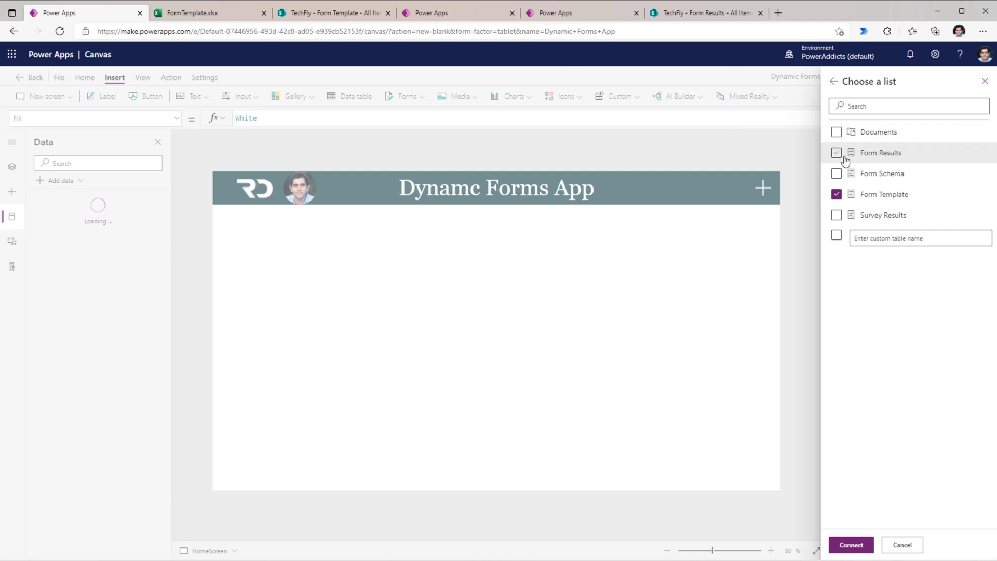
{"action": "left_click", "coordinate": [837, 153]}
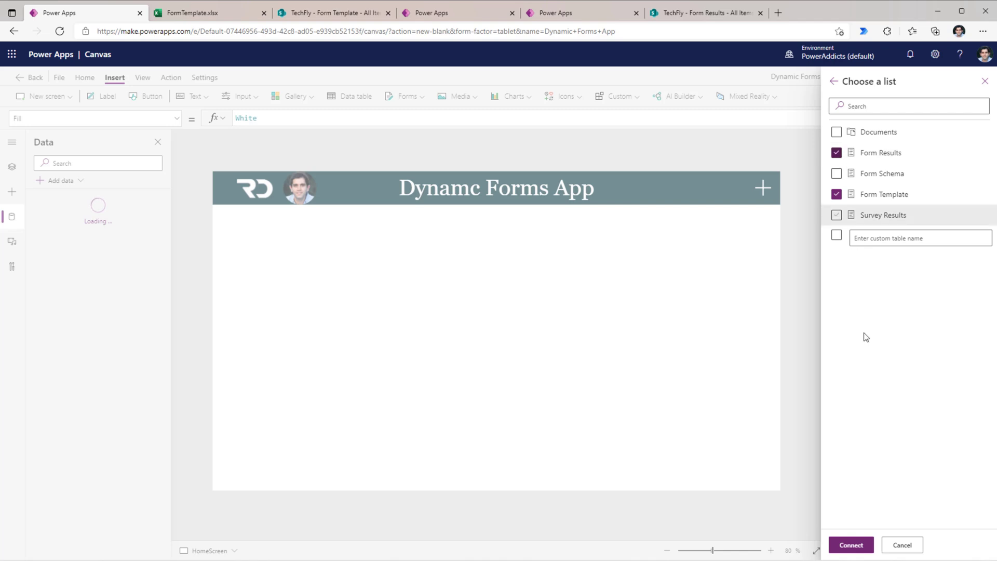
{"action": "left_click", "coordinate": [849, 544]}
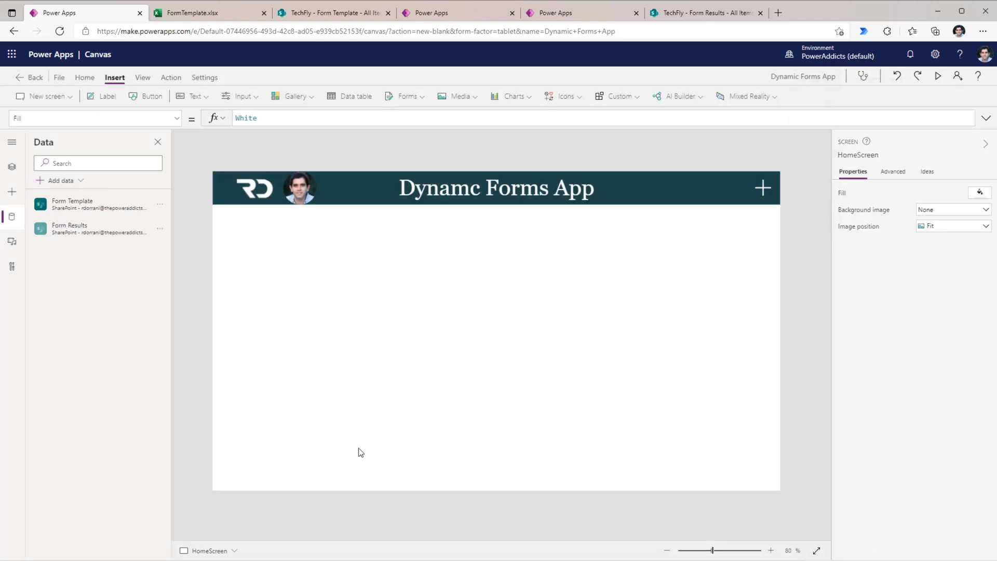
{"action": "left_click", "coordinate": [762, 187]}
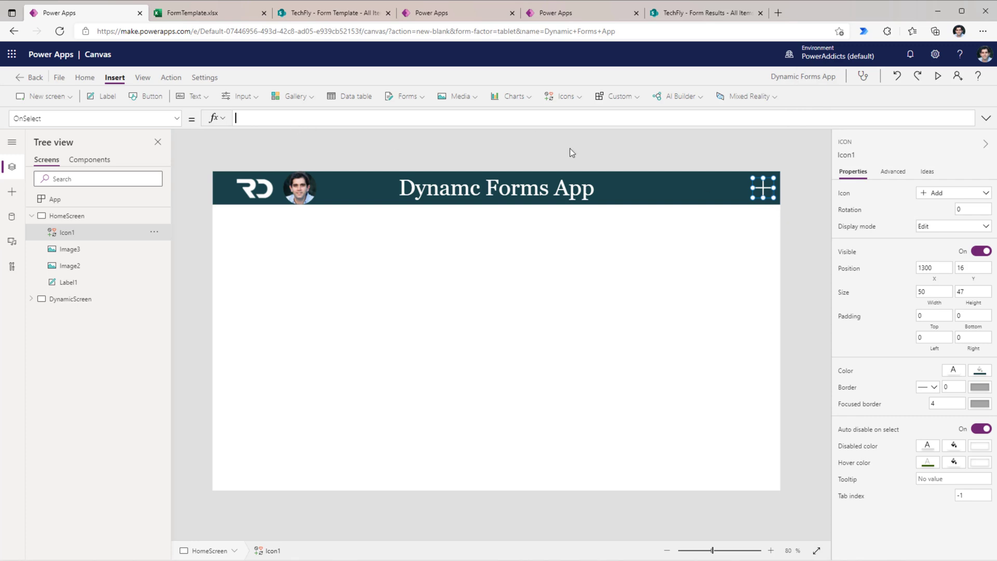
{"action": "mouse_move", "coordinate": [223, 278]}
{"action": "type", "text": "Set("}
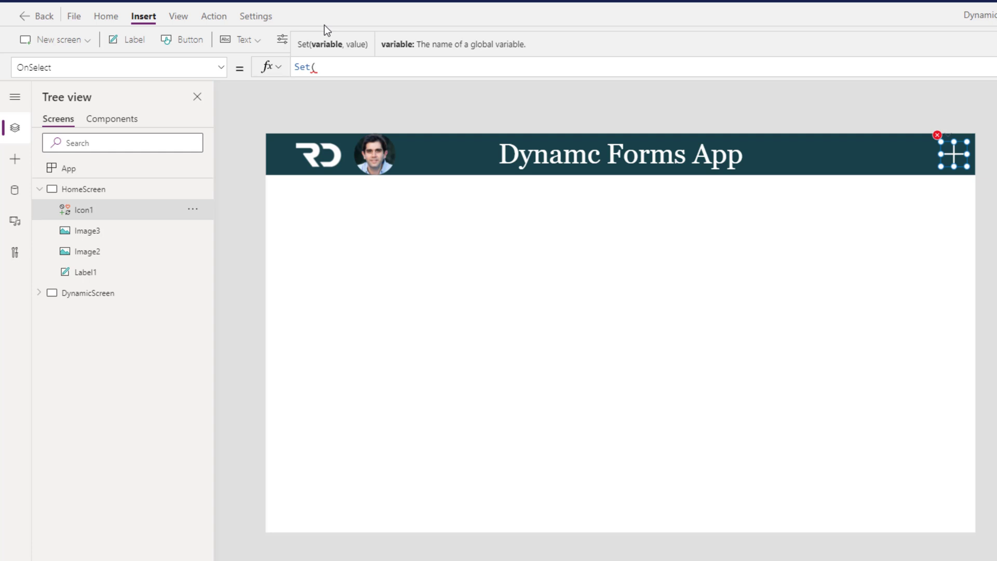
Set Icon1.OnSelect to Set(varFormMode,"New");Navigate(DynamicScreen).
{"action": "type", "text": "VARfORM"}
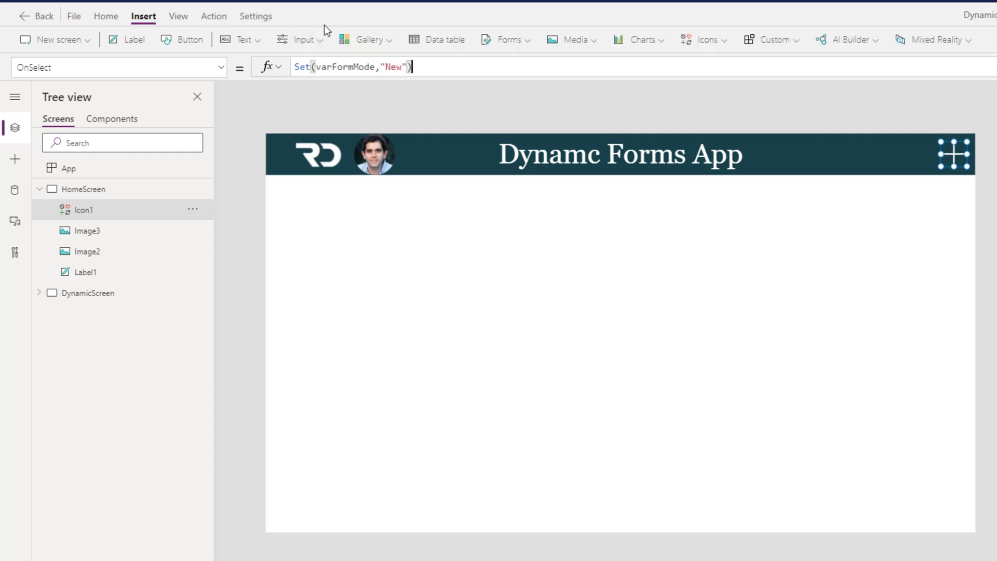
{"action": "type", "text": ";Navigate("}
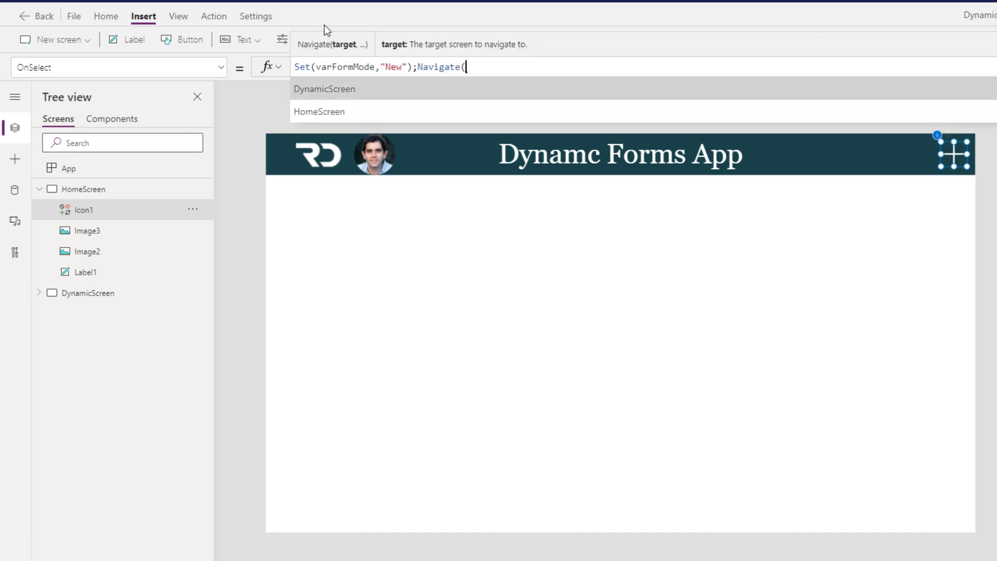
{"action": "left_click", "coordinate": [323, 89]}
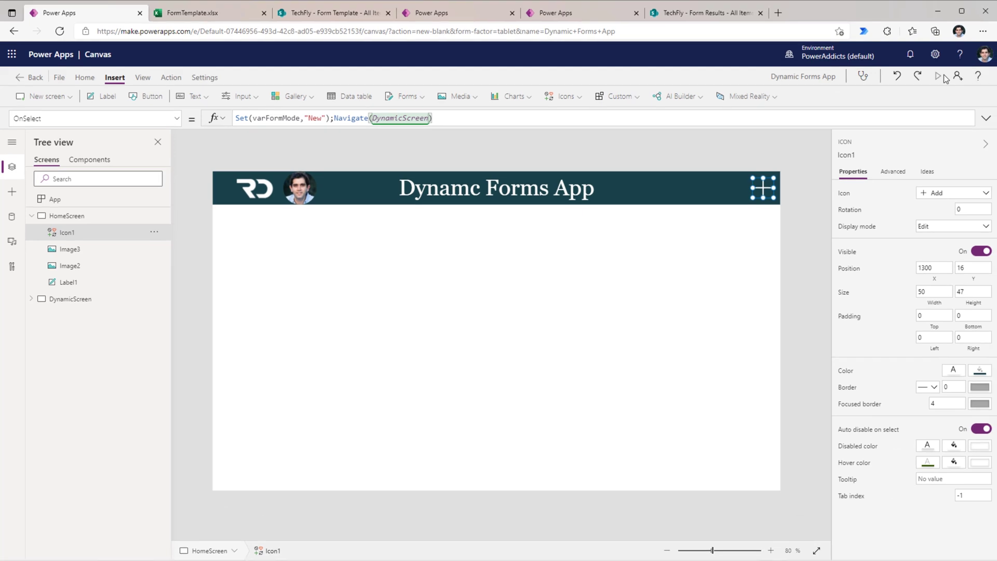
{"action": "left_click", "coordinate": [70, 299]}
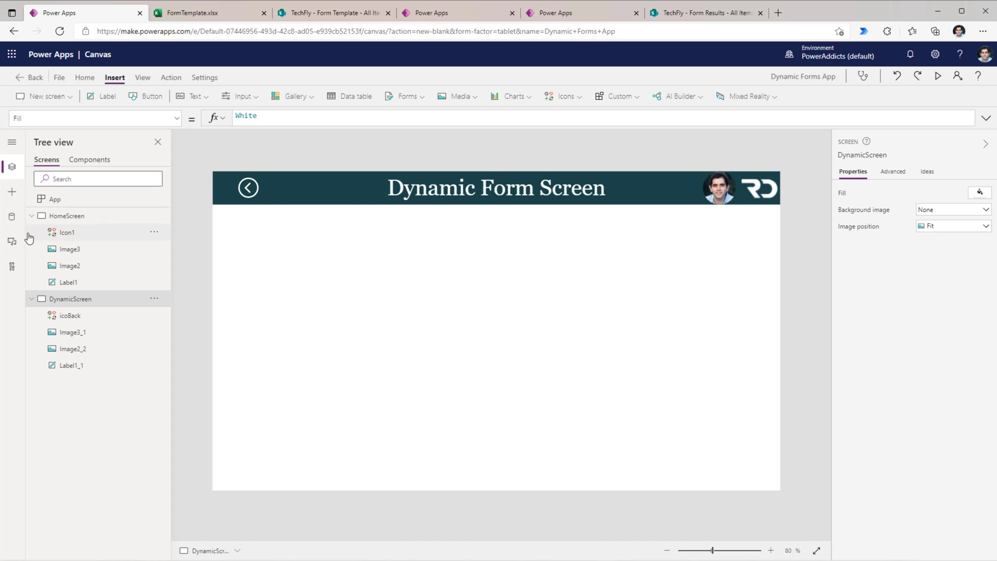
Add ClearCollect(colFormTemplate,'Form Template') to App.OnStart.
{"action": "left_click", "coordinate": [11, 211]}
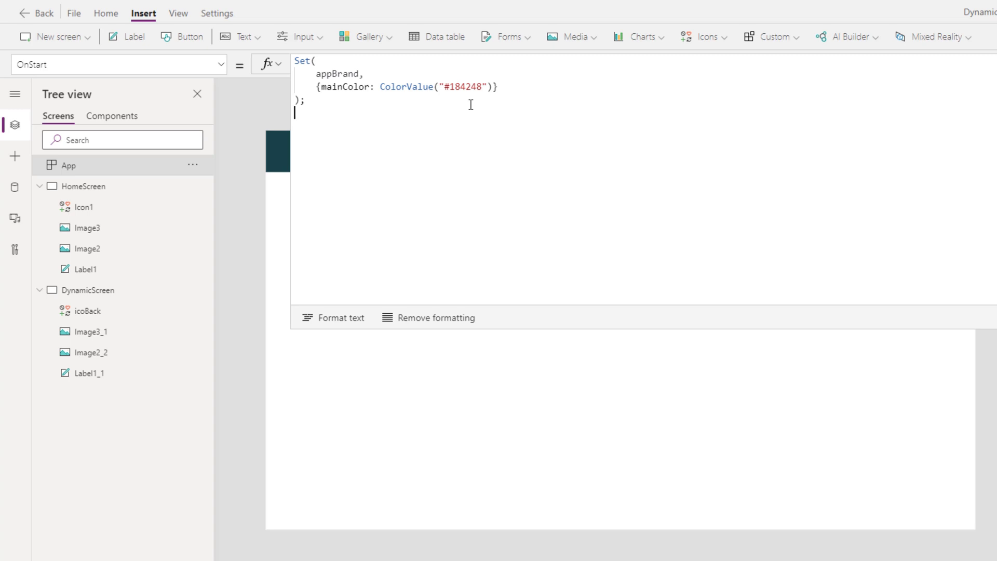
{"action": "type", "text": "ClearCollect(colFormTemplate,"}
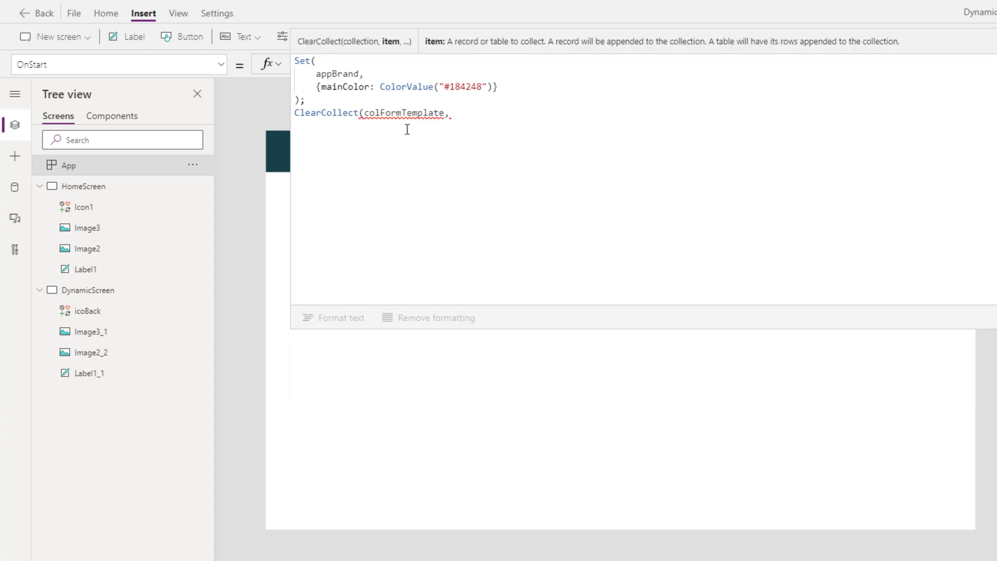
{"action": "type", "text": "Form"}
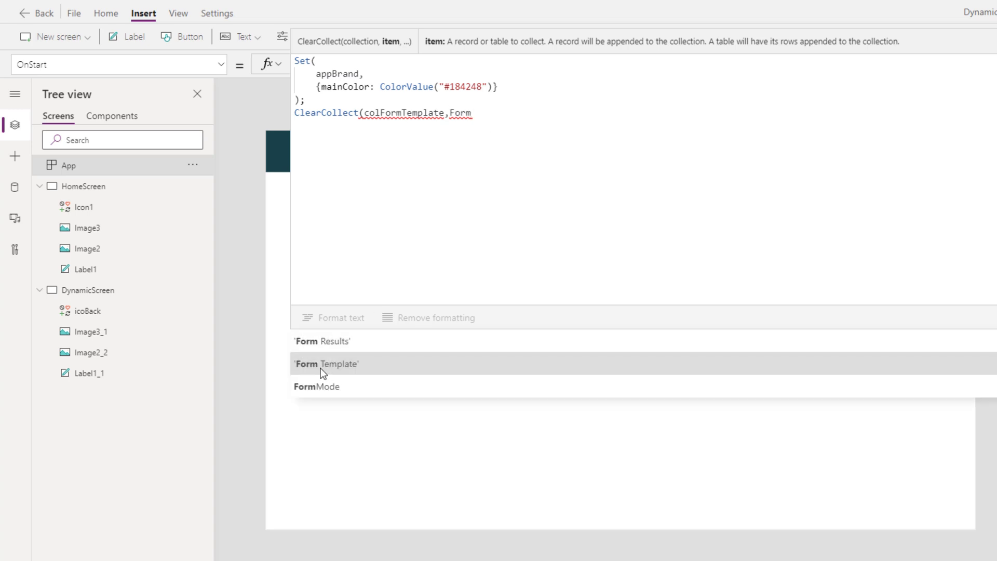
{"action": "left_click", "coordinate": [326, 364]}
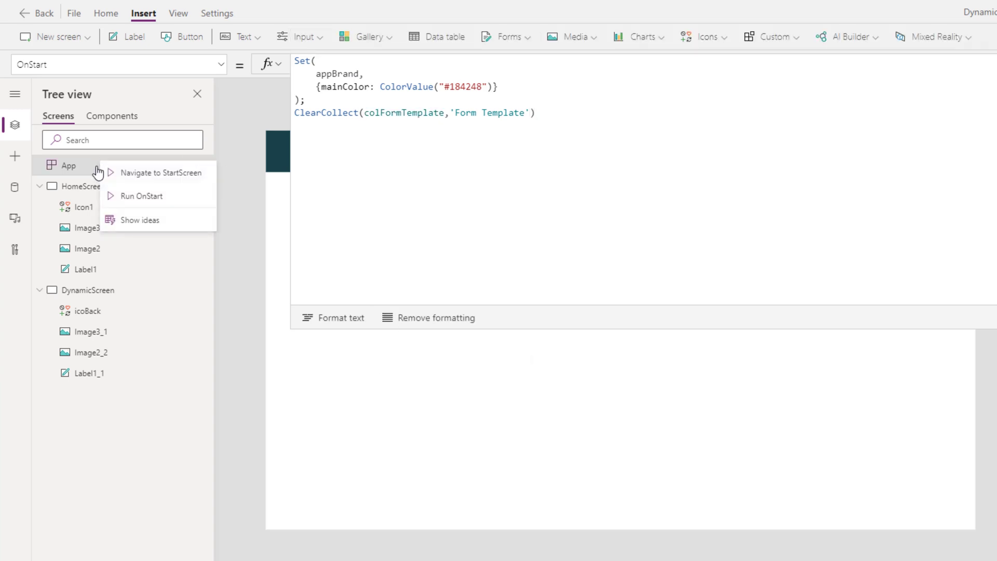
{"action": "mouse_move", "coordinate": [68, 173]}
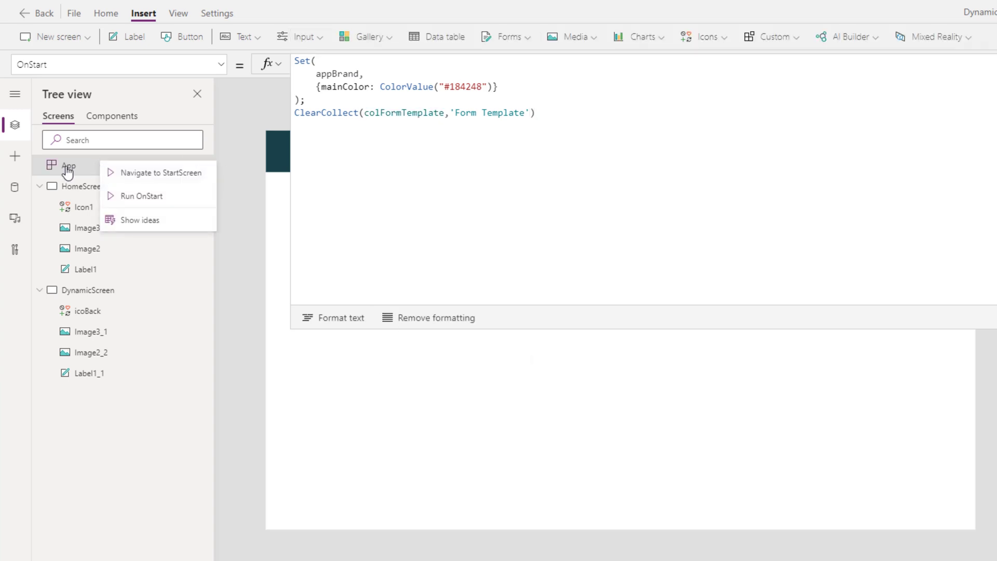
{"action": "mouse_move", "coordinate": [141, 196]}
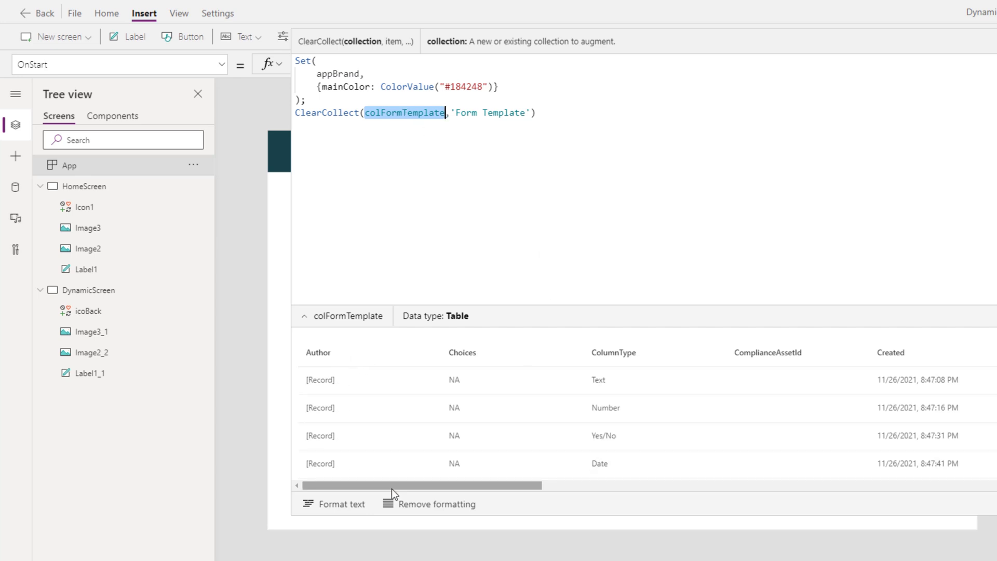
Scroll the colFormTemplate data preview right to inspect its columns.
{"action": "scroll", "scroll_direction": "right", "scroll_amount": 3}
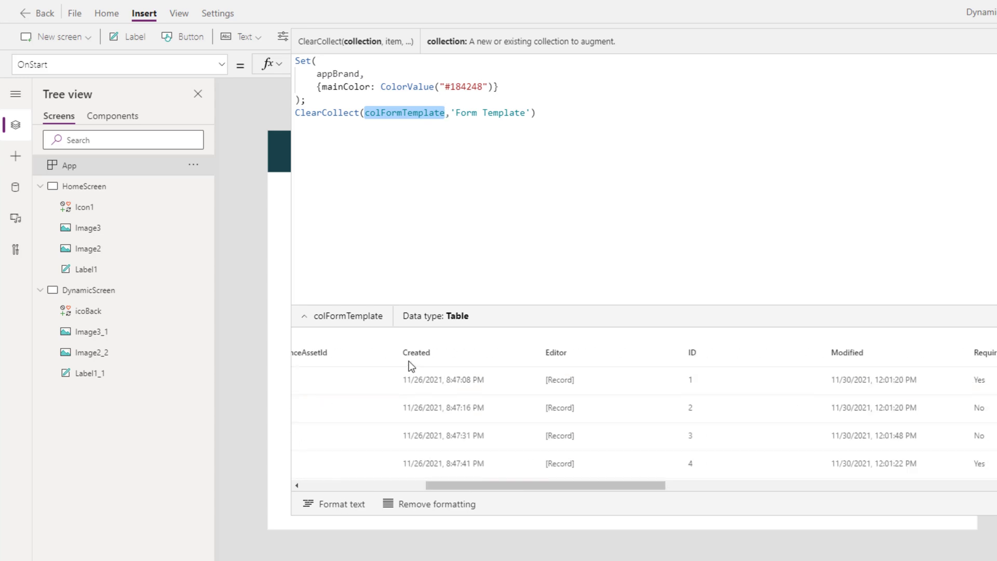
{"action": "mouse_move", "coordinate": [435, 365]}
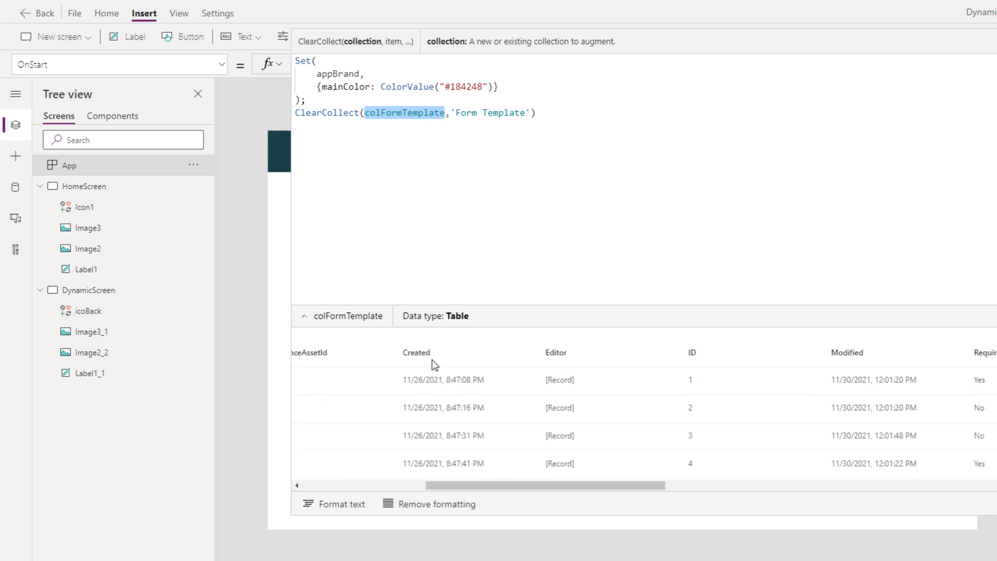
{"action": "mouse_move", "coordinate": [737, 355]}
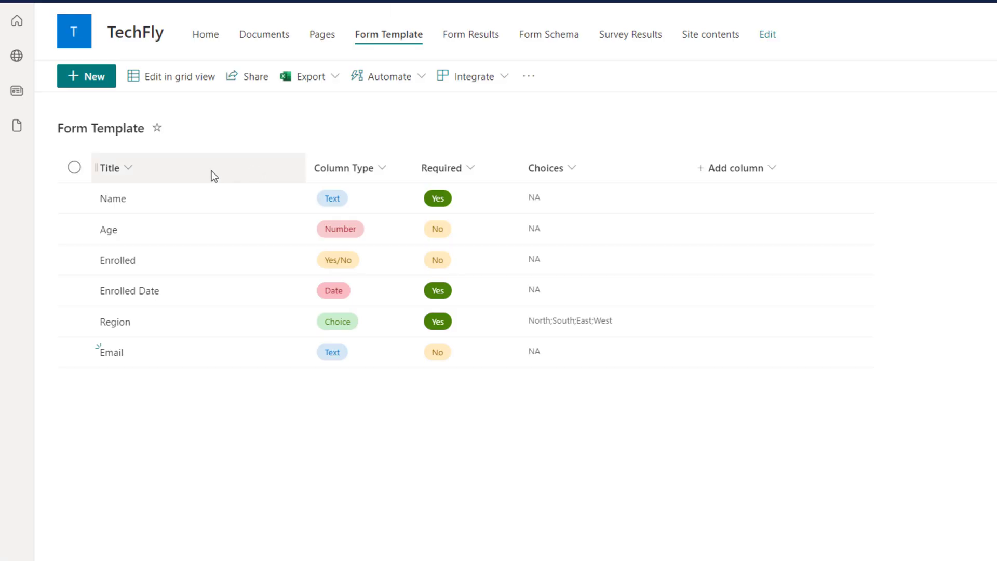
{"action": "mouse_move", "coordinate": [587, 184]}
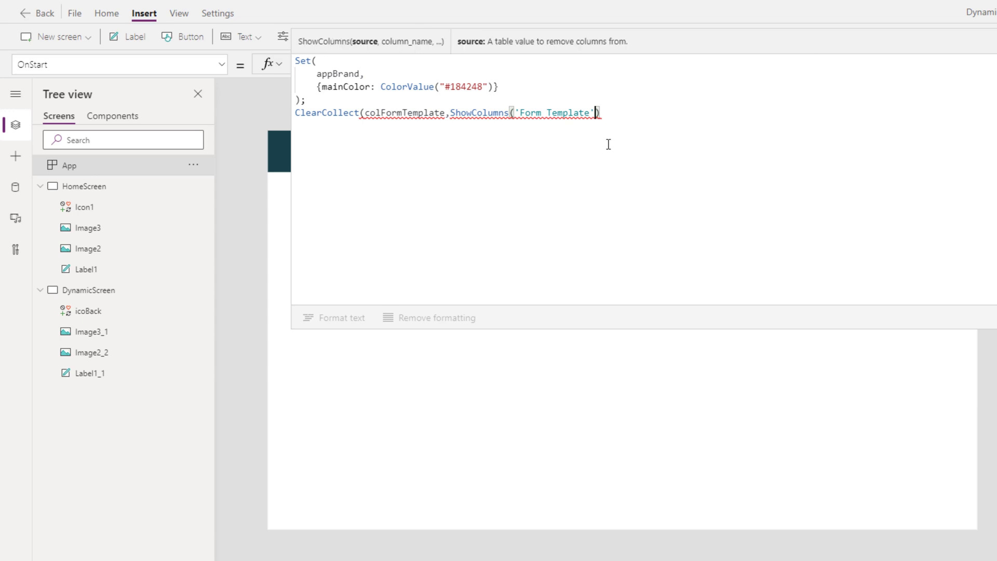
Change OnStart to ShowColumns('Form Template',"Title","Required","ColumnType","Choices").
{"action": "type", "text": ","}
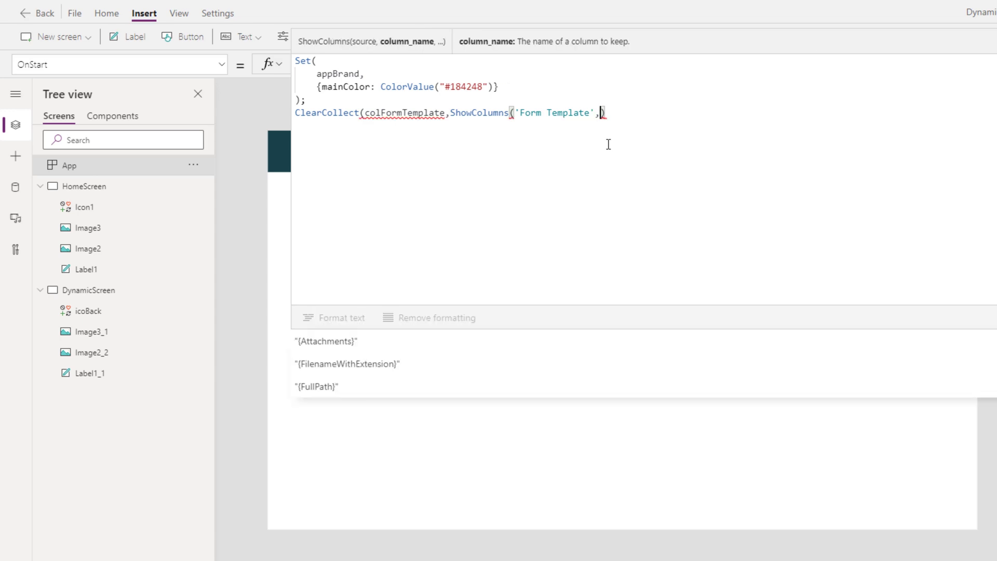
{"action": "type", "text": "\"T"}
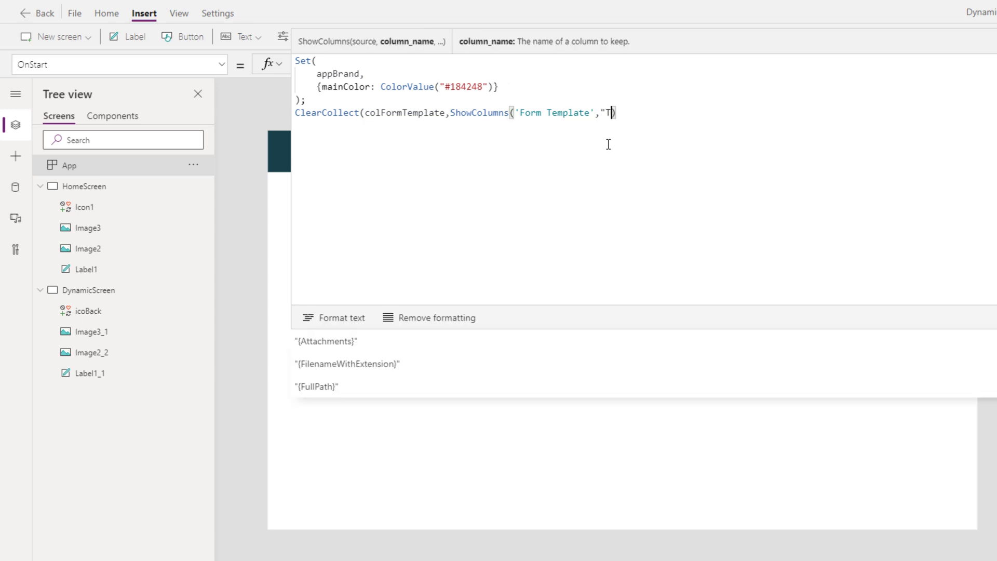
{"action": "type", "text": "itle\",\"Required\",\"ColumnType\",\"Choices\"))"}
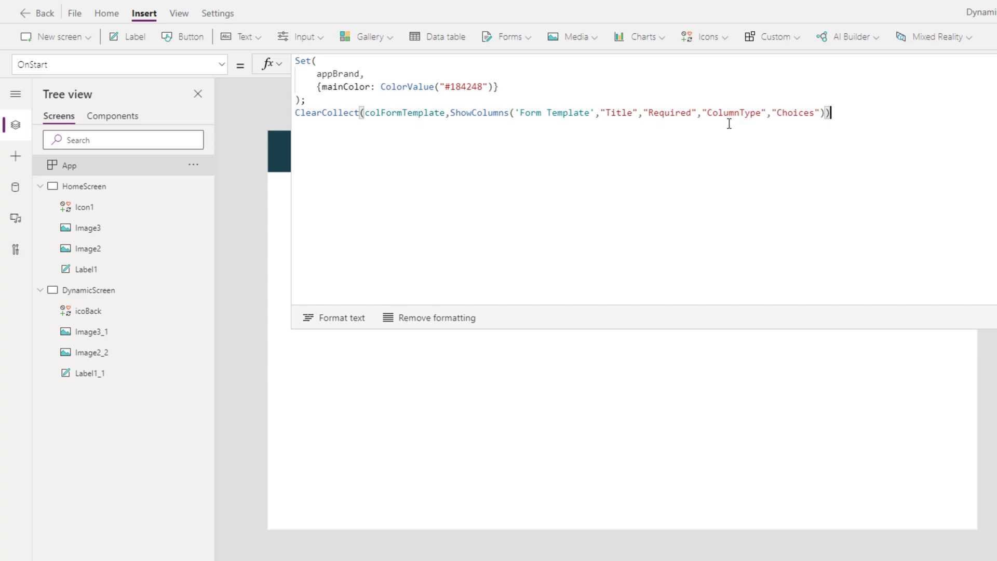
{"action": "mouse_move", "coordinate": [199, 184]}
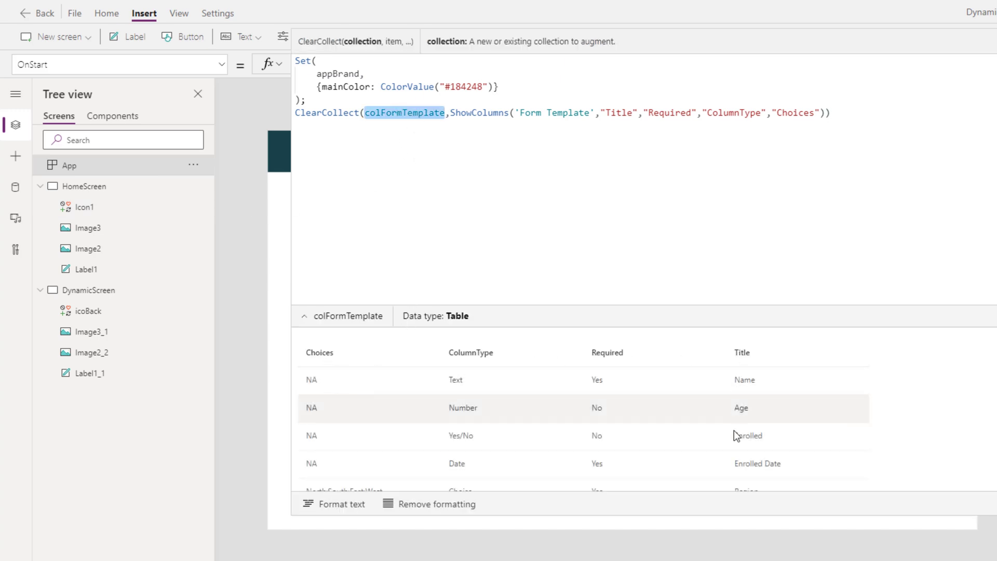
{"action": "mouse_move", "coordinate": [855, 359]}
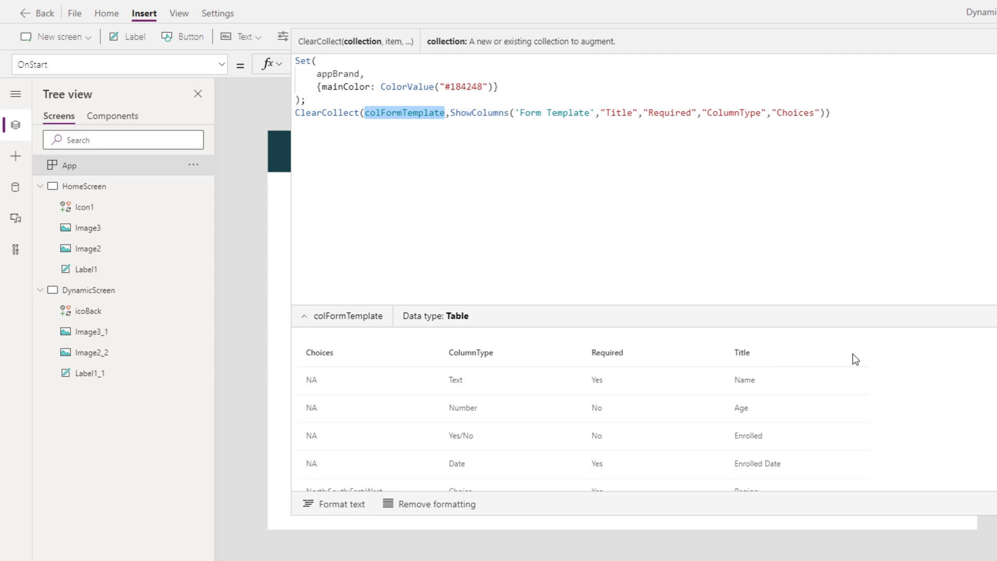
{"action": "mouse_move", "coordinate": [879, 362]}
{"action": "type", "text": "AddColu"}
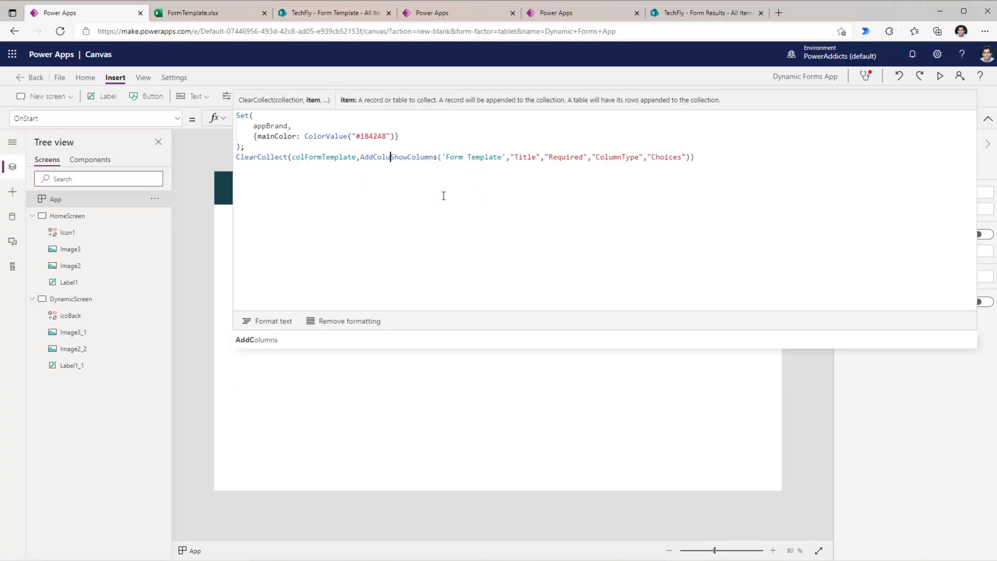
Wrap the OnStart ShowColumns result in AddColumns with an empty "Data" column.
{"action": "type", "text": ",\"Data\",\"\""}
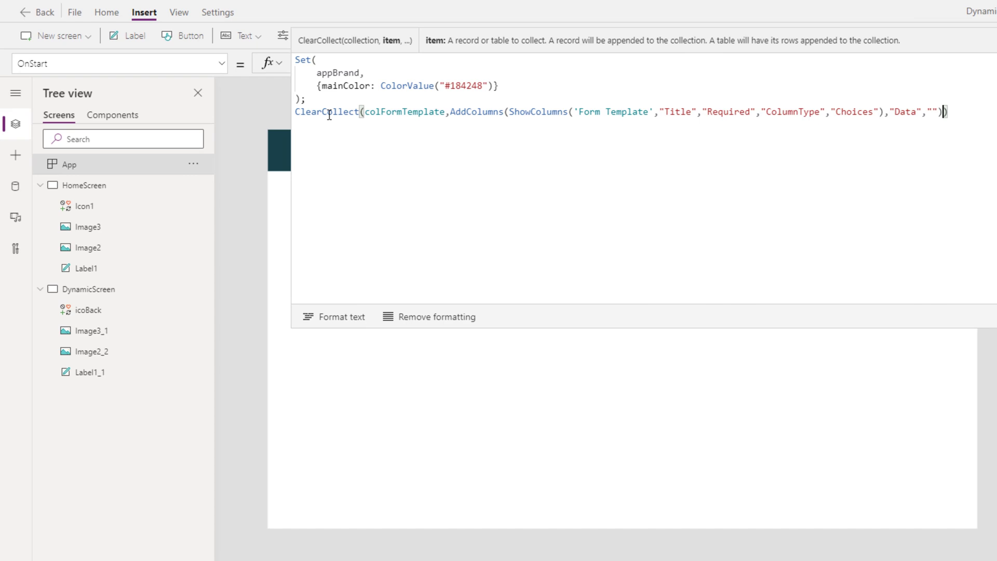
{"action": "left_click", "coordinate": [365, 111]}
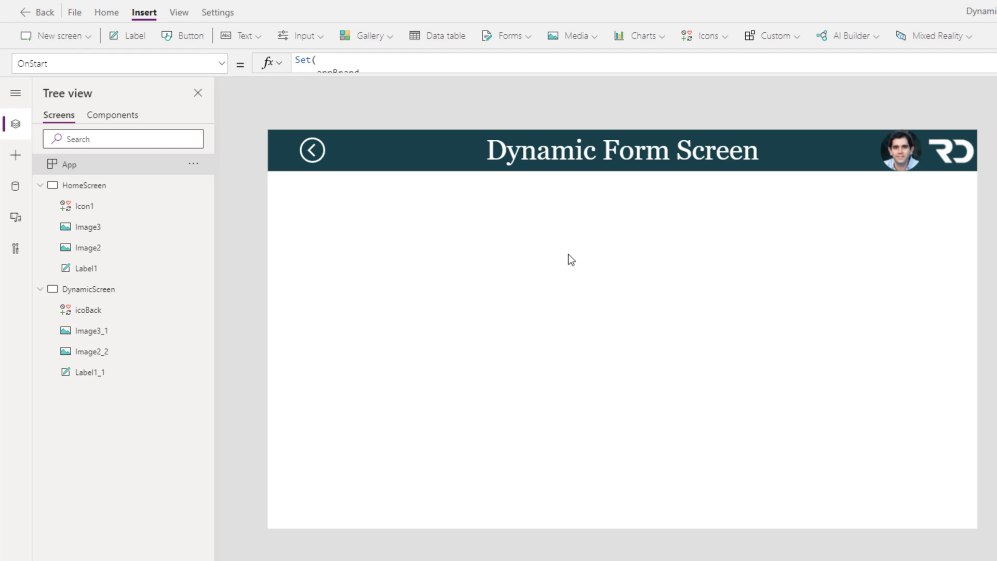
{"action": "mouse_move", "coordinate": [366, 36]}
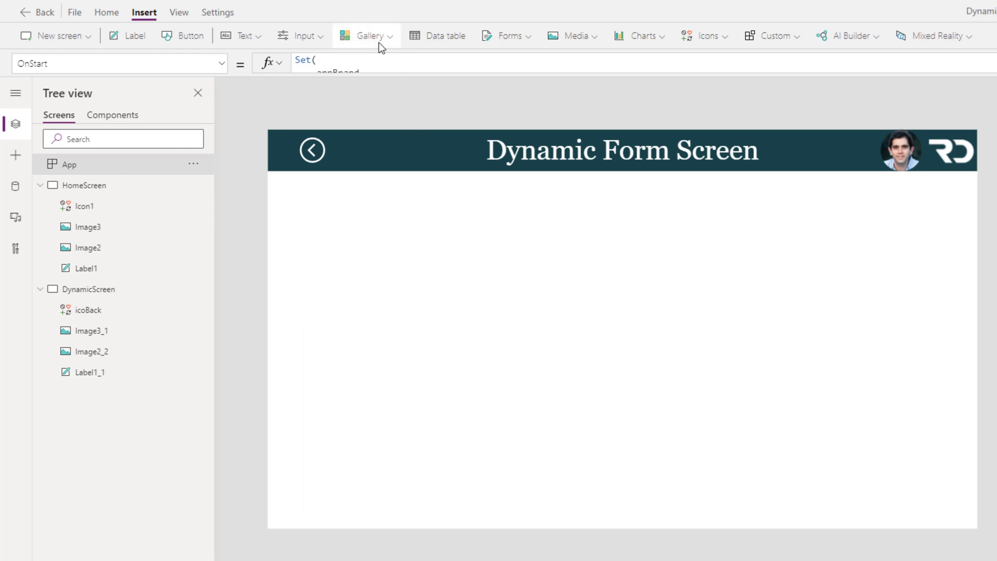
Insert a Blank vertical gallery onto the Dynamic Form Screen.
{"action": "left_click", "coordinate": [366, 35]}
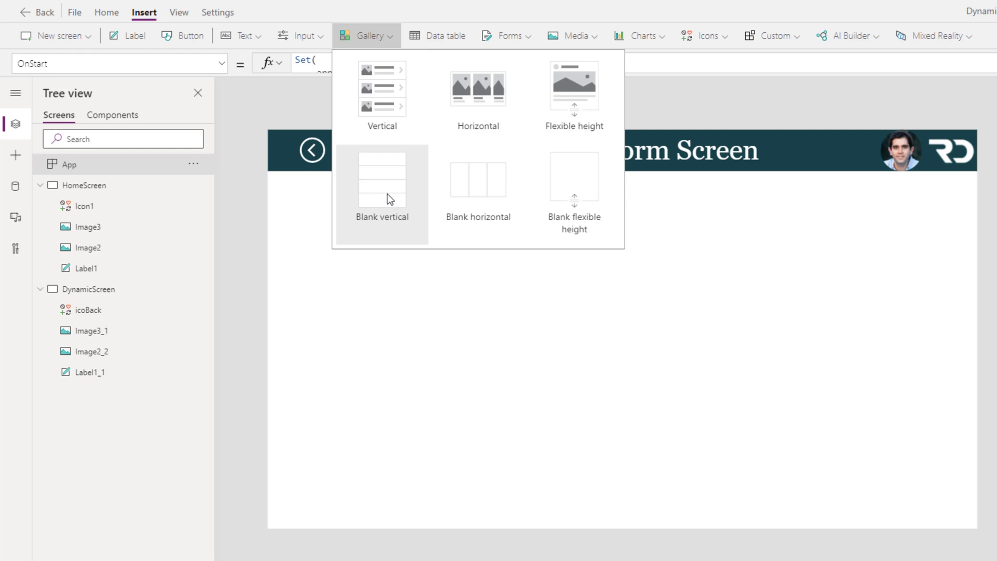
{"action": "left_click", "coordinate": [382, 178]}
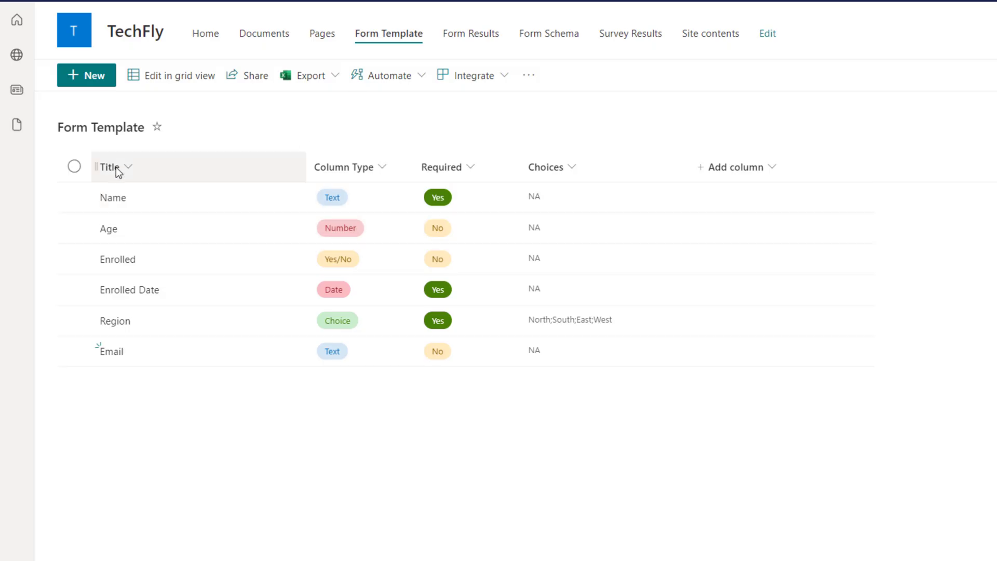
{"action": "mouse_move", "coordinate": [116, 323]}
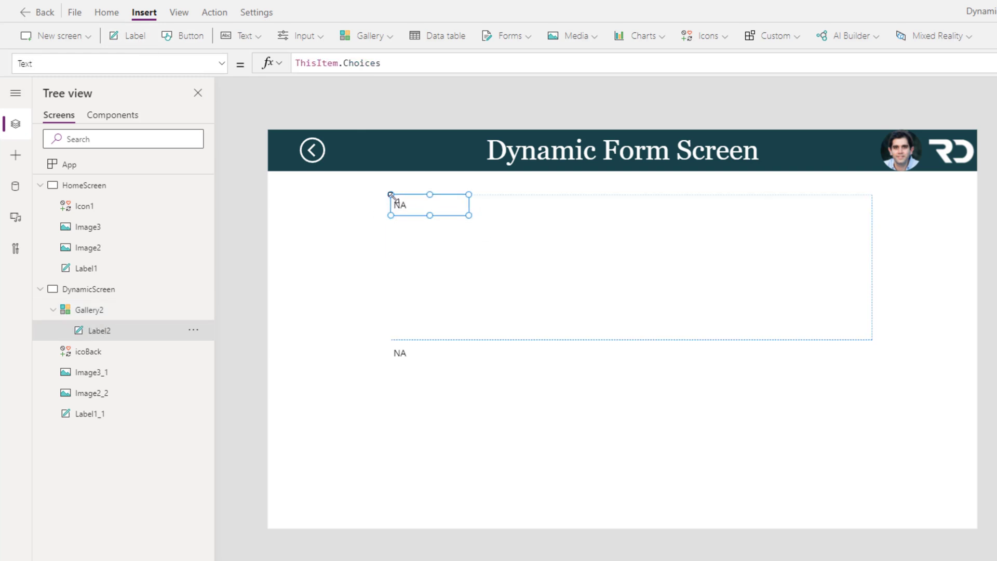
Change the gallery label's Text from ThisItem.Choices to ThisItem.Title.
{"action": "left_click", "coordinate": [337, 63]}
{"action": "type", "text": "Titl"}
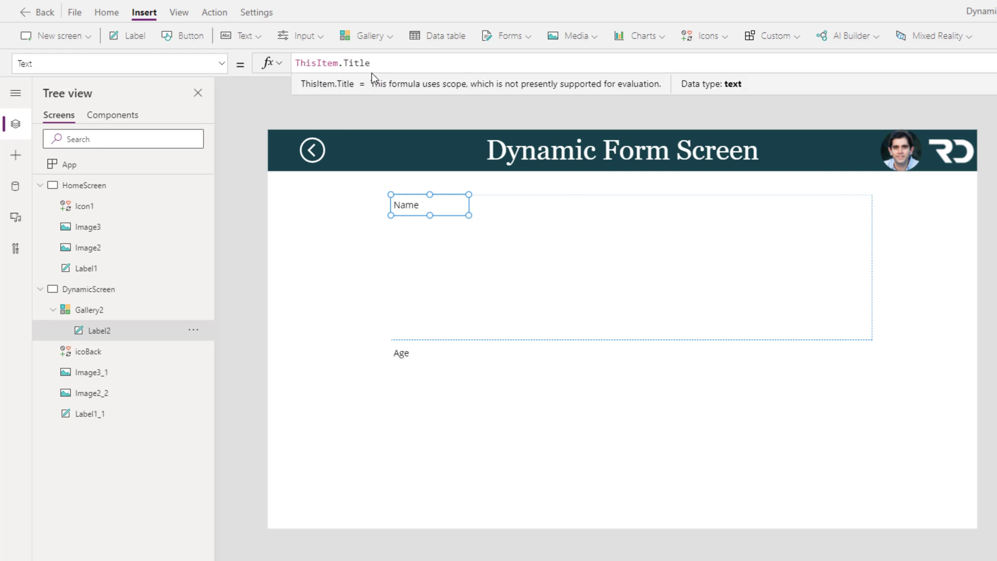
{"action": "left_click", "coordinate": [87, 309]}
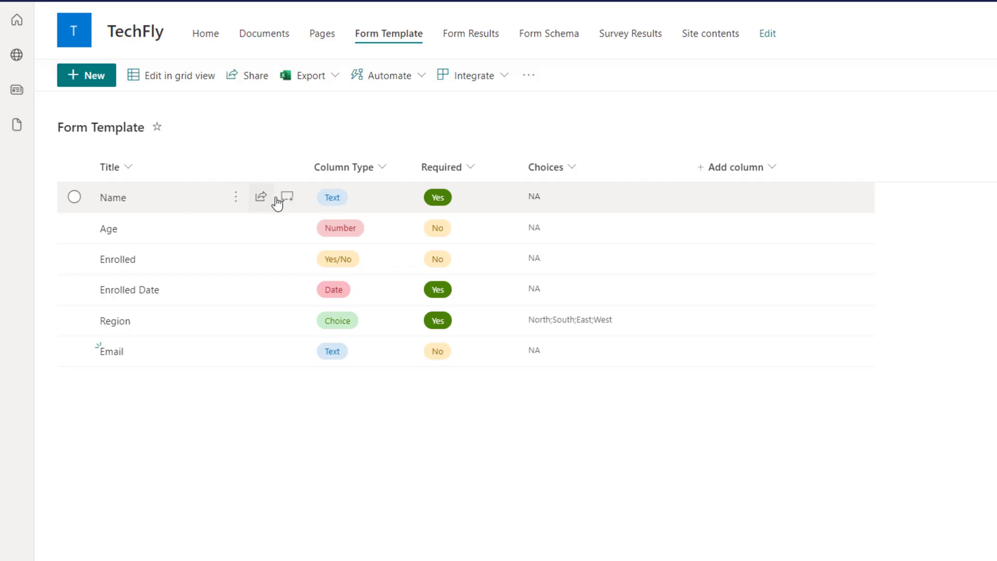
{"action": "mouse_move", "coordinate": [342, 180]}
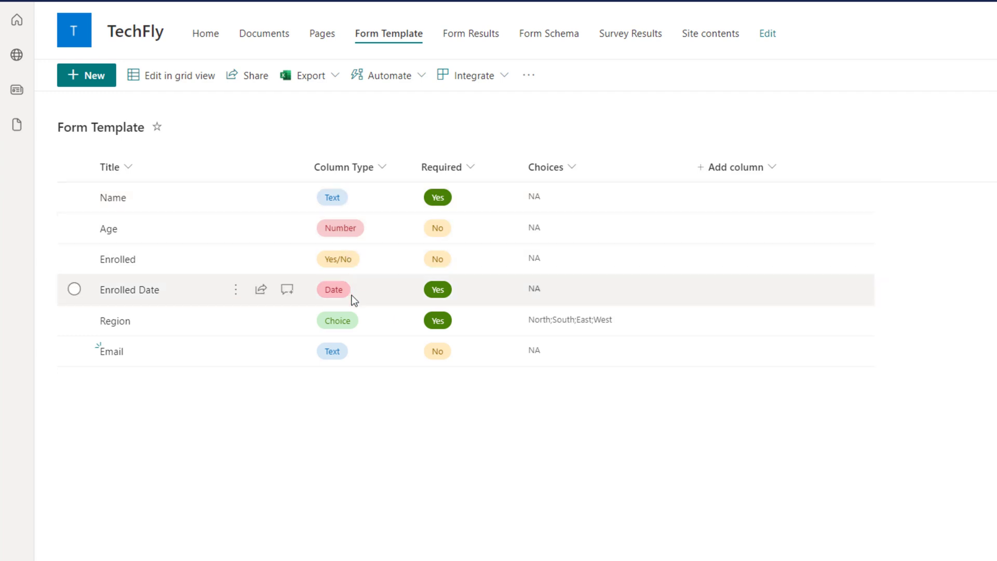
{"action": "mouse_move", "coordinate": [343, 206]}
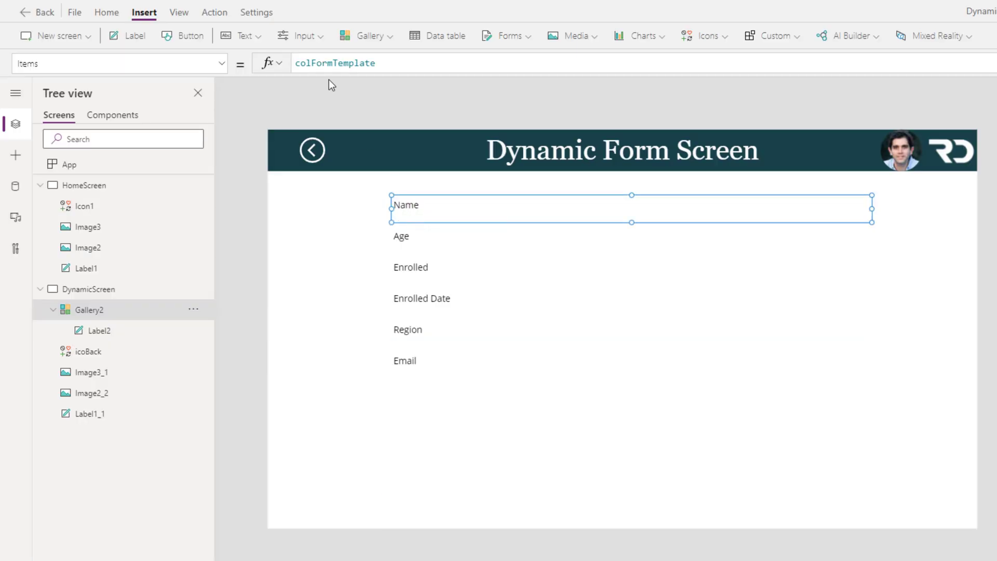
Add a TextBox text input to the gallery, visible only when ColumnType is "Text".
{"action": "left_click", "coordinate": [299, 36]}
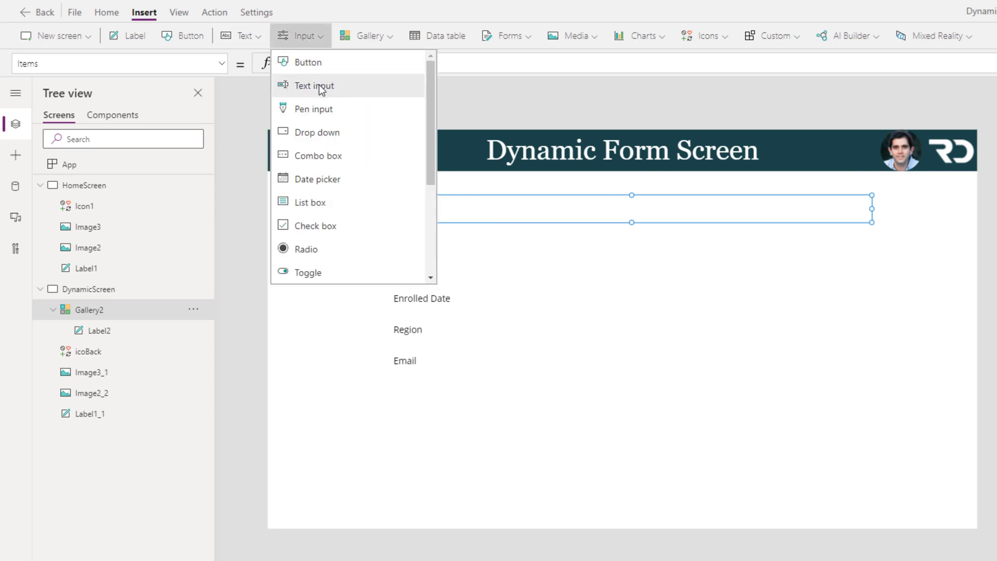
{"action": "left_click", "coordinate": [312, 85]}
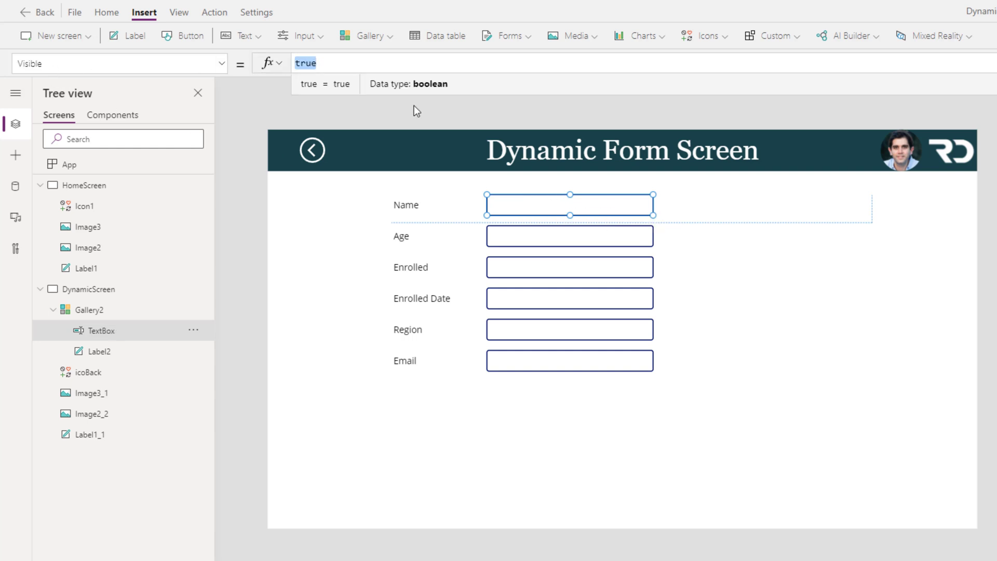
{"action": "type", "text": "ThisItem.c"}
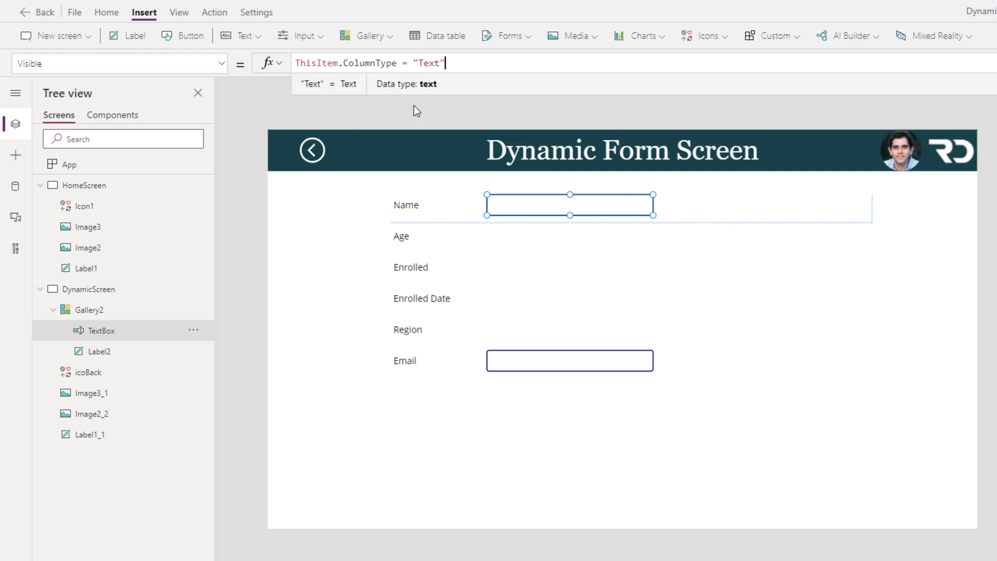
{"action": "mouse_move", "coordinate": [472, 185]}
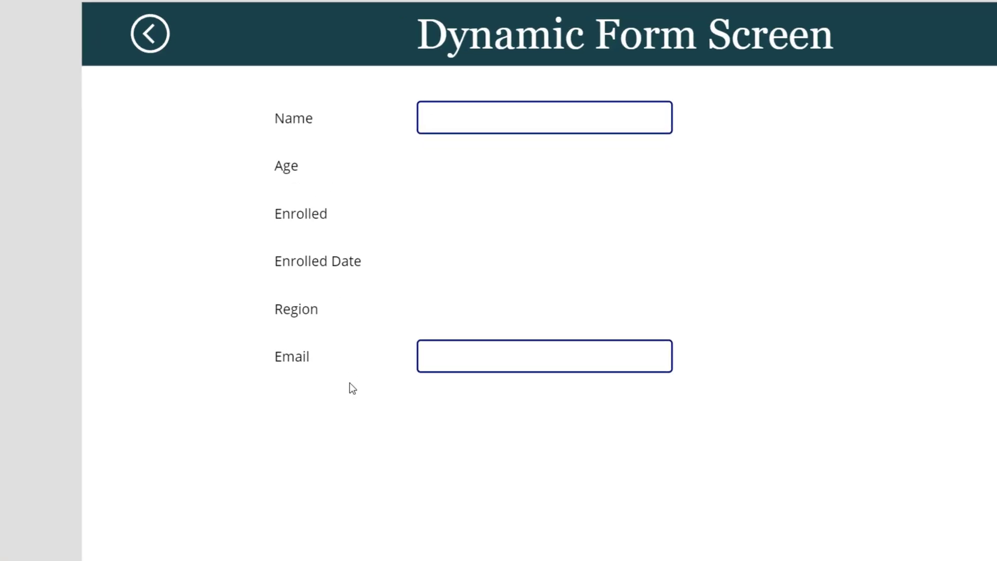
{"action": "mouse_move", "coordinate": [492, 187]}
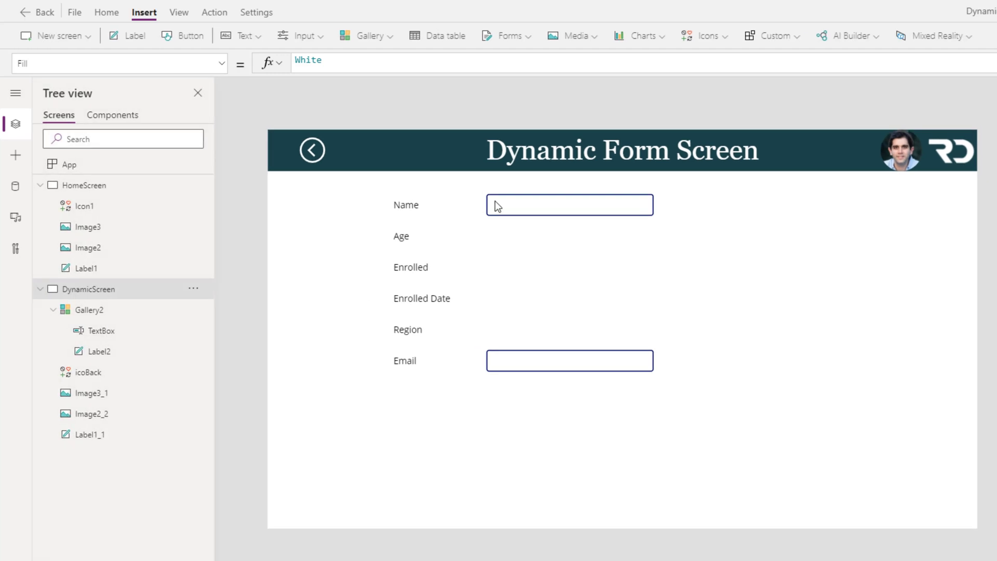
Copy the text box as a narrower Number-format NumberInput shown only for Number fields.
{"action": "left_click", "coordinate": [100, 330]}
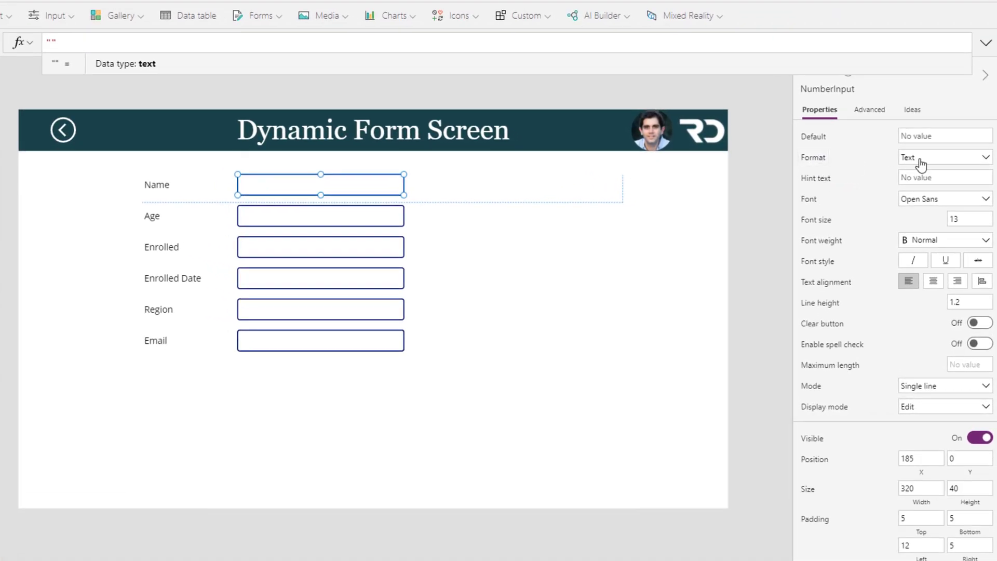
{"action": "left_click", "coordinate": [944, 156]}
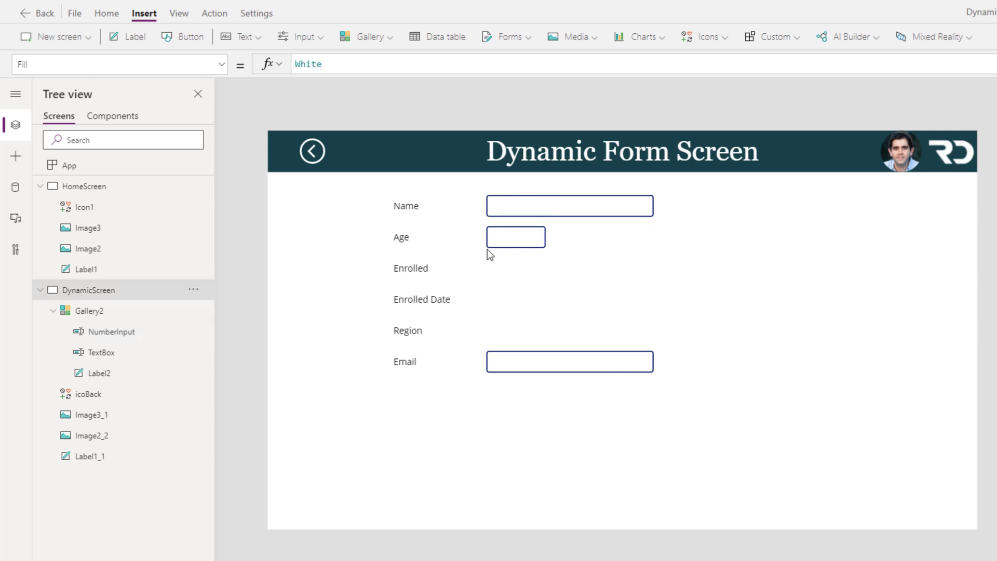
{"action": "mouse_move", "coordinate": [411, 248]}
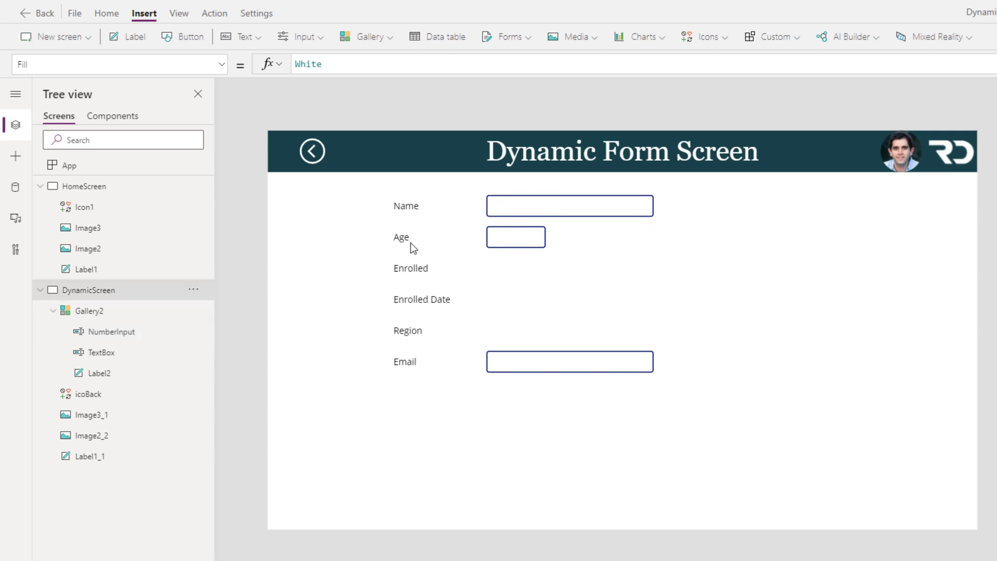
{"action": "mouse_move", "coordinate": [463, 230]}
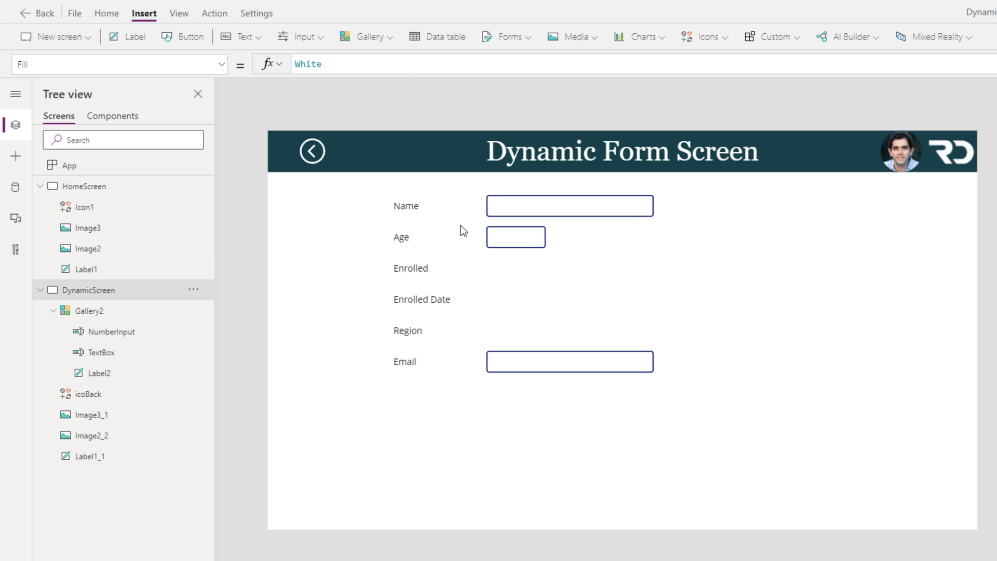
Insert a toggle into Gallery2 and adjust its properties in the right pane.
{"action": "left_click", "coordinate": [87, 311]}
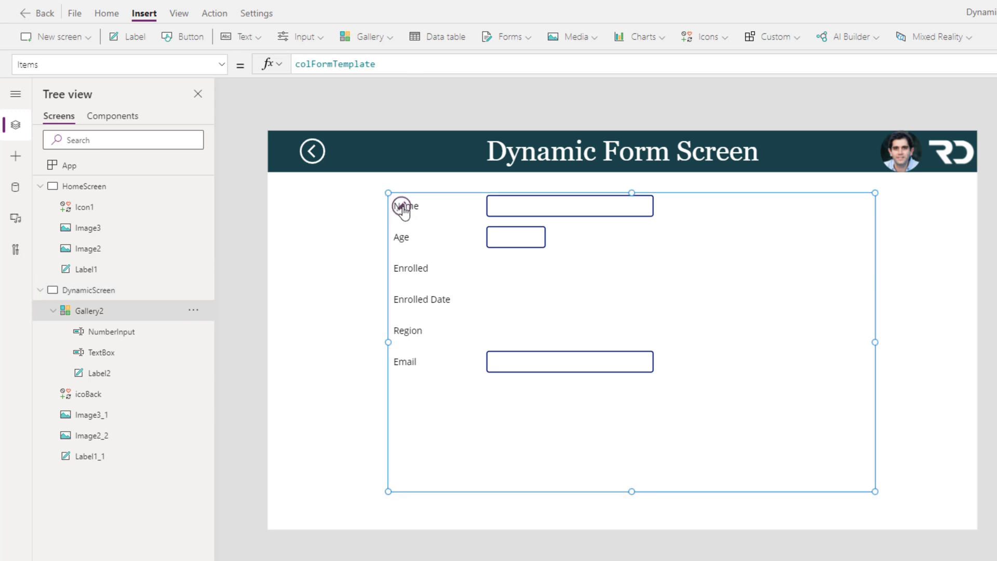
{"action": "left_click", "coordinate": [299, 36]}
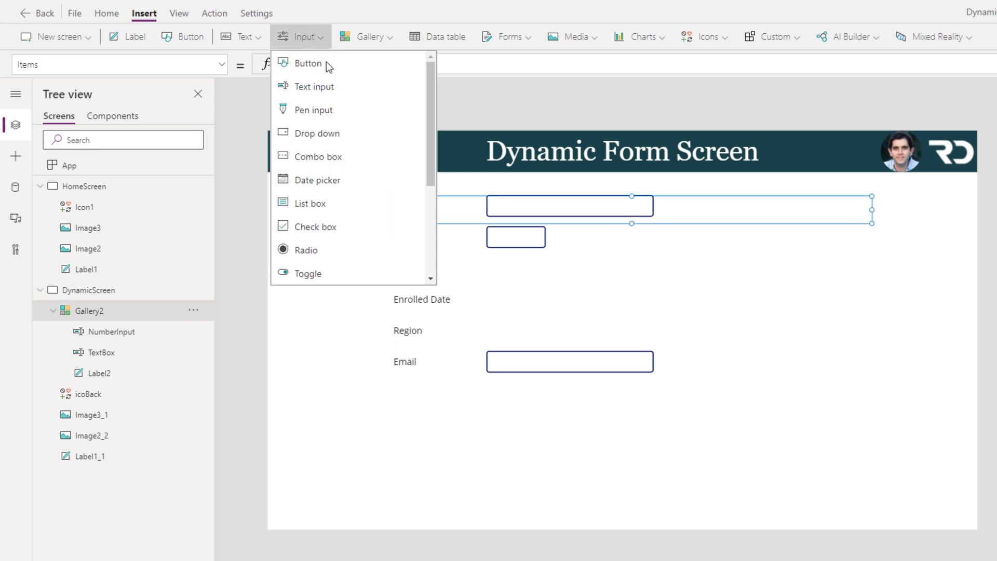
{"action": "left_click", "coordinate": [307, 273]}
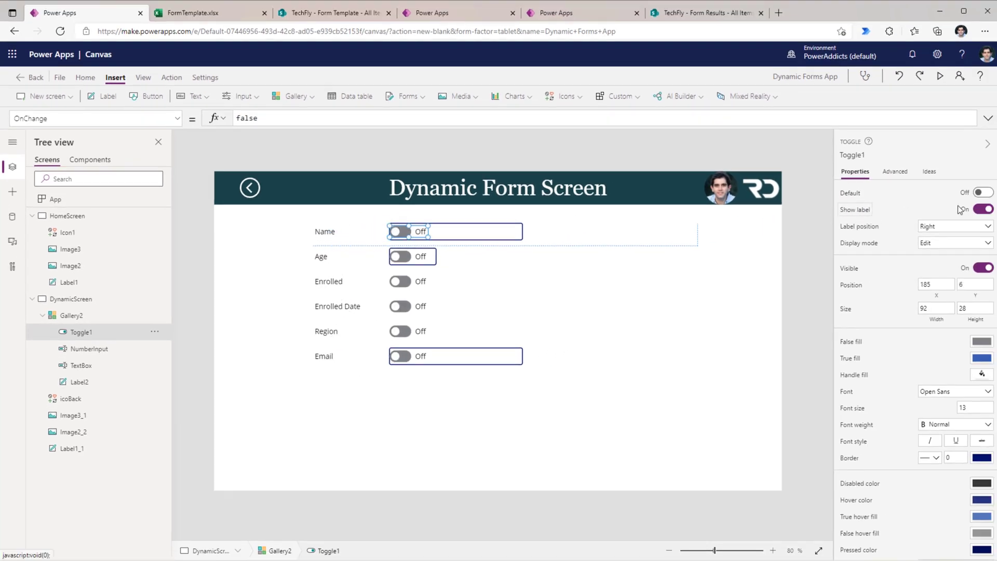
{"action": "left_click", "coordinate": [984, 208]}
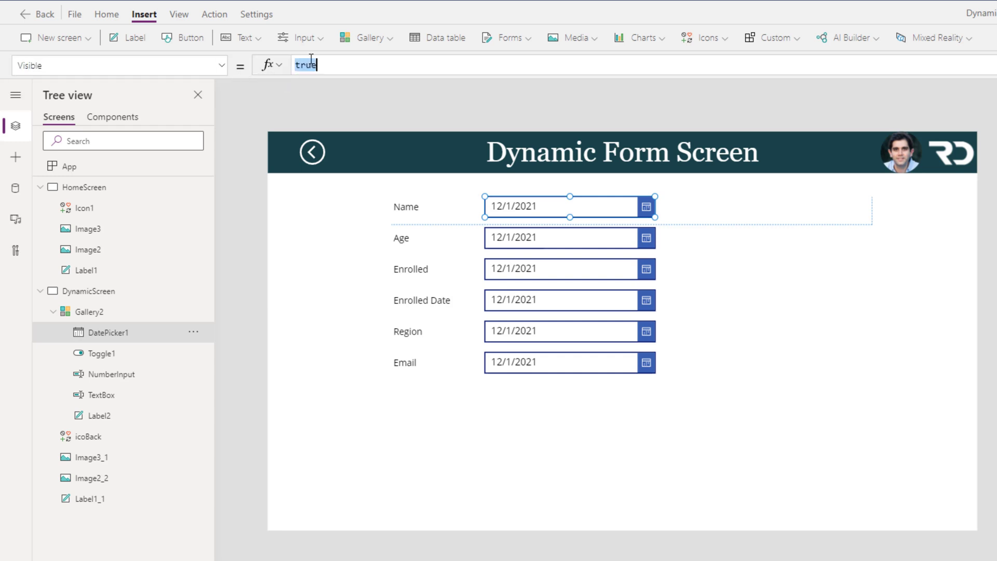
Set the date picker's Visible to ThisItem.ColumnType = "Date".
{"action": "type", "text": "ThisItem.ColumnType = \"Date\""}
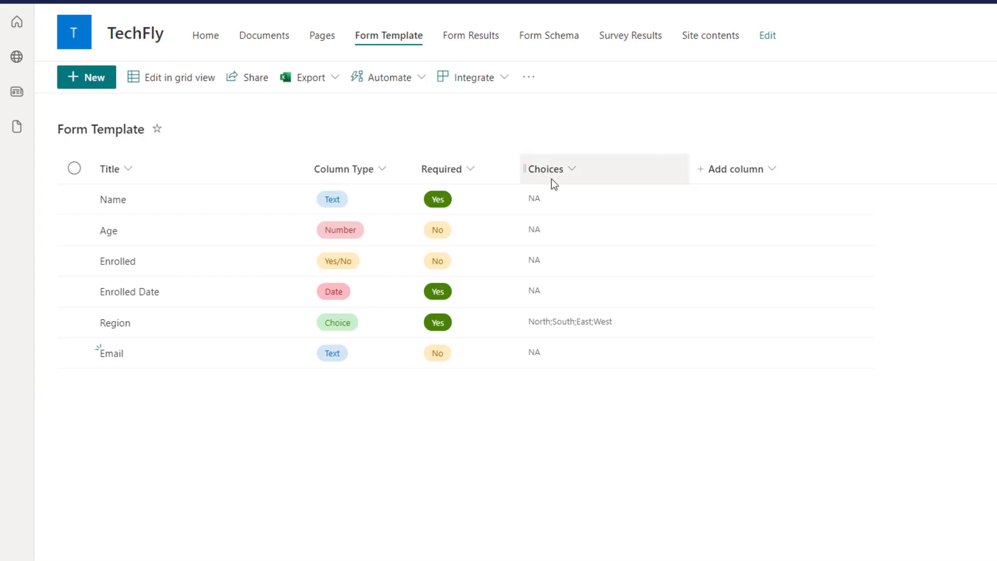
{"action": "mouse_move", "coordinate": [550, 321]}
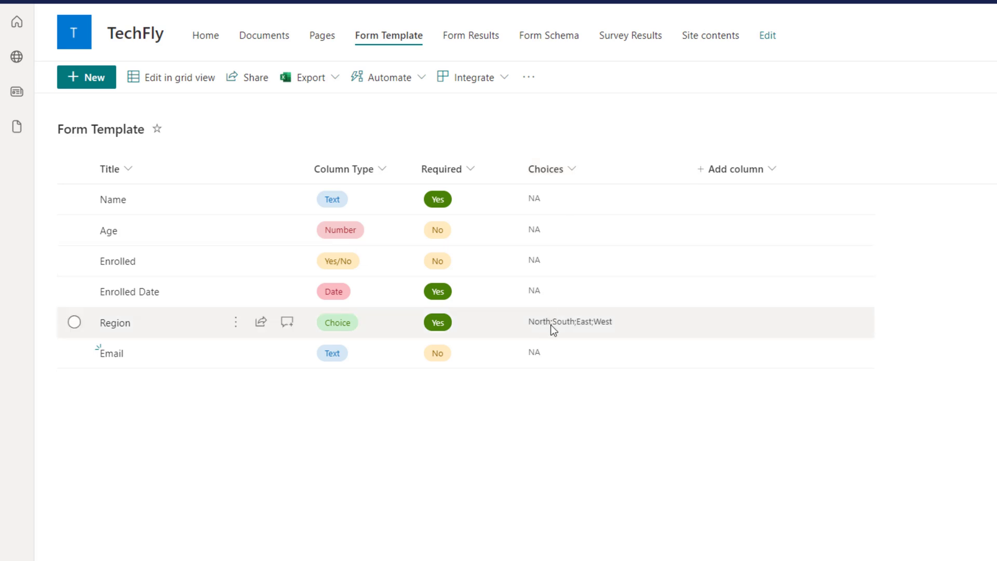
{"action": "mouse_move", "coordinate": [584, 337]}
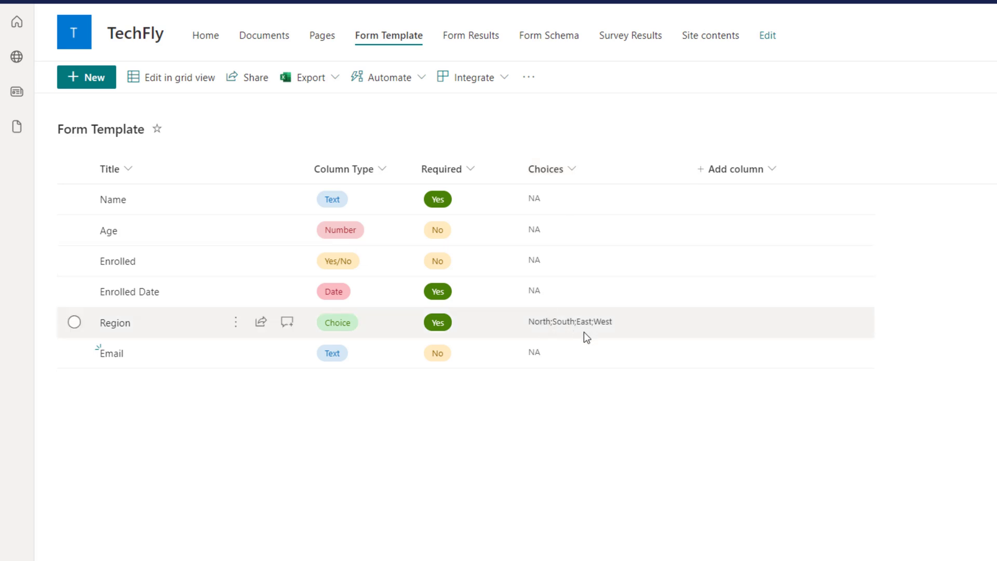
{"action": "mouse_move", "coordinate": [585, 320]}
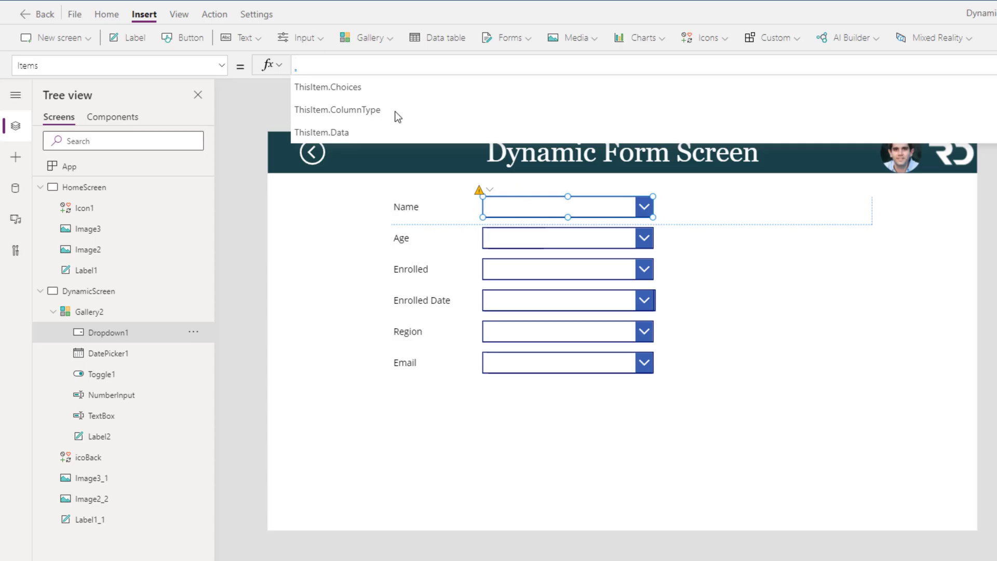
{"action": "mouse_move", "coordinate": [409, 138]}
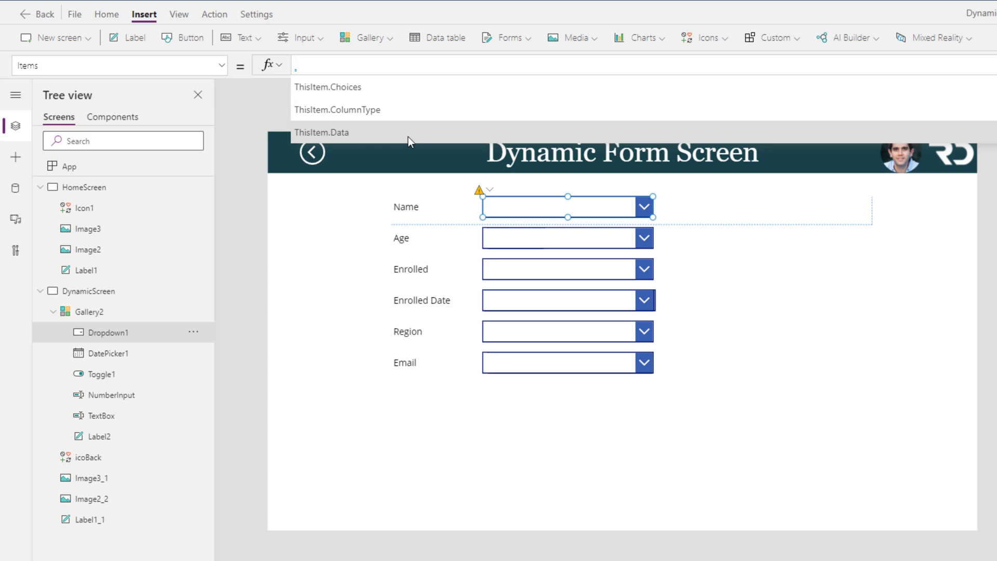
Set Dropdown1 Items to Split(ThisItem.Choices,";").
{"action": "type", "text": "split"}
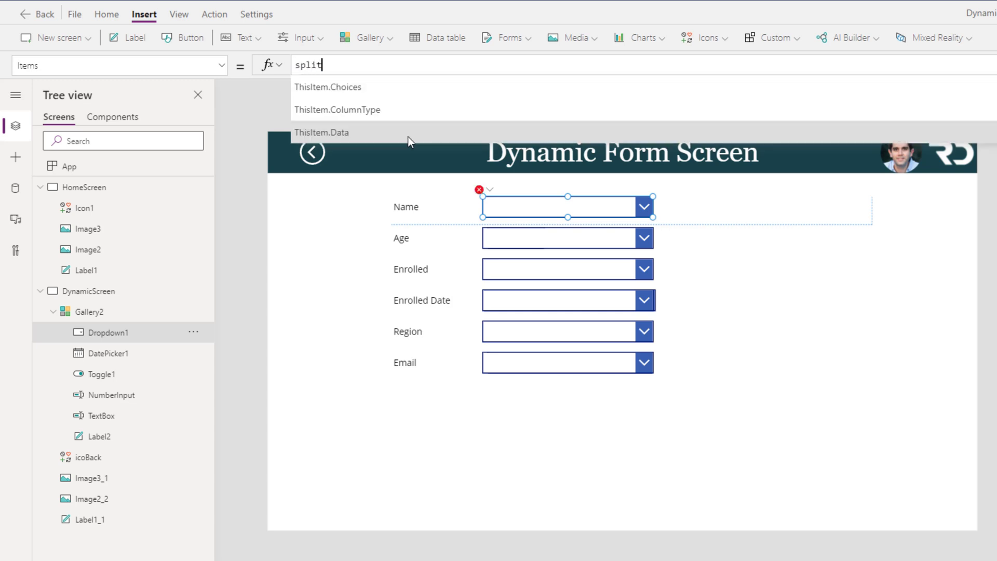
{"action": "type", "text": "("}
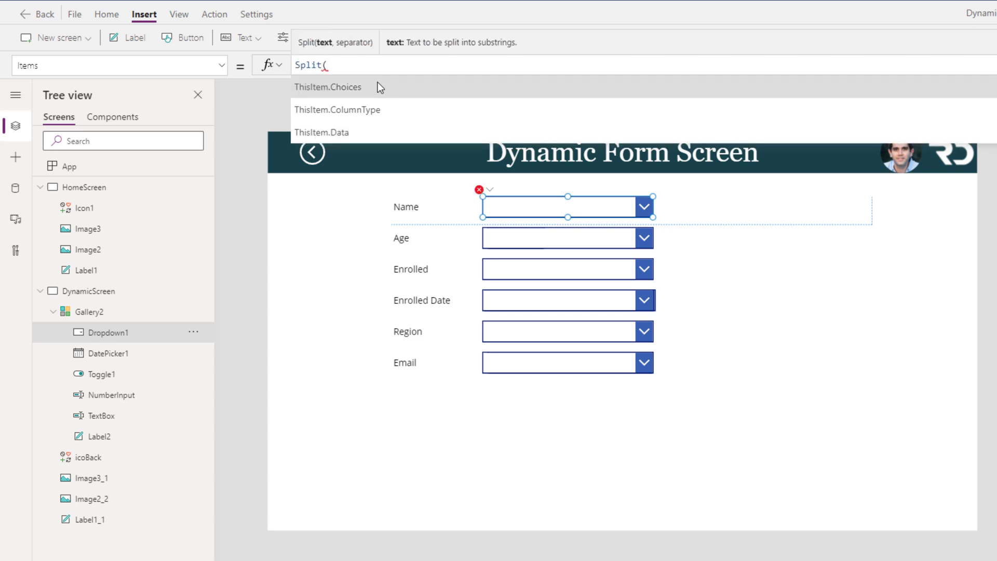
{"action": "left_click", "coordinate": [328, 87]}
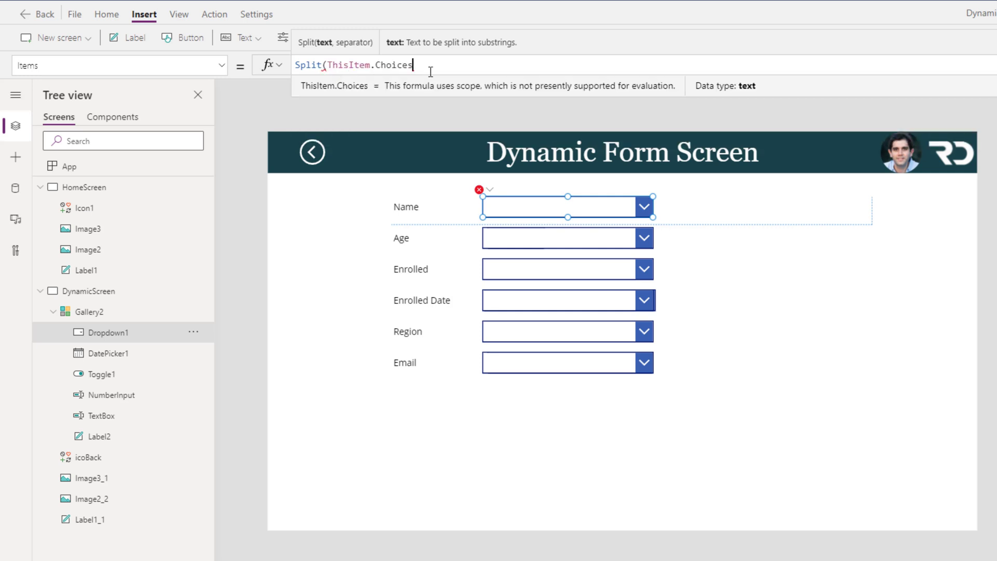
{"action": "type", "text": ",\";\")"}
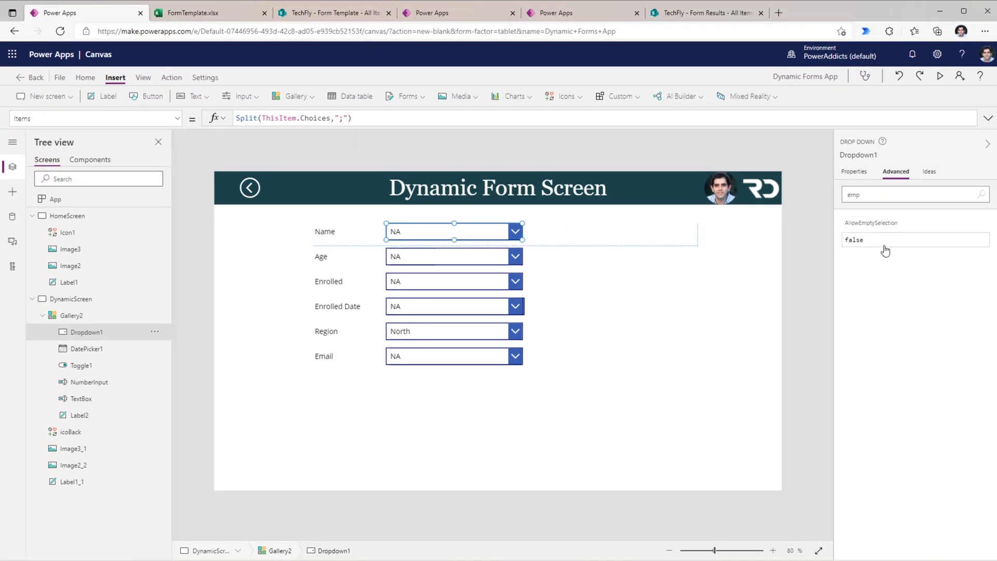
Allow empty selection, show the dropdown only for Choice fields, and preview the form.
{"action": "type", "text": "true"}
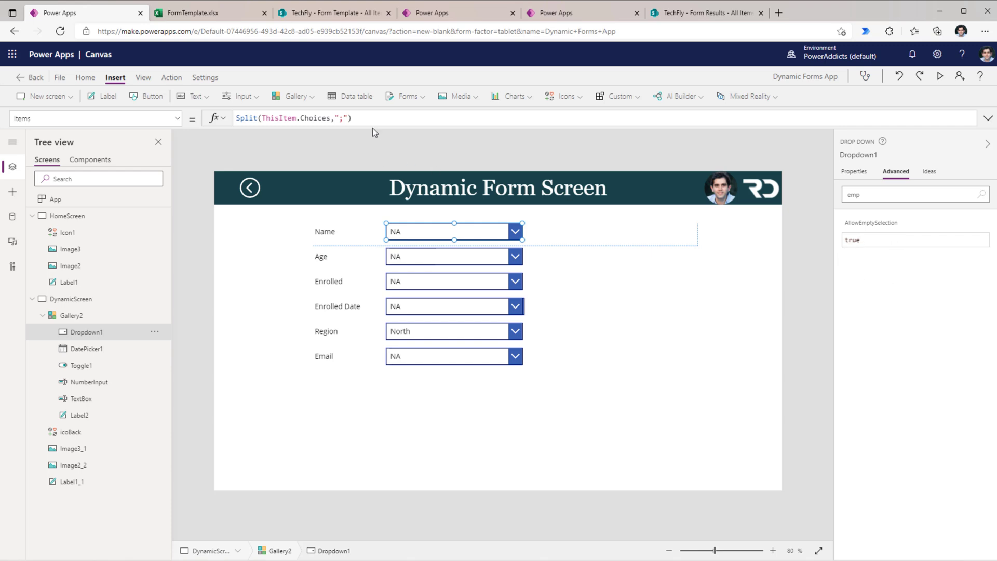
{"action": "left_click", "coordinate": [95, 119]}
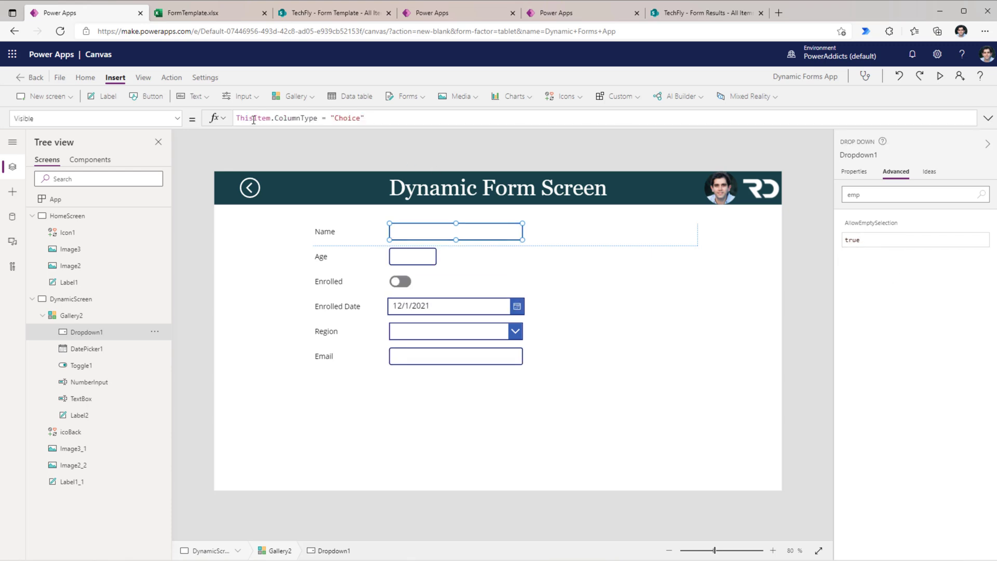
{"action": "mouse_move", "coordinate": [591, 307]}
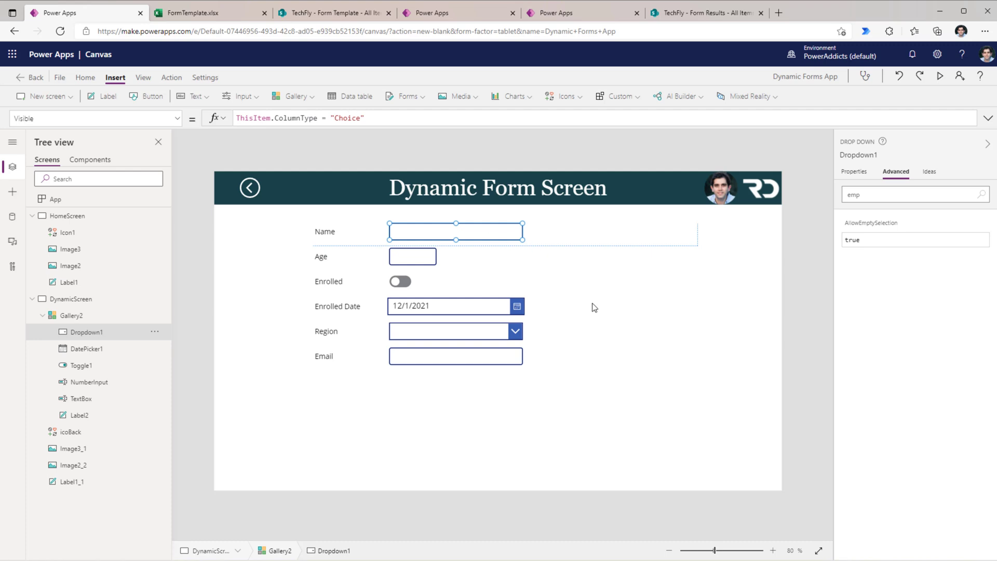
{"action": "left_click", "coordinate": [940, 77]}
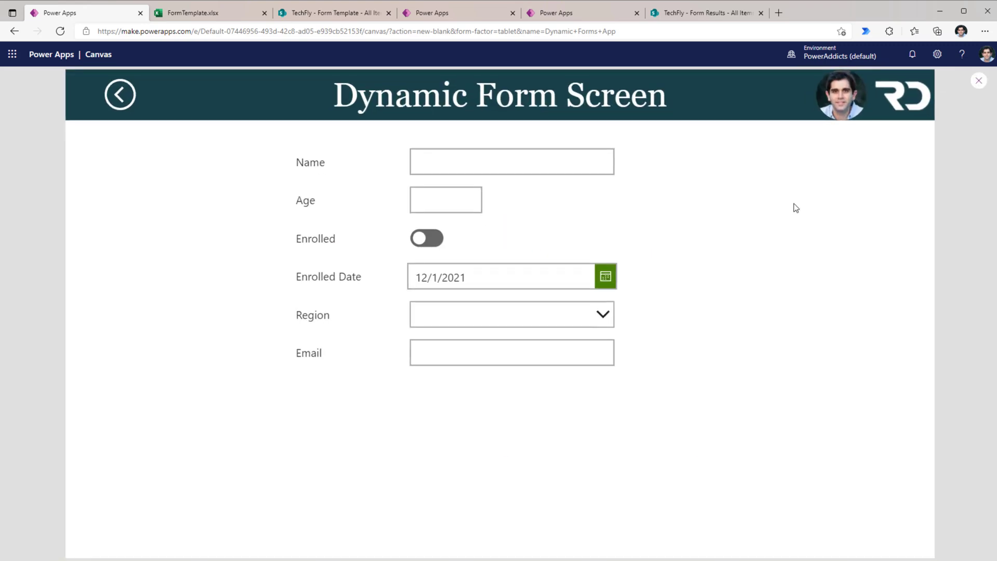
Set Gallery2 to wrap count 2 with a pale green RGBA(214,222,205,1) fill.
{"action": "left_click", "coordinate": [979, 81]}
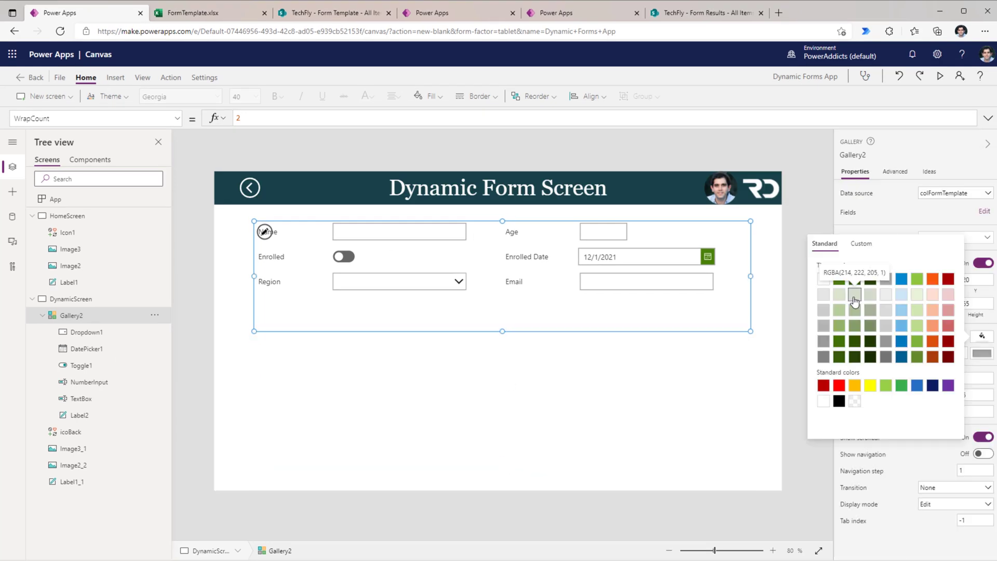
{"action": "left_click", "coordinate": [854, 300]}
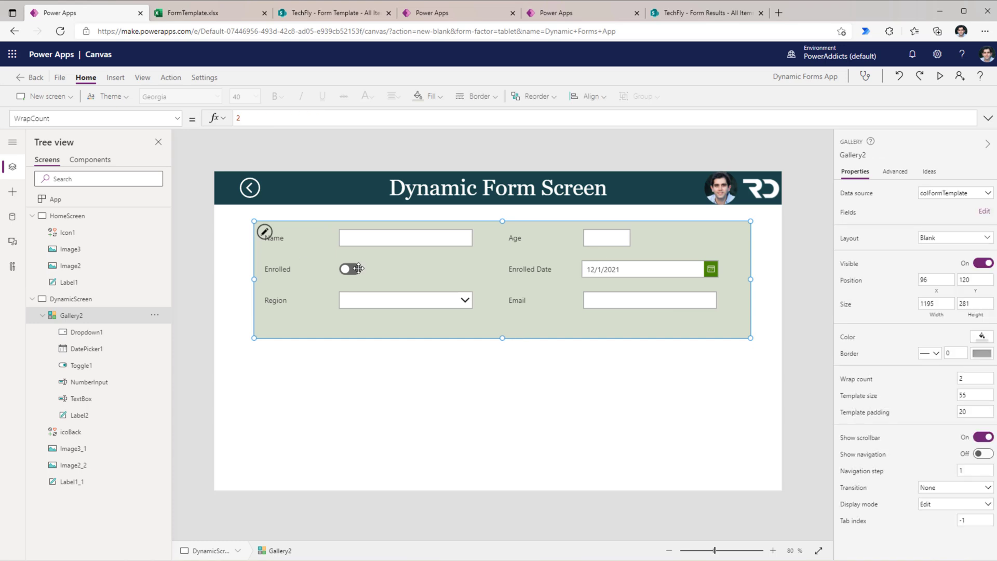
{"action": "left_click", "coordinate": [115, 77]}
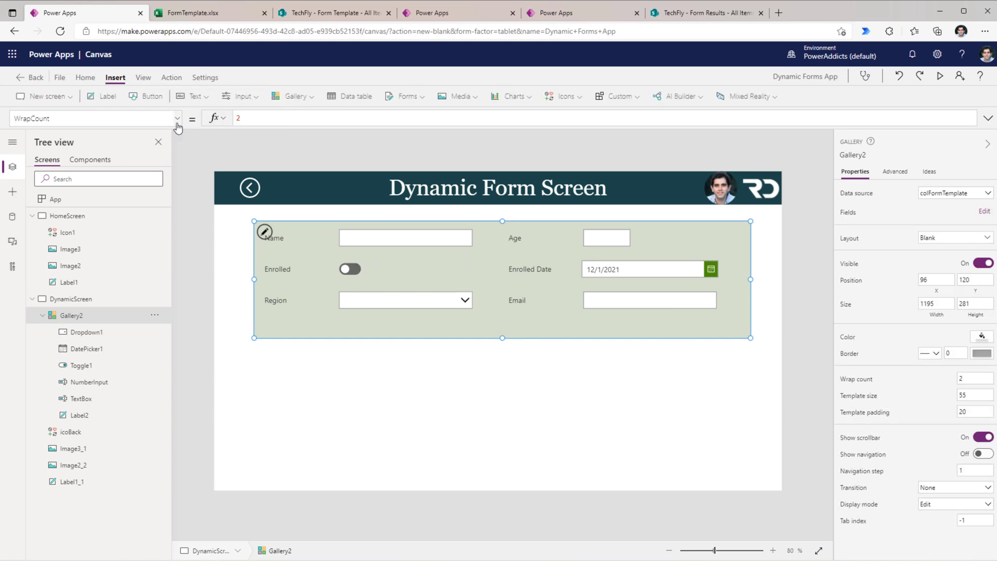
Add a button whose OnSelect starts with ClearCollect(colSubmit, colFormTemplate).
{"action": "left_click", "coordinate": [151, 96]}
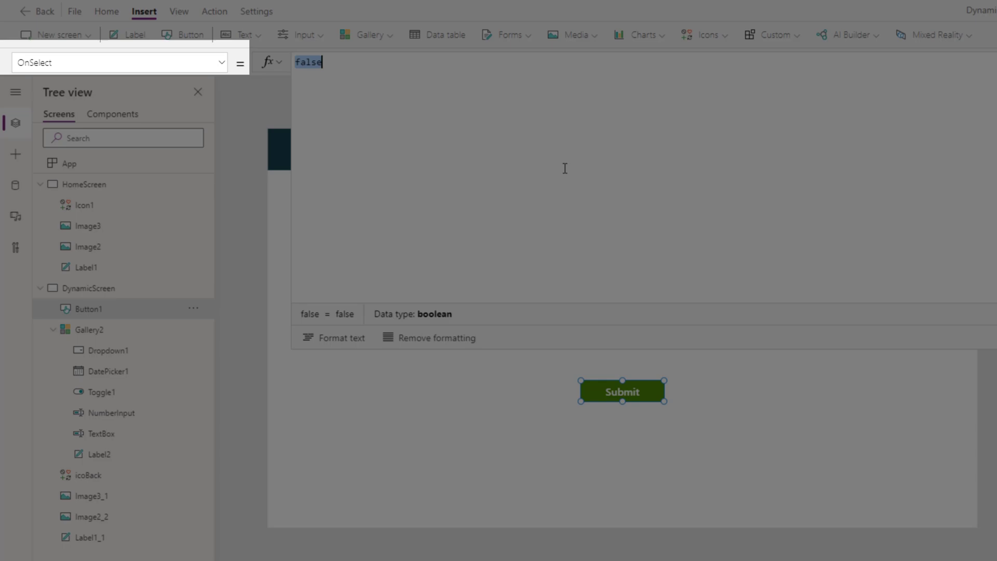
{"action": "type", "text": "clearCollect(colSubmit"}
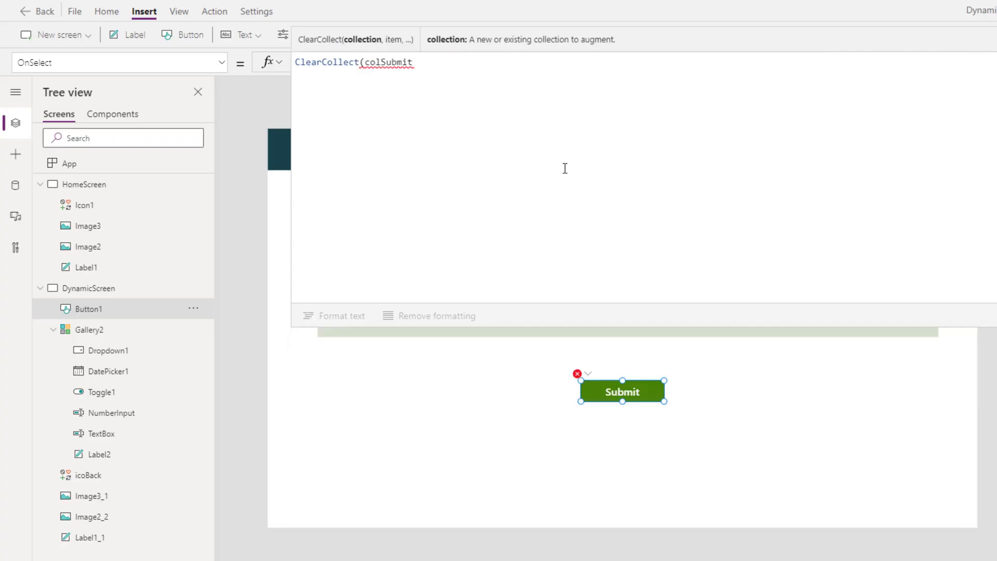
{"action": "type", "text": ","}
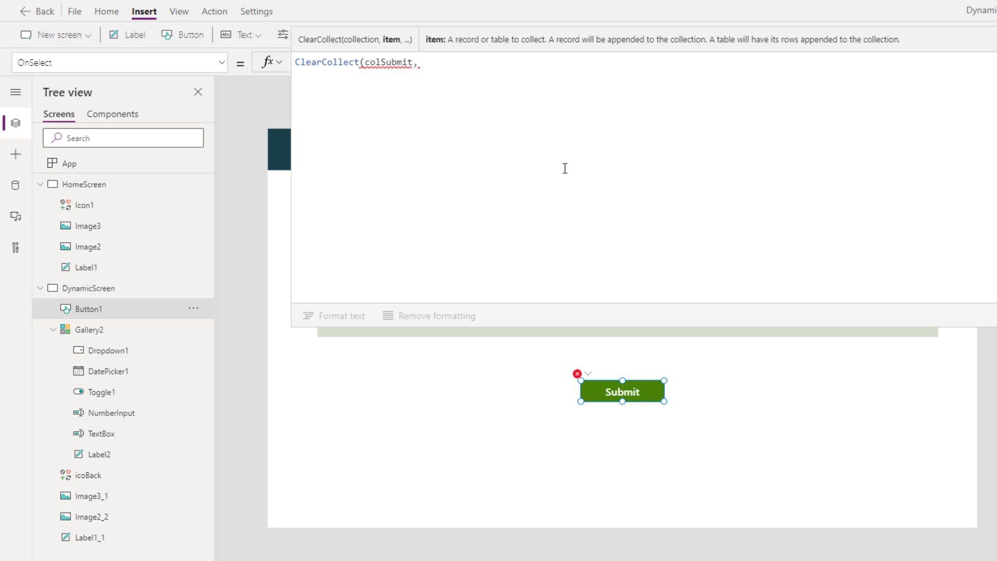
{"action": "type", "text": "col"}
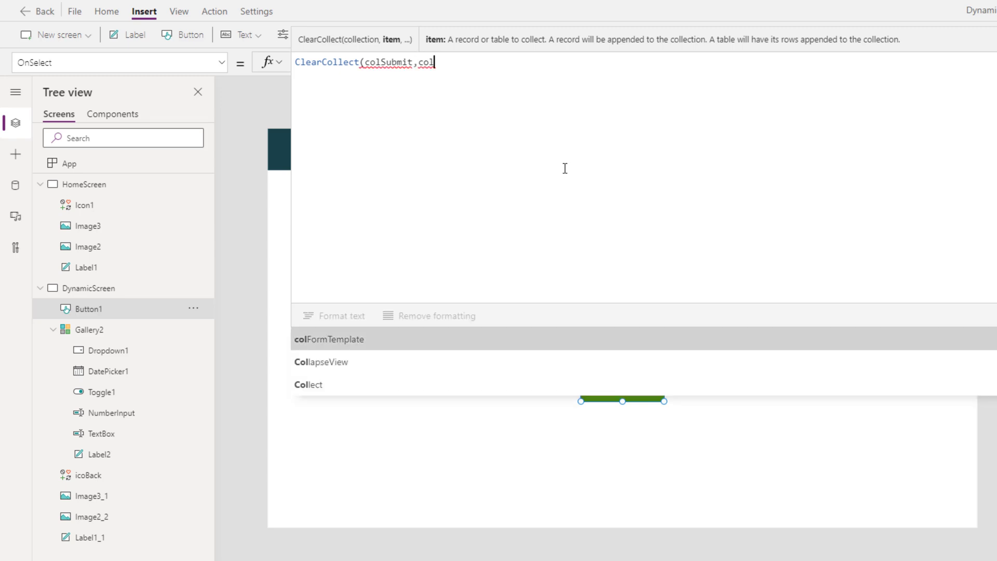
{"action": "left_click", "coordinate": [329, 339]}
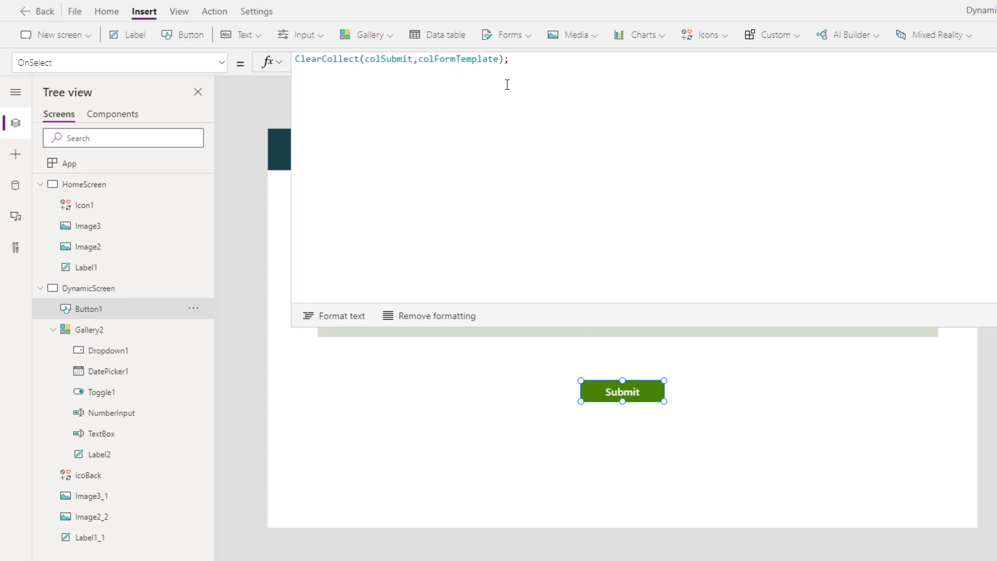
Append ClearCollect(colGalData, gallery.AllItems); to the button's OnSelect formula.
{"action": "type", "text": "ClearCollect(colC"}
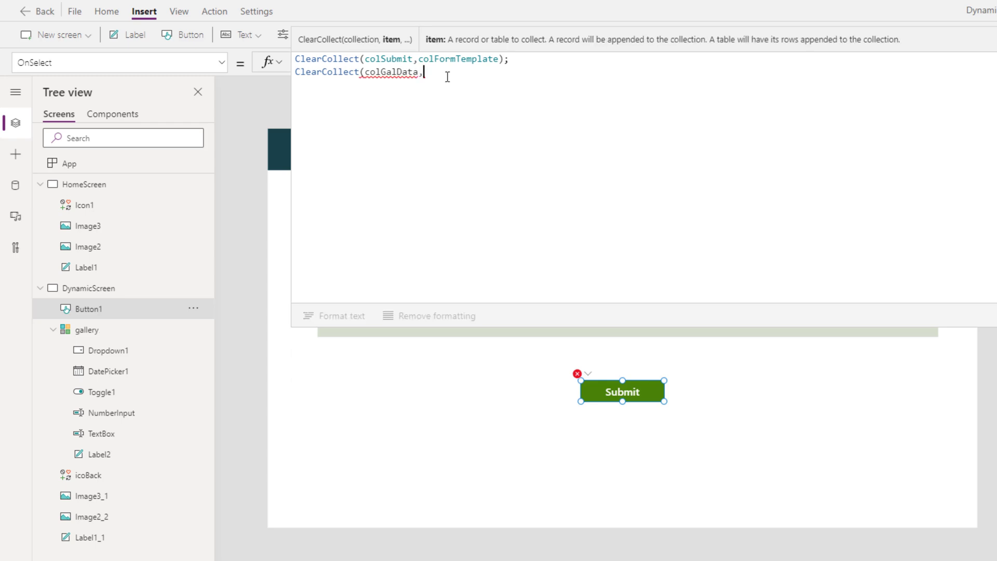
{"action": "type", "text": "gall"}
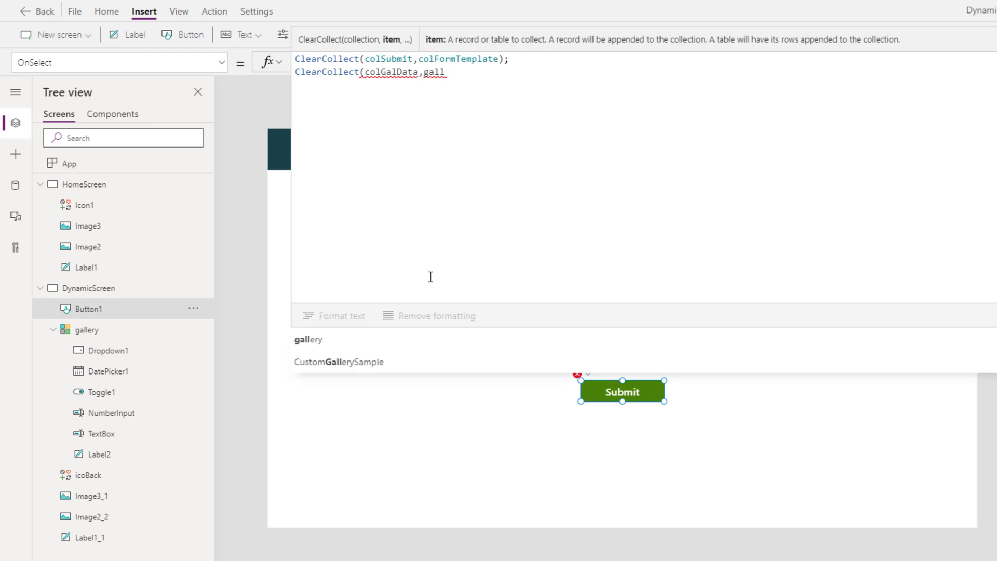
{"action": "type", "text": "ery.all"}
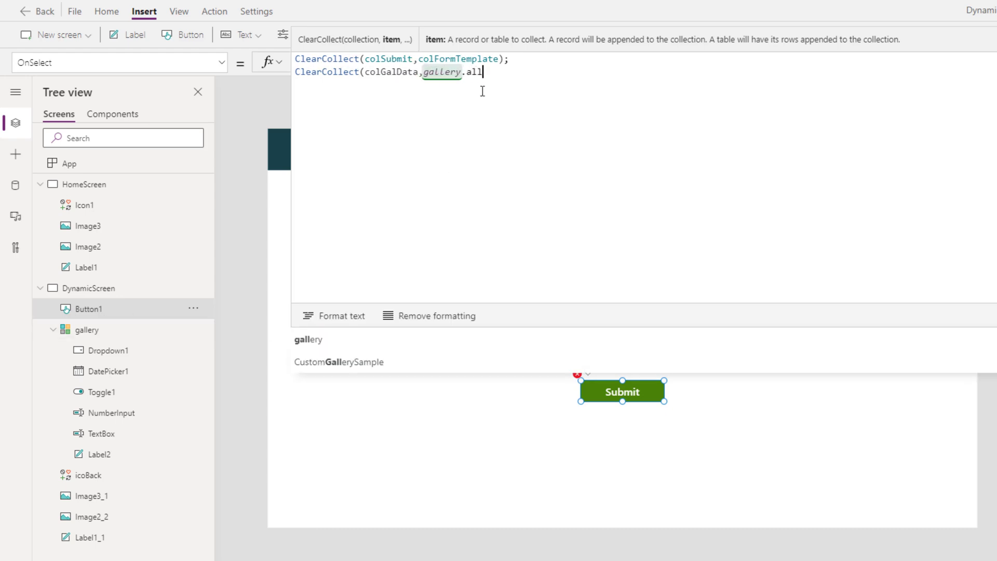
{"action": "type", "text": "Items);"}
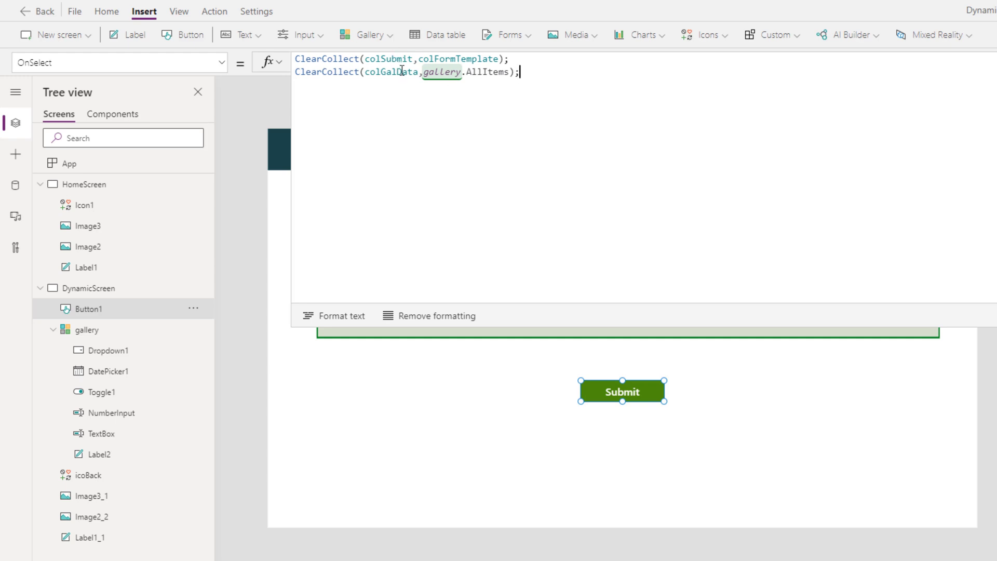
{"action": "key", "text": "Enter"}
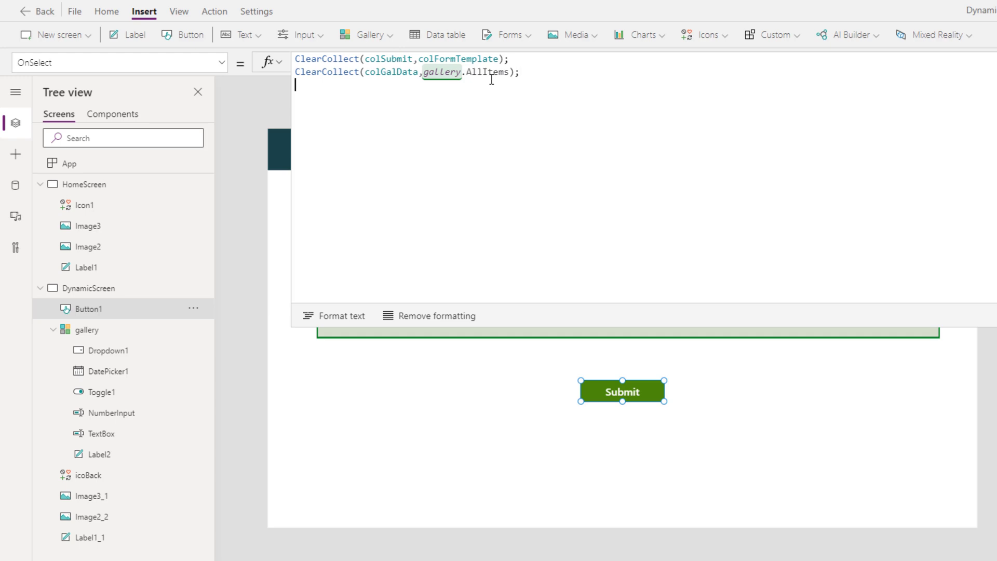
Preview the colSubmit collection's contents, then return to the end of the formula.
{"action": "double_click", "coordinate": [390, 71]}
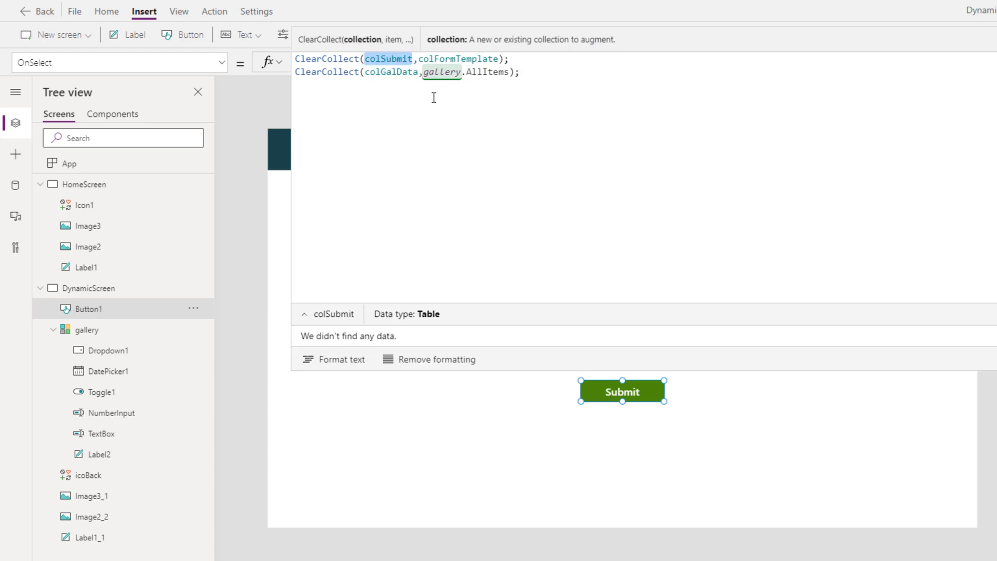
{"action": "left_click", "coordinate": [393, 59]}
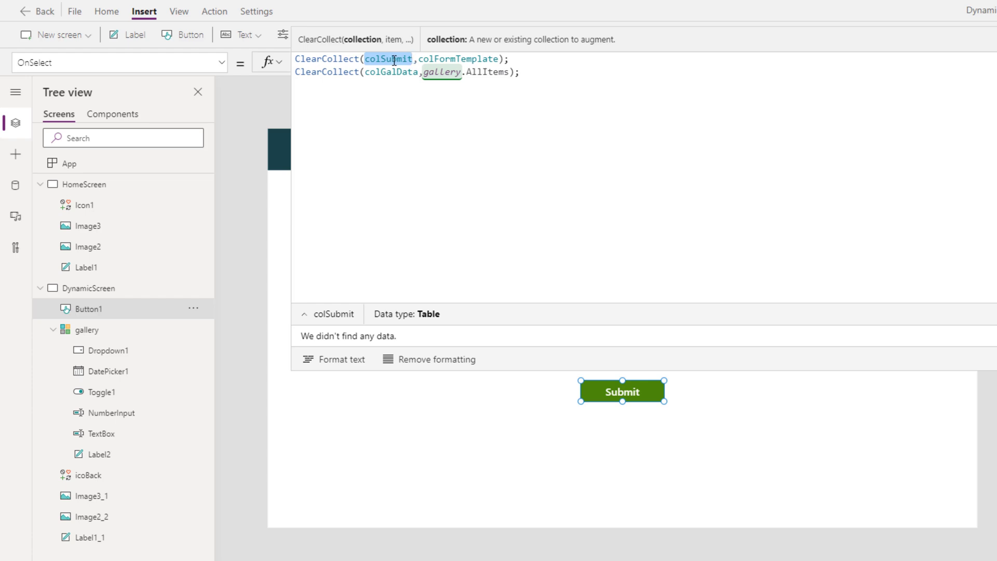
{"action": "left_click", "coordinate": [457, 173]}
{"action": "type", "text": "ForAll(colGalData,"}
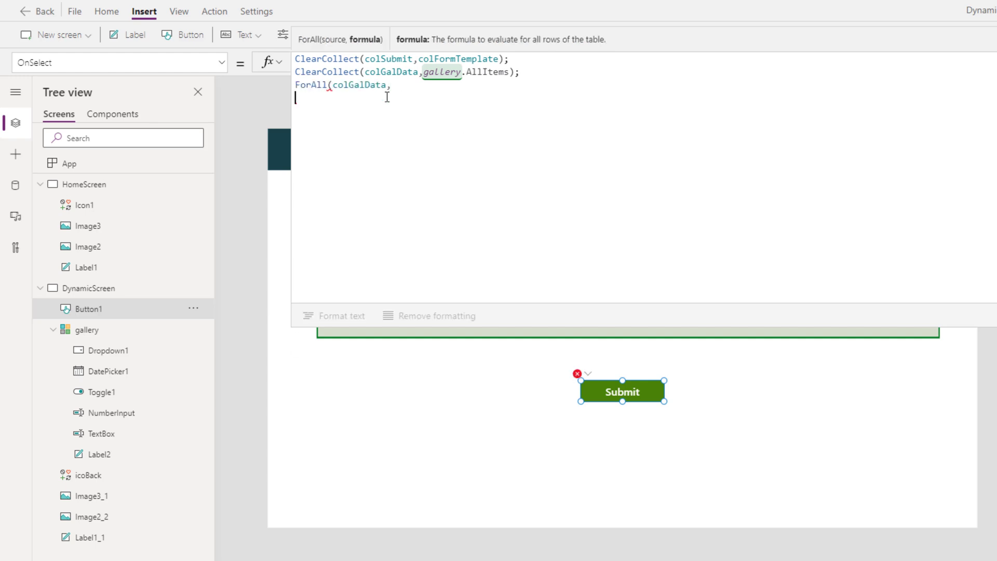
{"action": "type", "text": "UpdateIf(colSubmit,"}
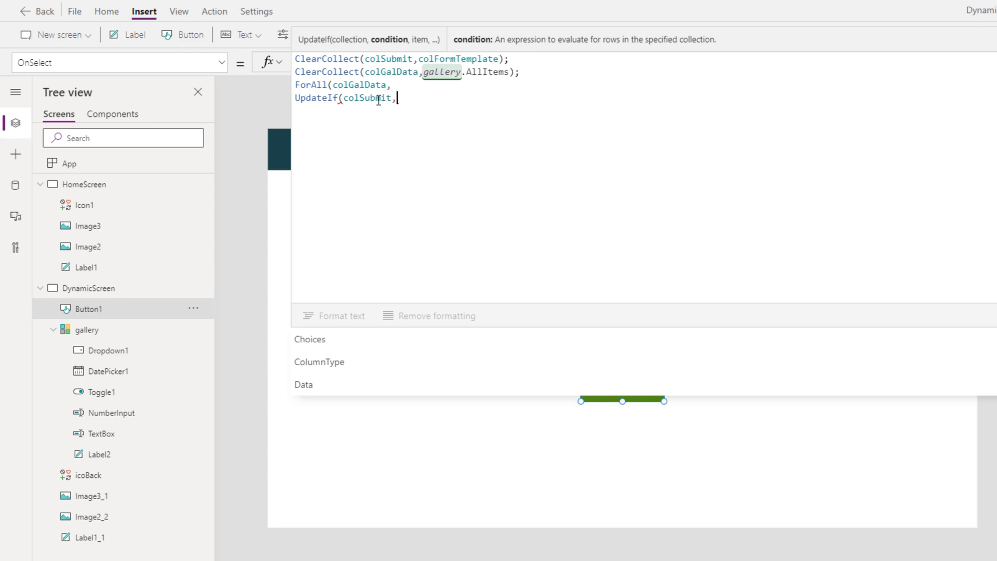
{"action": "type", "text": "T"}
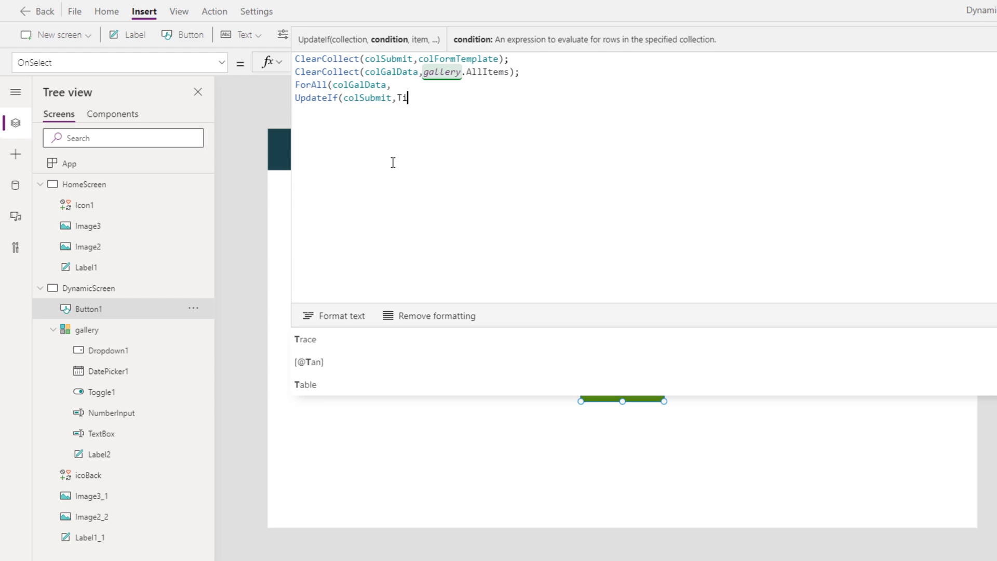
{"action": "type", "text": "itle = colGalData[@Title]"}
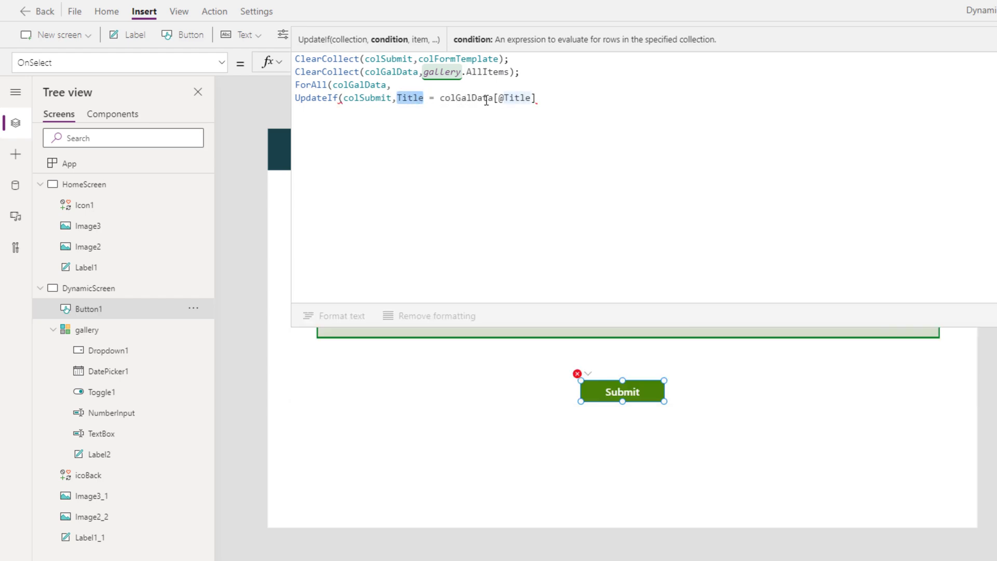
{"action": "left_click", "coordinate": [452, 98]}
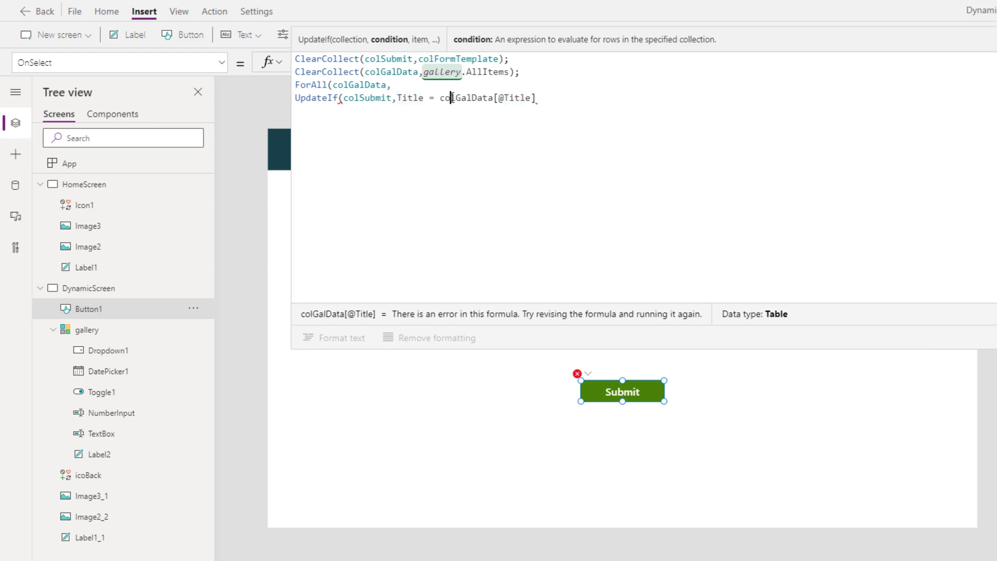
{"action": "double_click", "coordinate": [465, 98]}
{"action": "type", "text": ","}
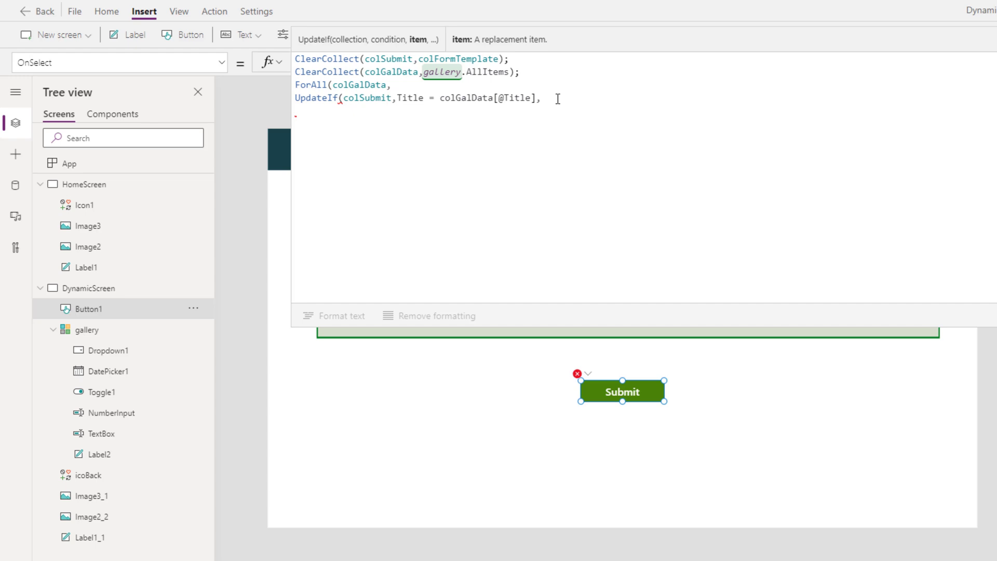
{"action": "mouse_move", "coordinate": [441, 129]}
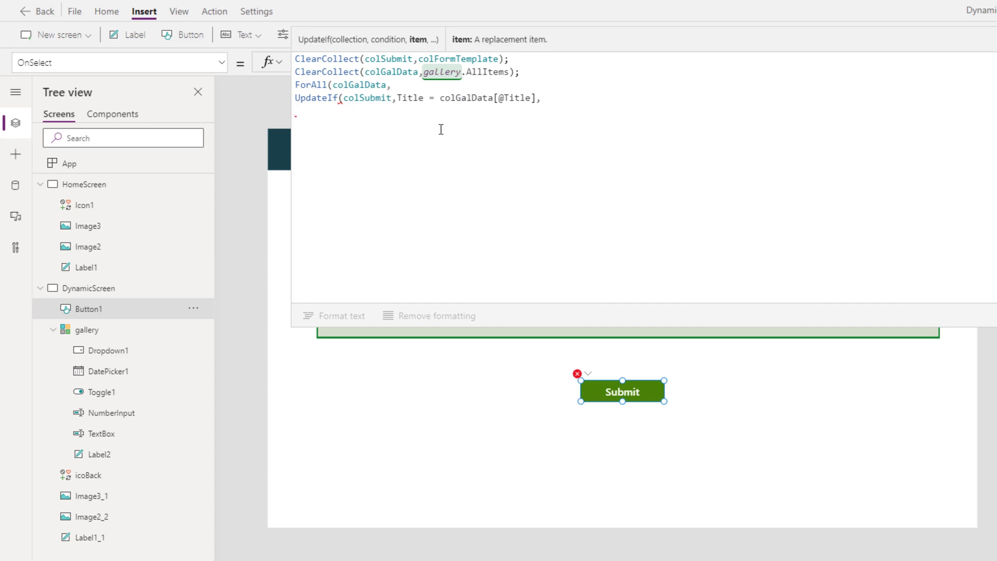
{"action": "type", "text": "{"}
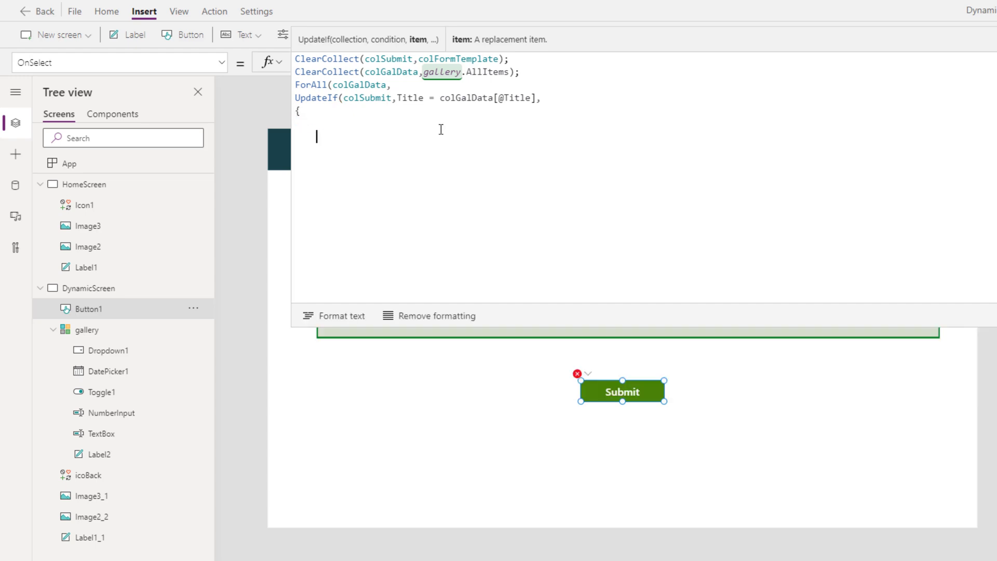
{"action": "type", "text": "Data:"}
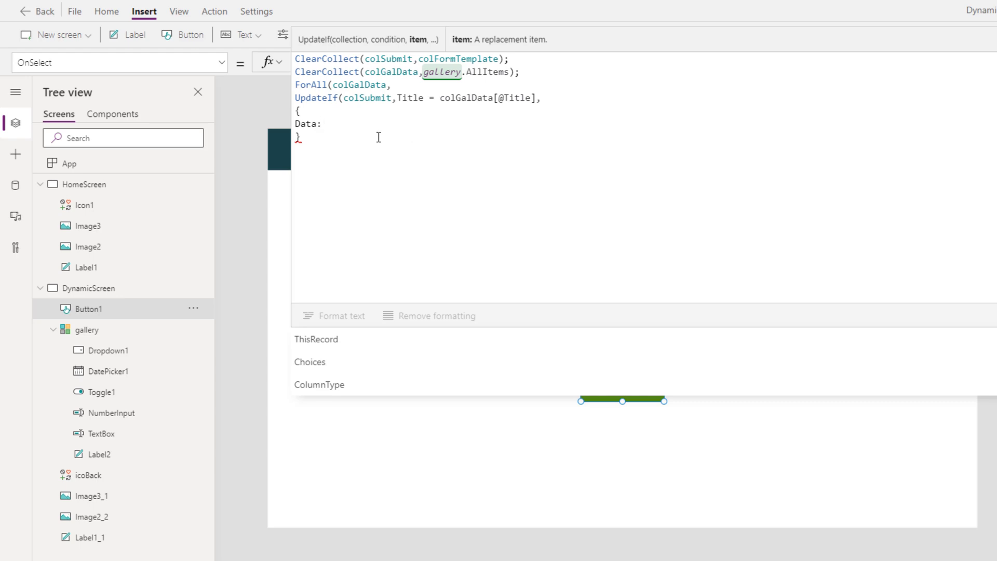
Set Data to Switch(ThisRecord.ColumnType, "Text", TextBox.Text, NumberInput.Text, …) by column type.
{"action": "type", "text": "Switch("}
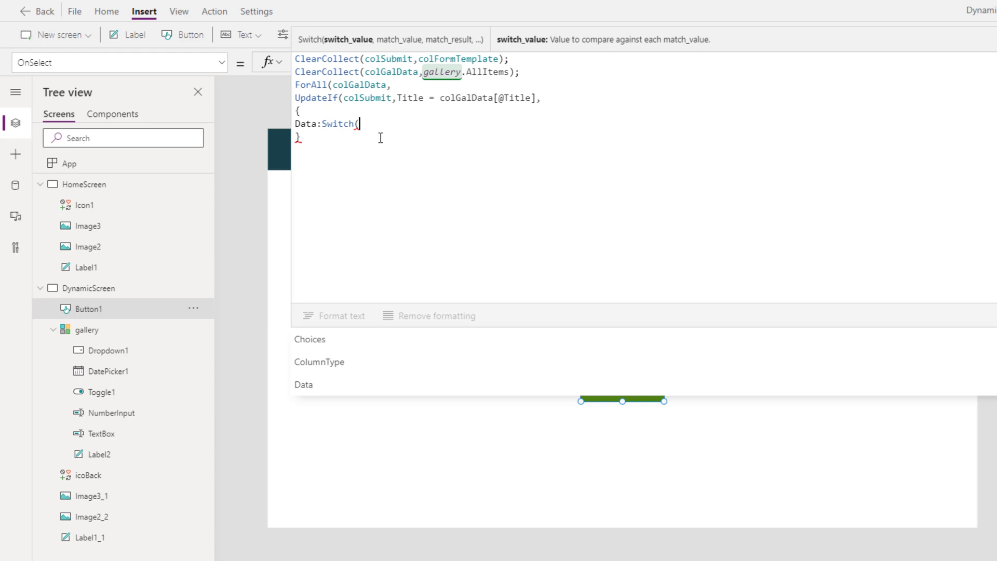
{"action": "type", "text": "ThisRecord."}
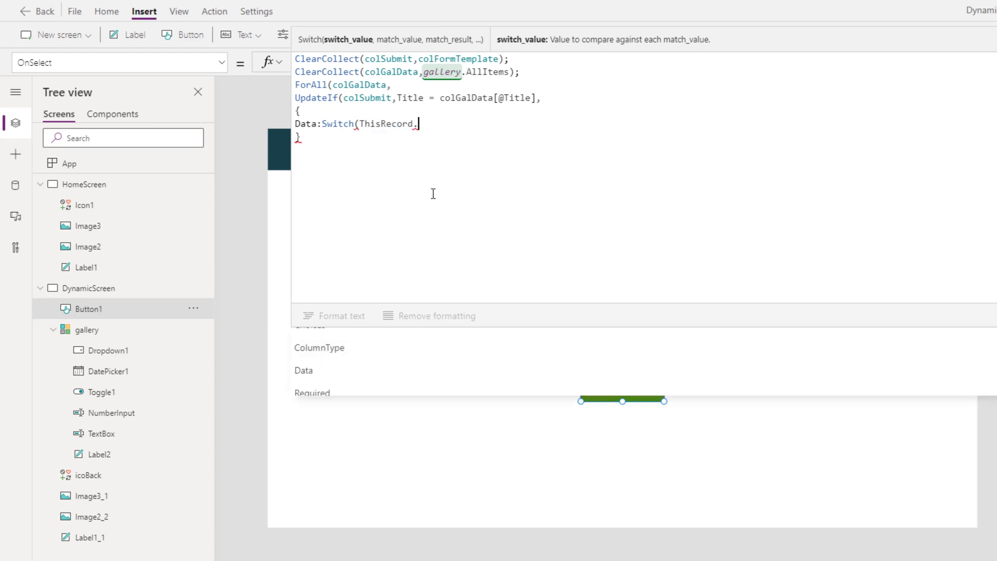
{"action": "type", "text": "ColumnType,"}
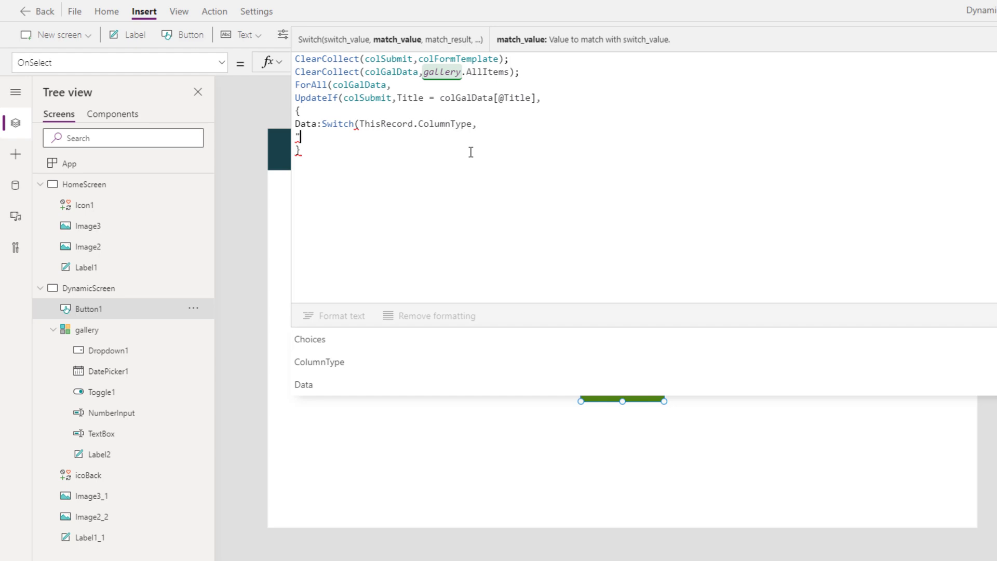
{"action": "type", "text": "\"Text\","}
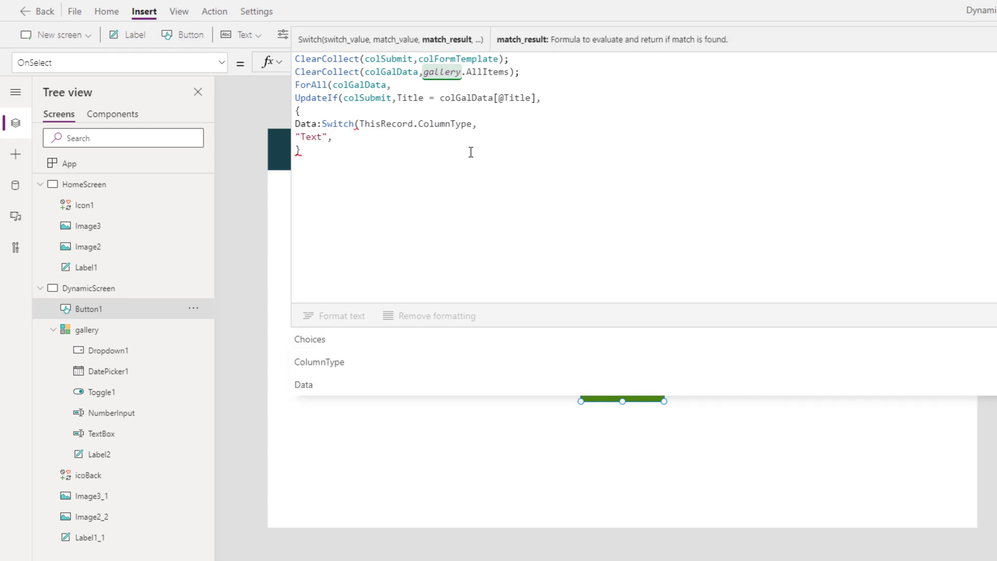
{"action": "mouse_move", "coordinate": [396, 130]}
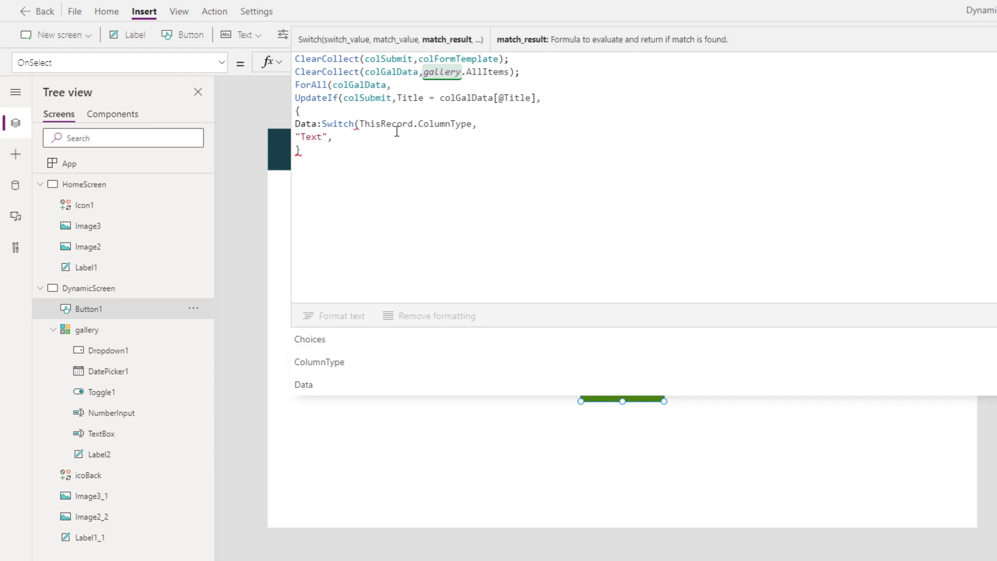
{"action": "mouse_move", "coordinate": [105, 433]}
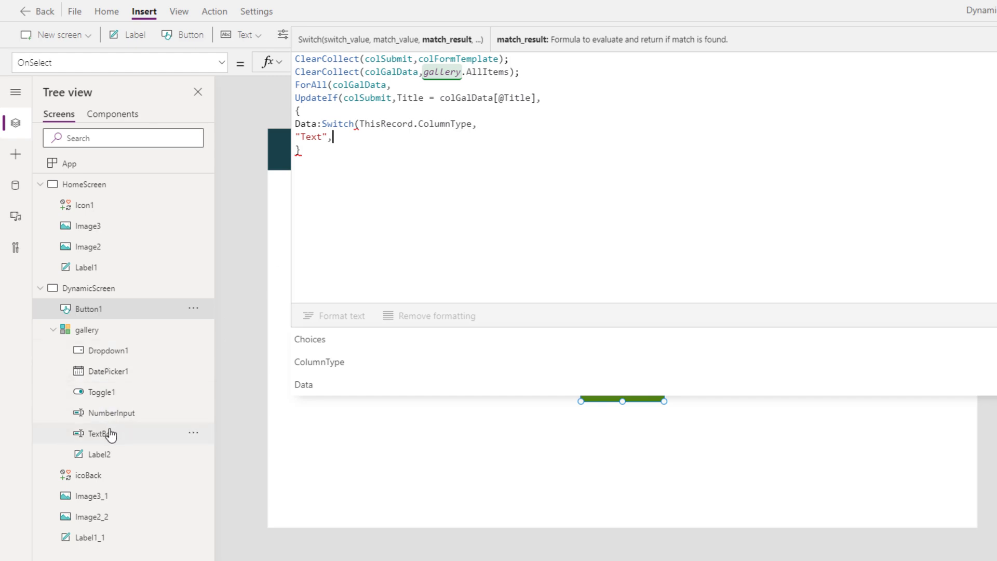
{"action": "type", "text": "TextBox"}
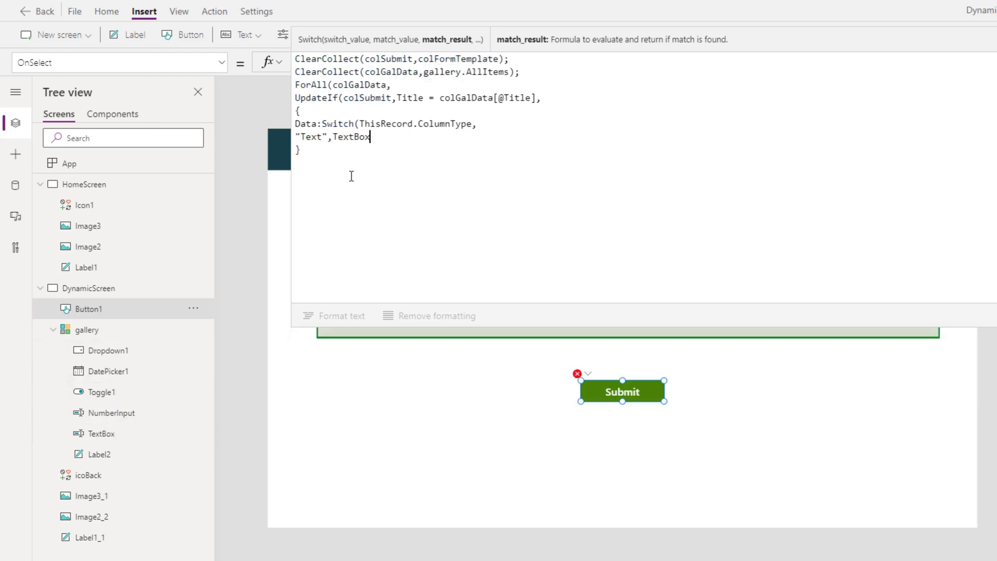
{"action": "type", "text": ".Text, \"Number\","}
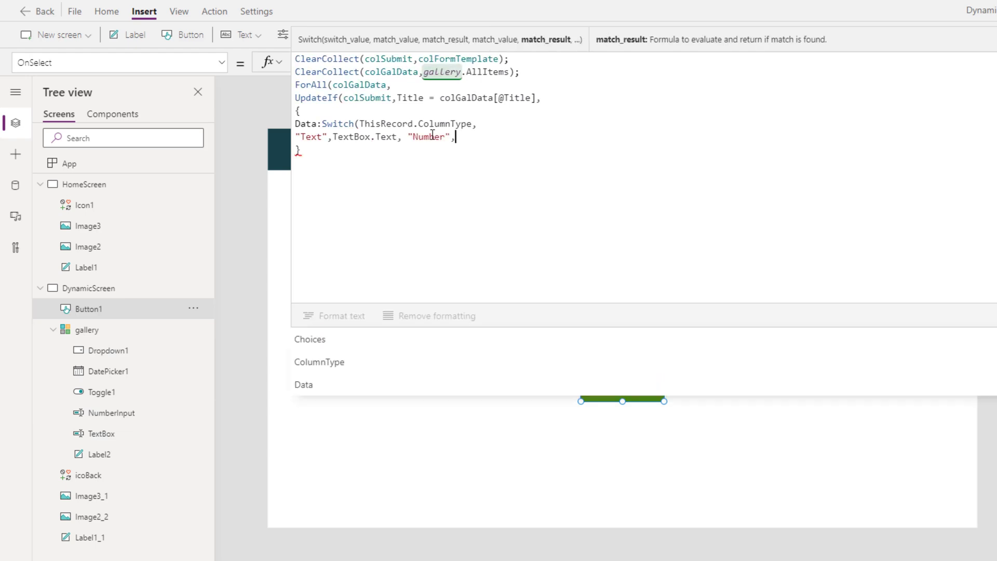
{"action": "mouse_move", "coordinate": [110, 419]}
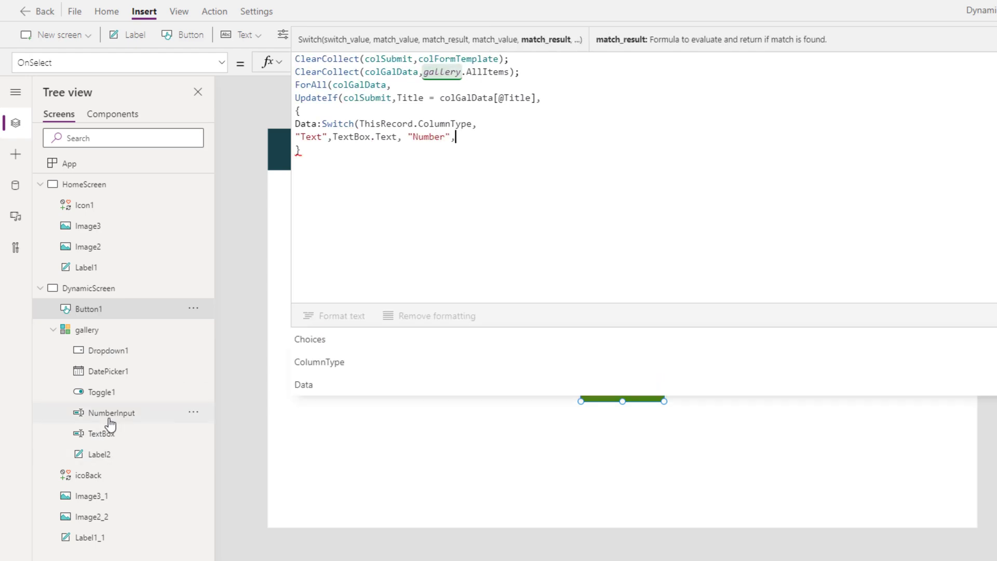
{"action": "type", "text": "NumberInput.Text"}
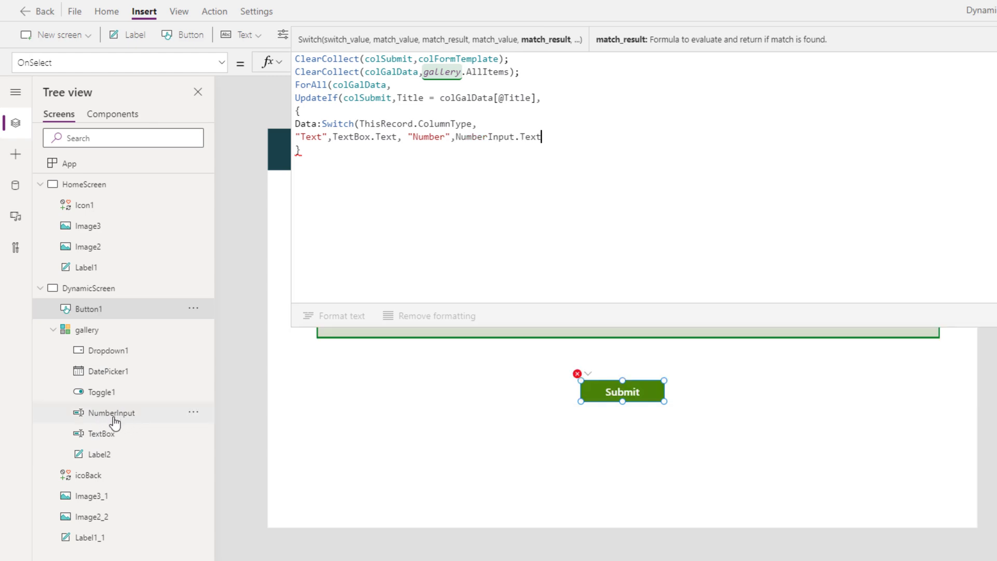
{"action": "mouse_move", "coordinate": [581, 161]}
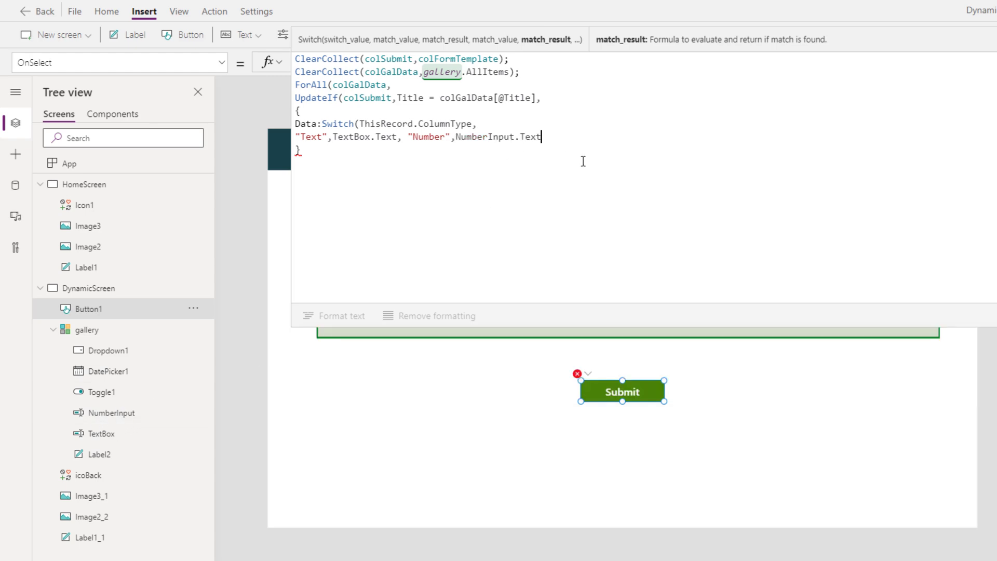
{"action": "type", "text": ","}
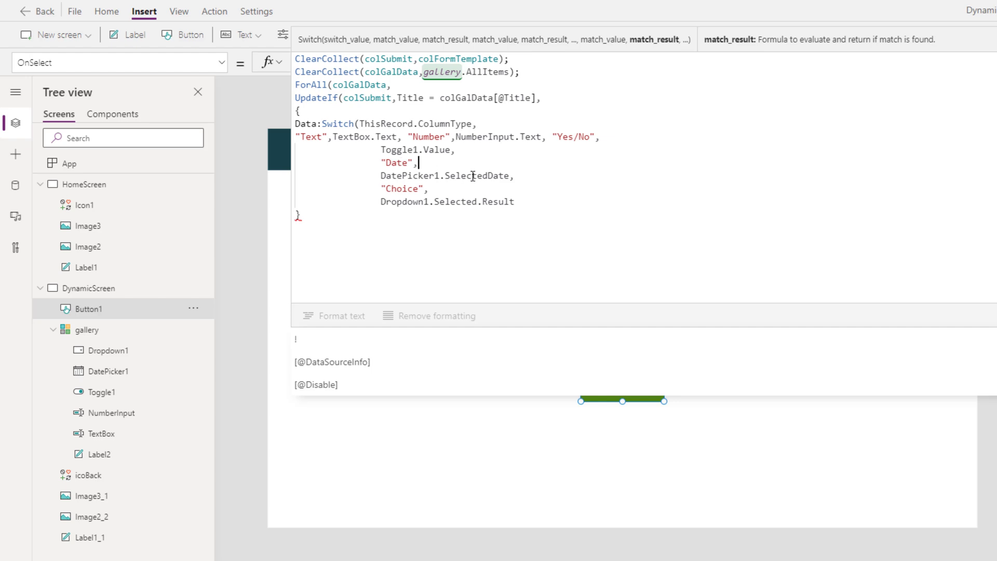
{"action": "mouse_move", "coordinate": [359, 224]}
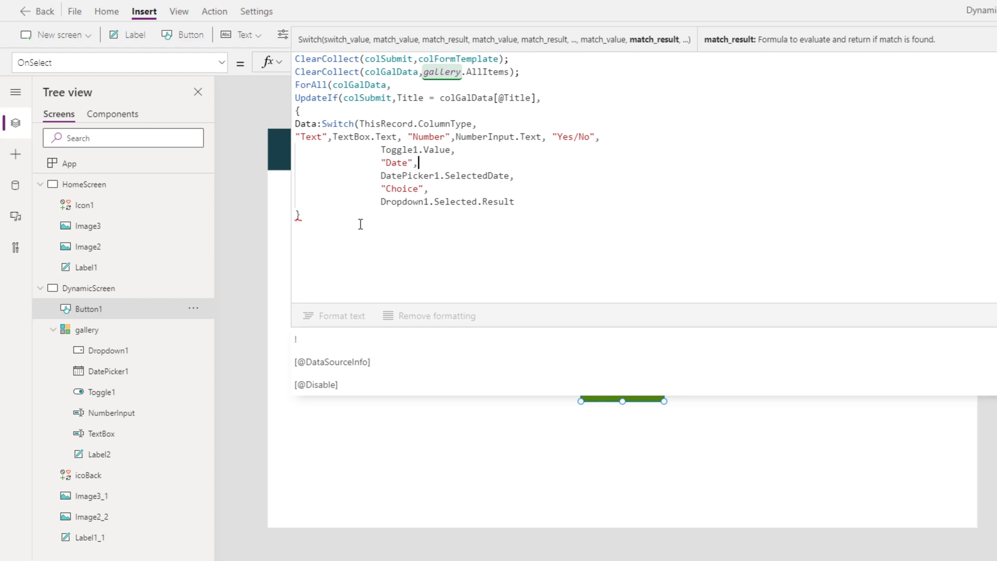
{"action": "mouse_move", "coordinate": [488, 205]}
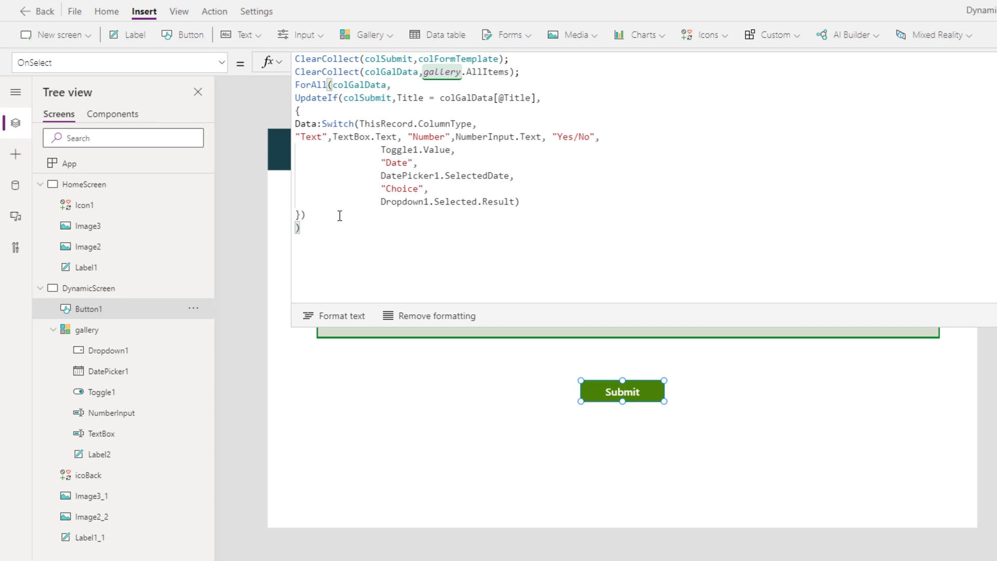
Format the Submit formula text and show App's OnStart formula.
{"action": "left_click", "coordinate": [334, 315]}
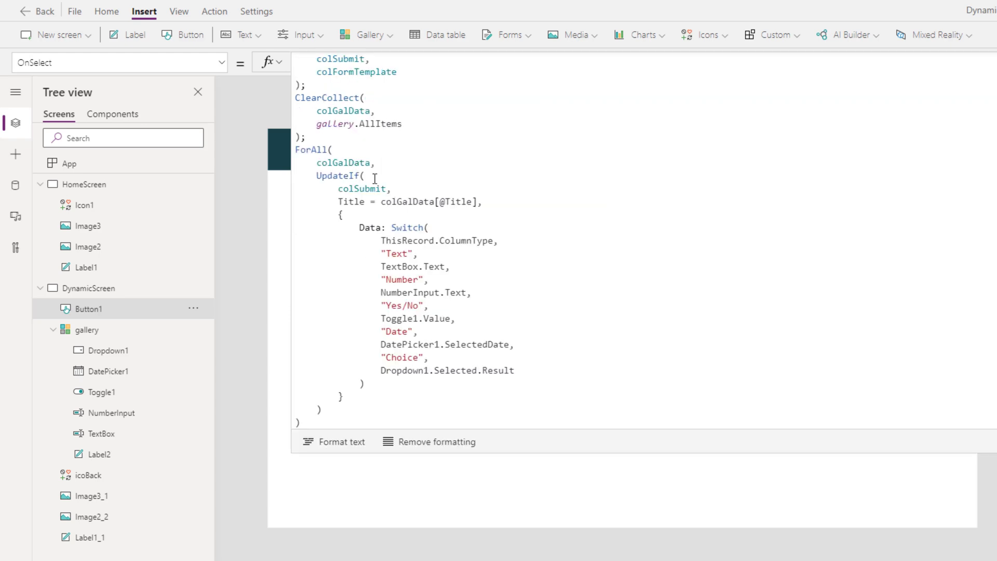
{"action": "mouse_move", "coordinate": [366, 182]}
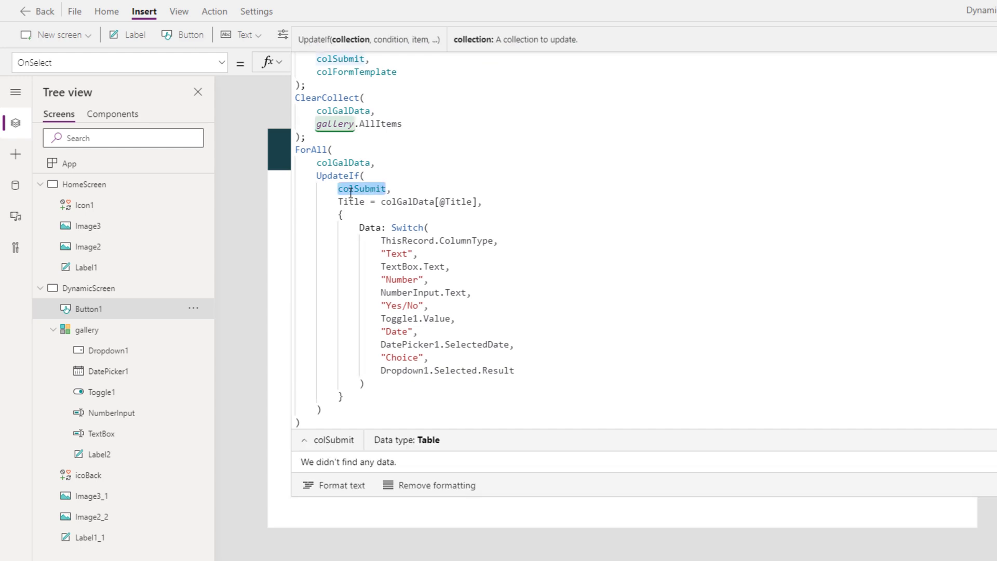
{"action": "left_click", "coordinate": [69, 162]}
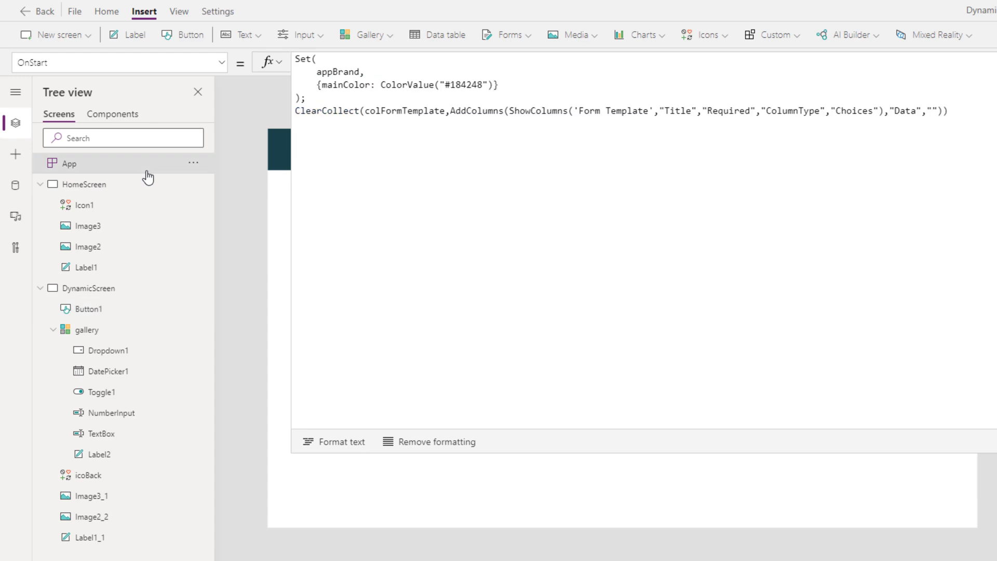
Preview colFormTemplate's template rows, then view the SharePoint Form Results list.
{"action": "double_click", "coordinate": [404, 110]}
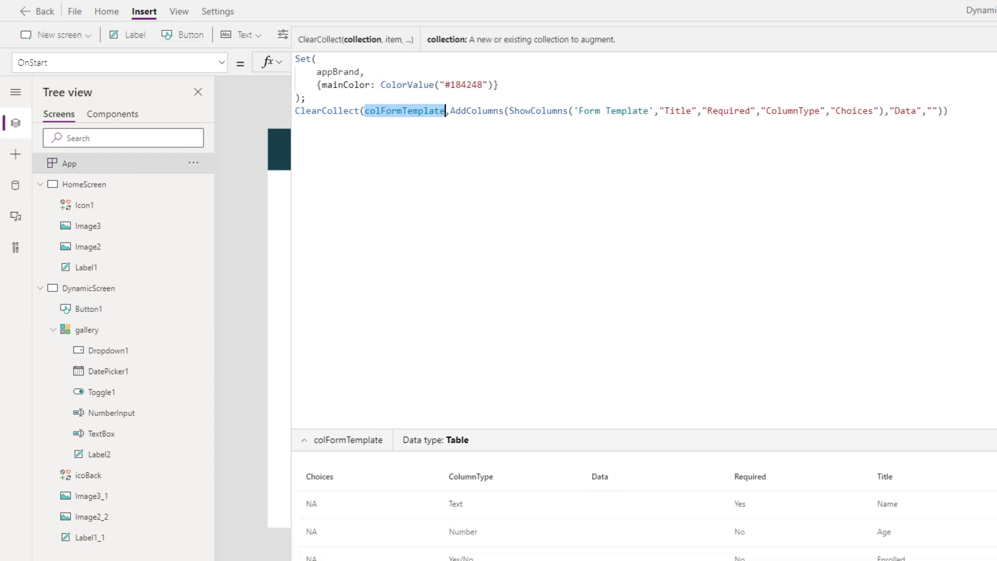
{"action": "left_click", "coordinate": [88, 308]}
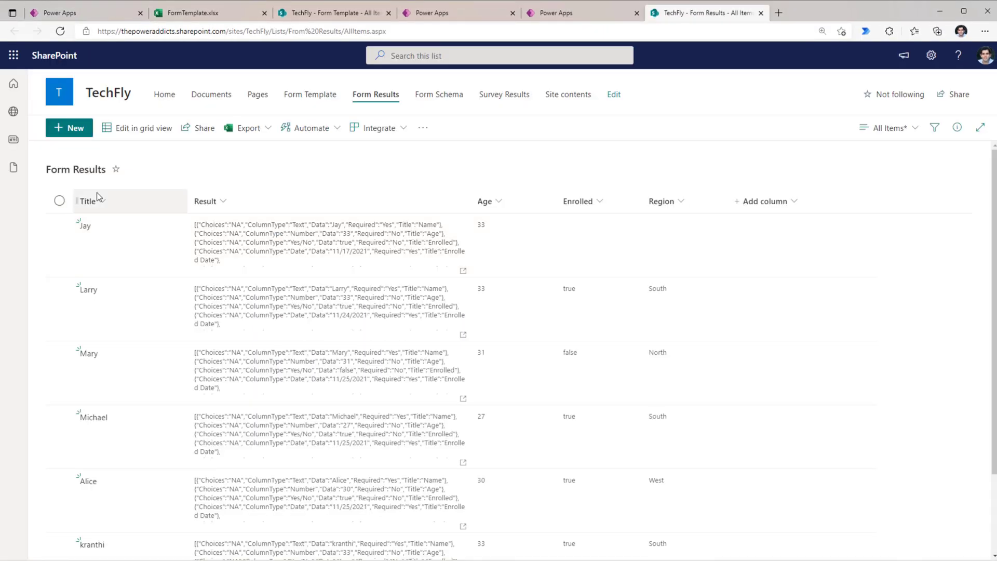
{"action": "mouse_move", "coordinate": [117, 183]}
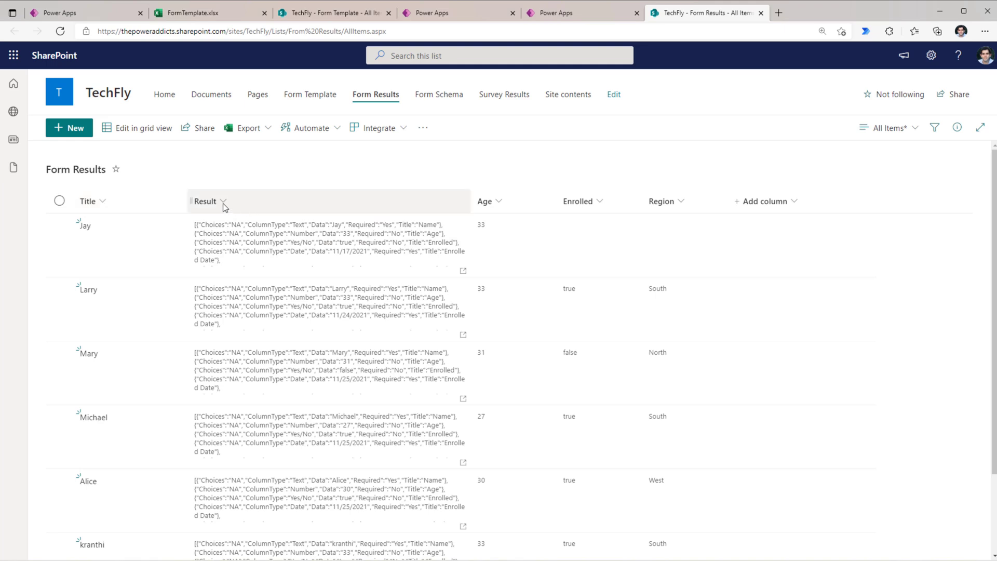
{"action": "mouse_move", "coordinate": [482, 243]}
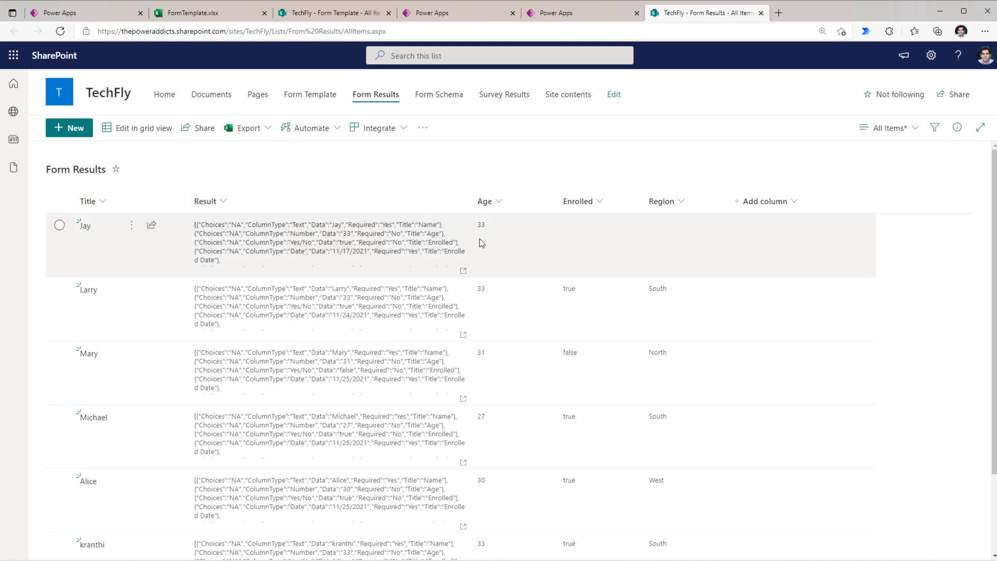
Inspect Jay's JSON response row in the Form Results list.
{"action": "left_click", "coordinate": [204, 201]}
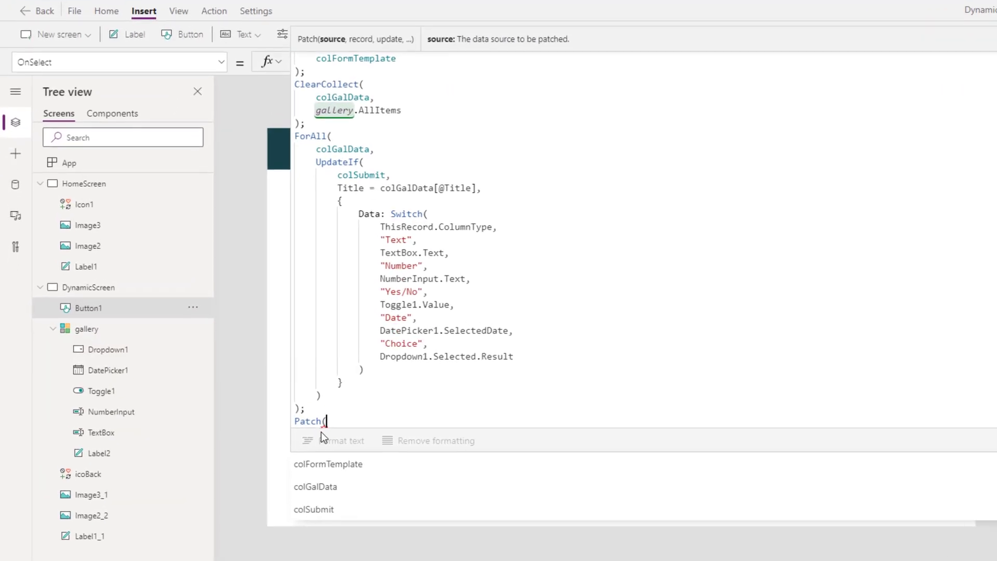
Patch a Defaults('Form Results') record with Title set to User().FullName.
{"action": "type", "text": "form"}
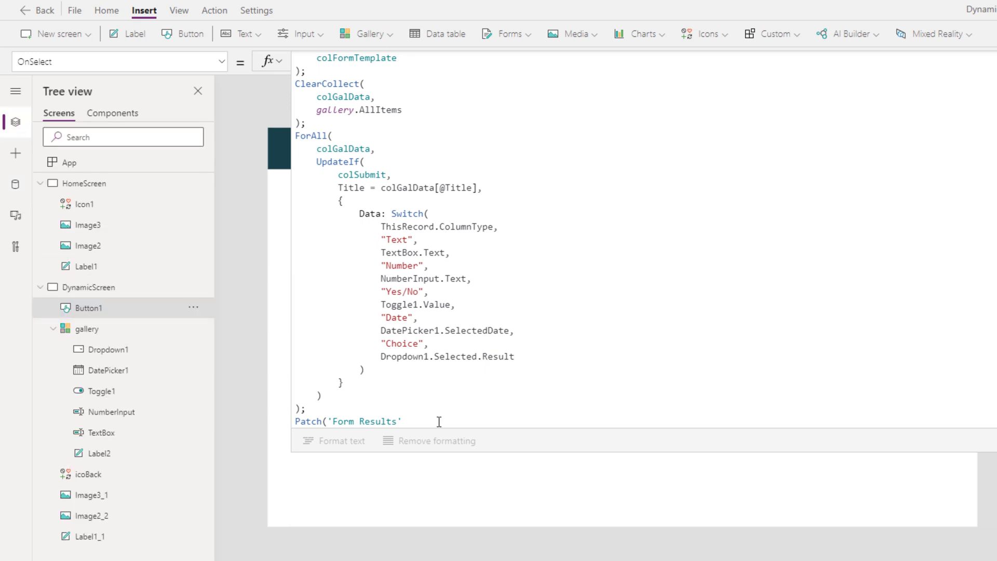
{"action": "type", "text": ",def"}
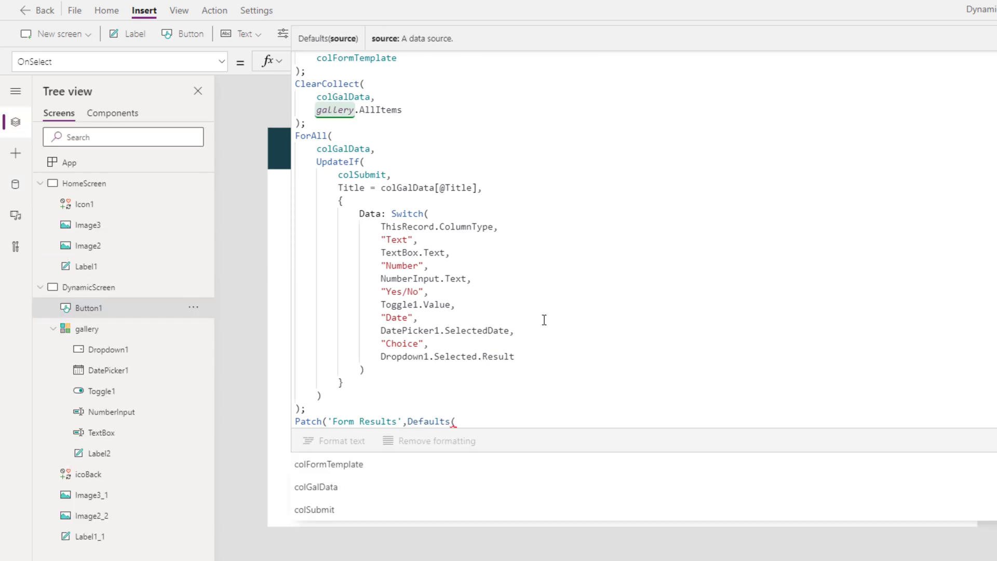
{"action": "type", "text": "'Form Results')"}
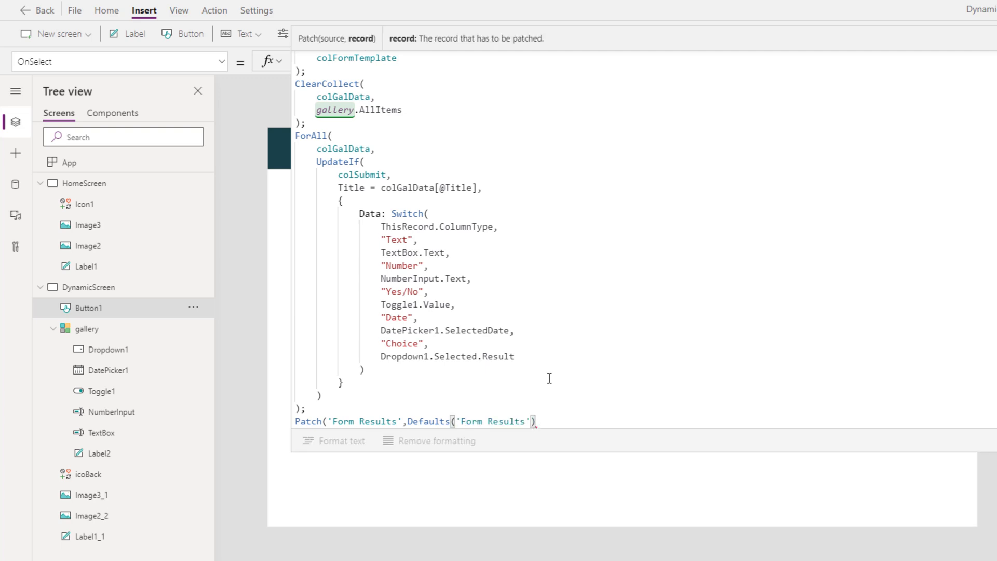
{"action": "type", "text": ",{"}
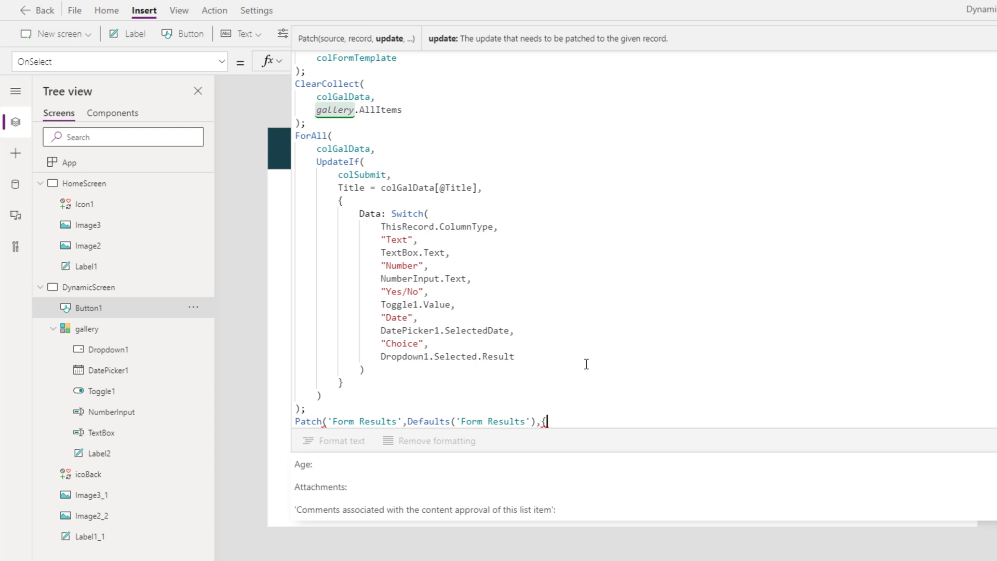
{"action": "type", "text": "Title:"}
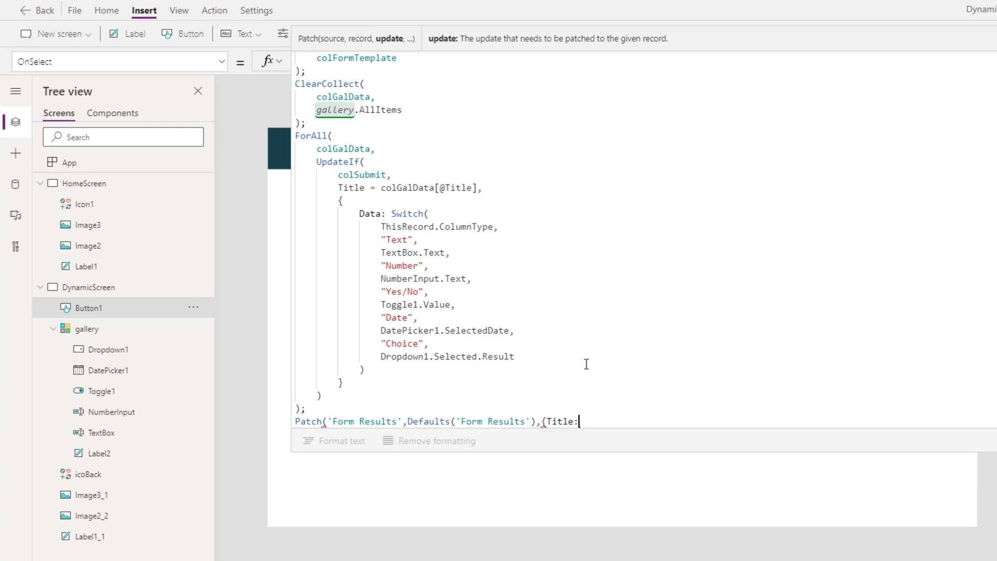
{"action": "type", "text": "User().f"}
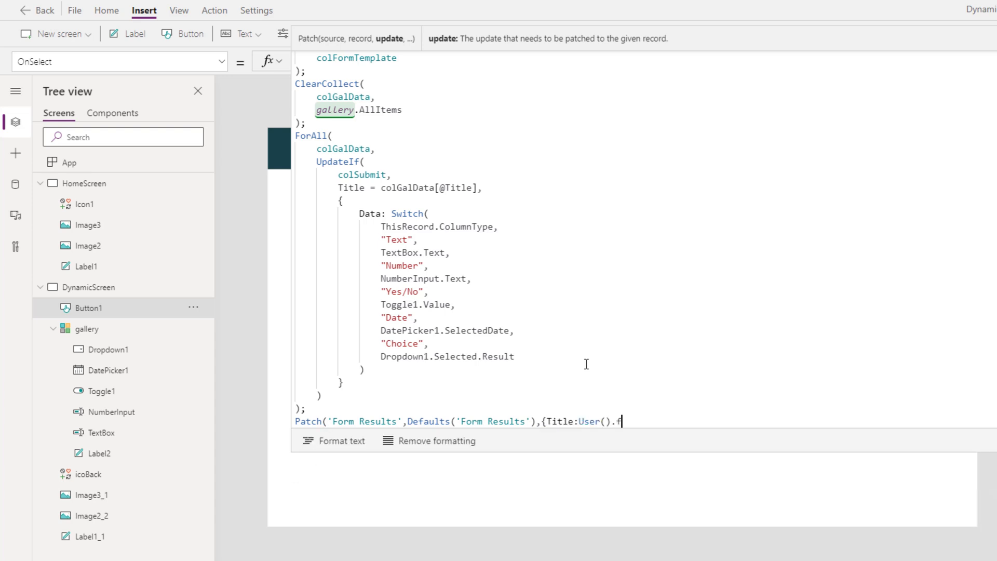
{"action": "type", "text": "ullName,"}
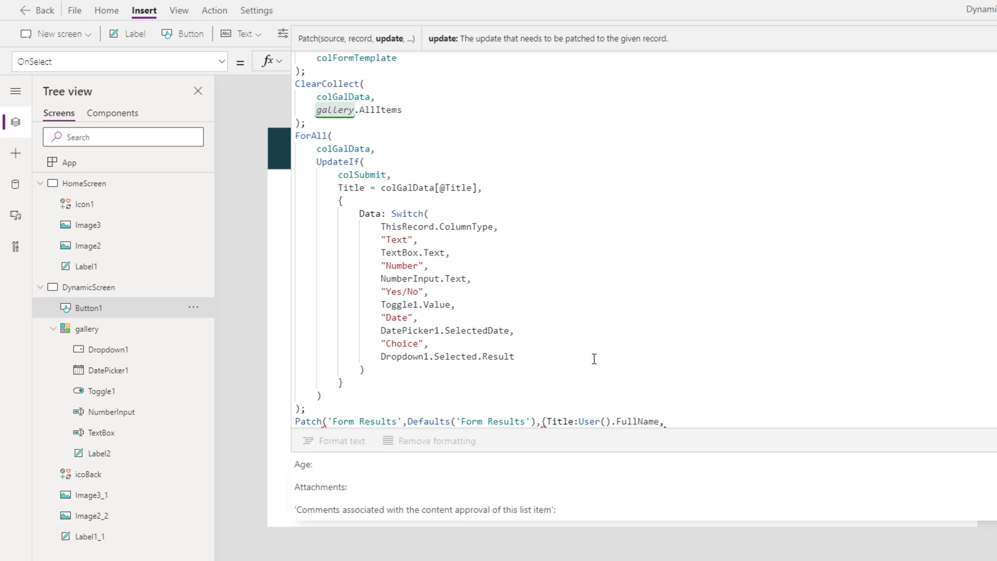
Set Result to JSON(colSubmit, JSONFormat.Compact) and navigate to HomeScreen afterwards.
{"action": "type", "text": "Result:"}
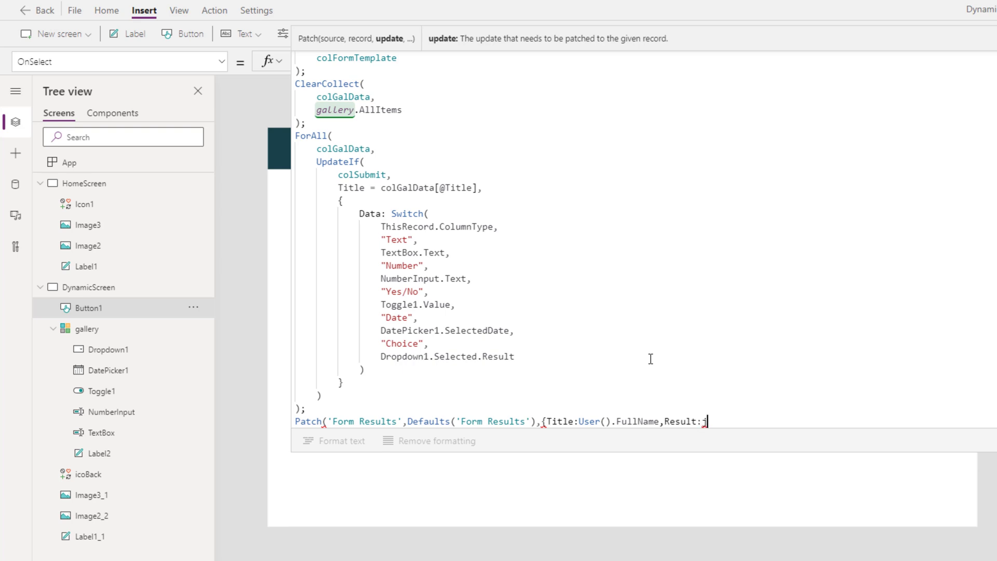
{"action": "type", "text": "JSON("}
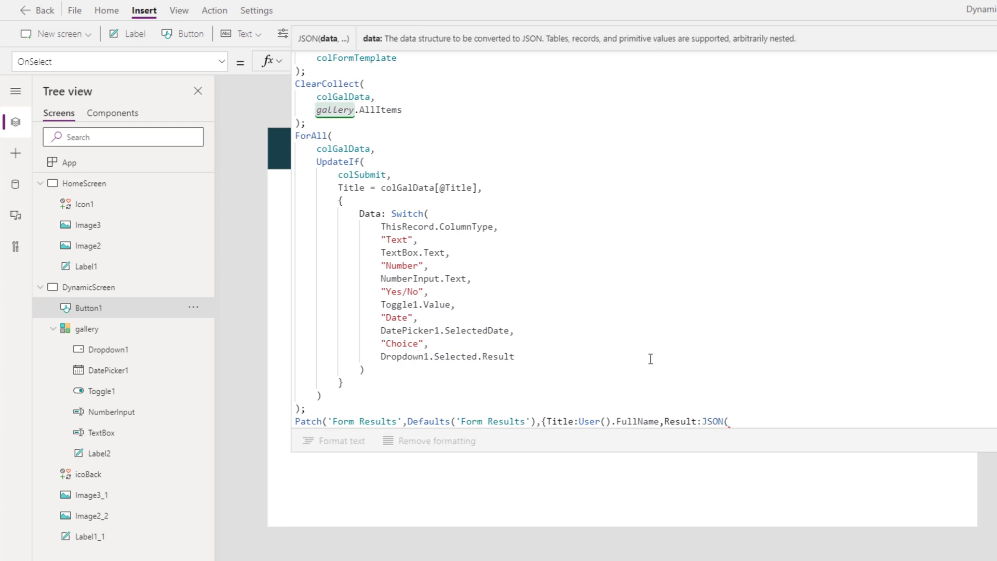
{"action": "type", "text": "colSubmit"}
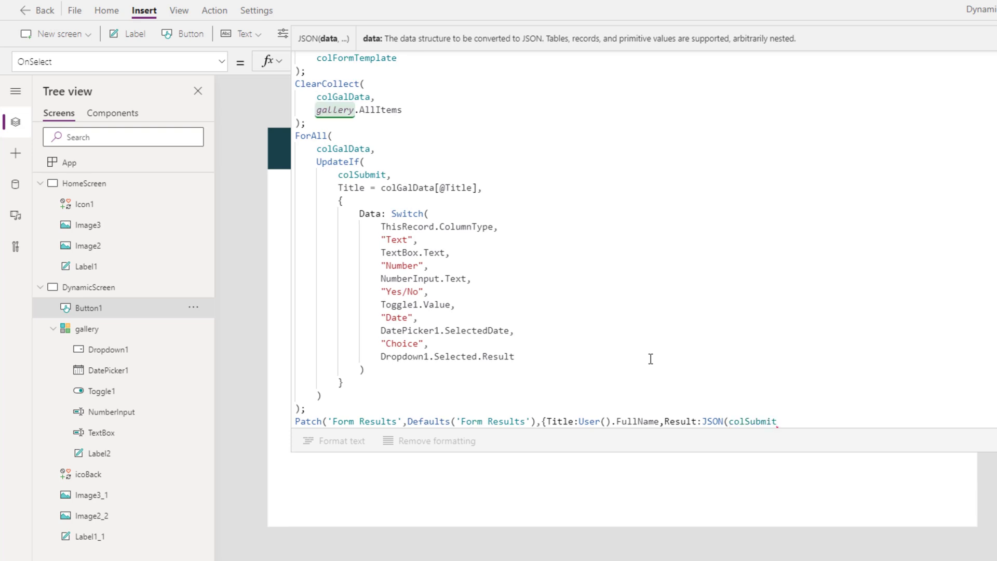
{"action": "type", "text": ","}
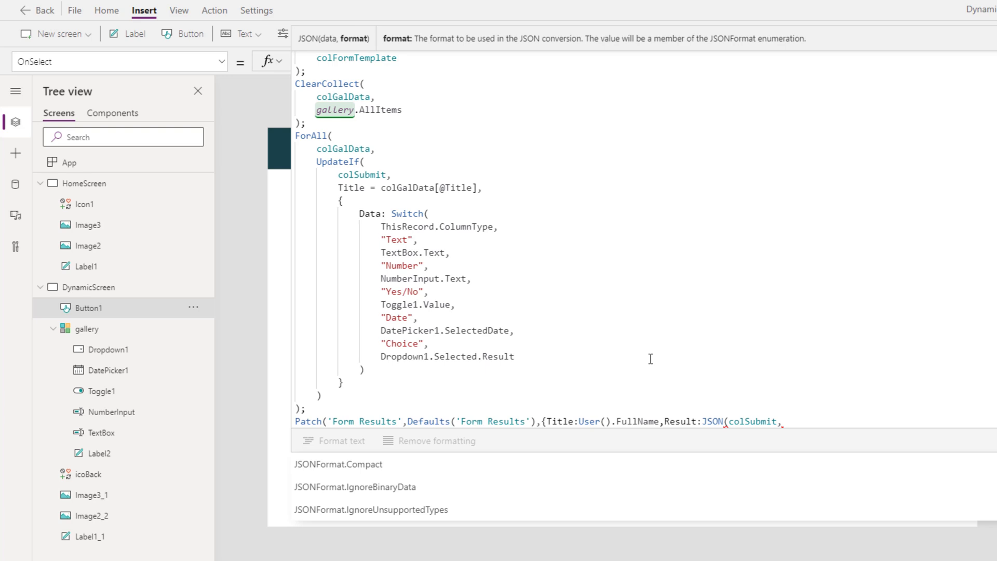
{"action": "mouse_move", "coordinate": [366, 464]}
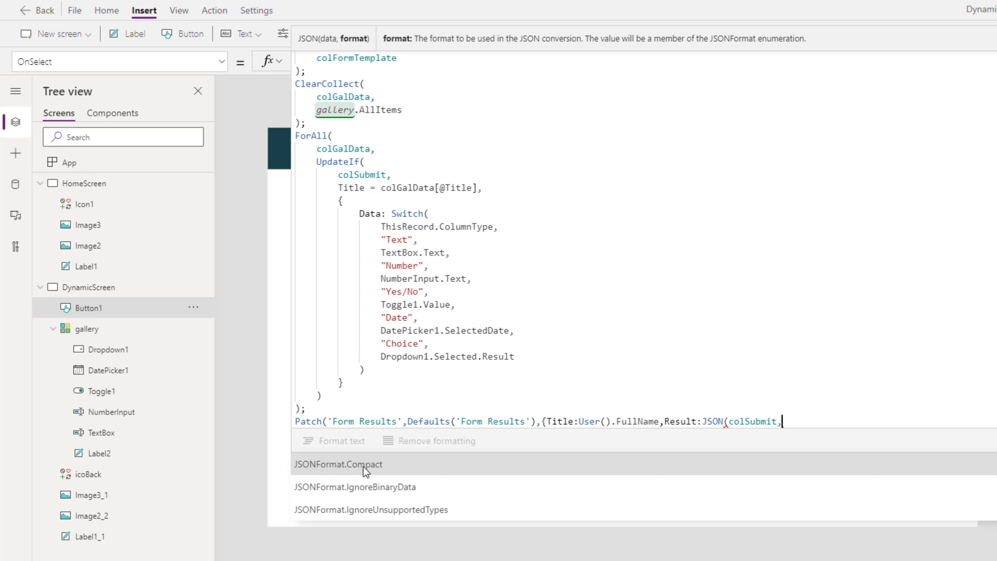
{"action": "left_click", "coordinate": [338, 464]}
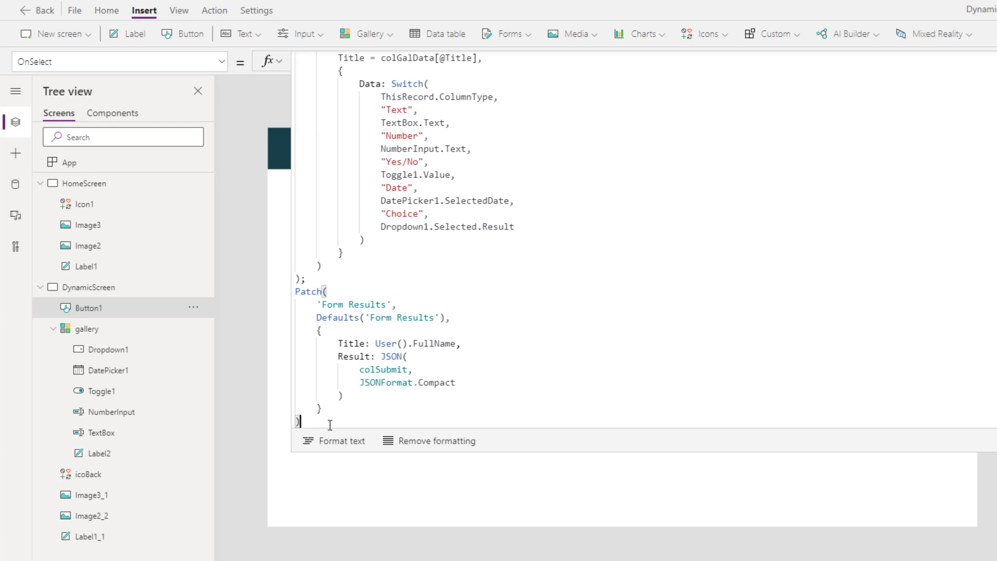
{"action": "type", "text": "Navigate(HomeScreen"}
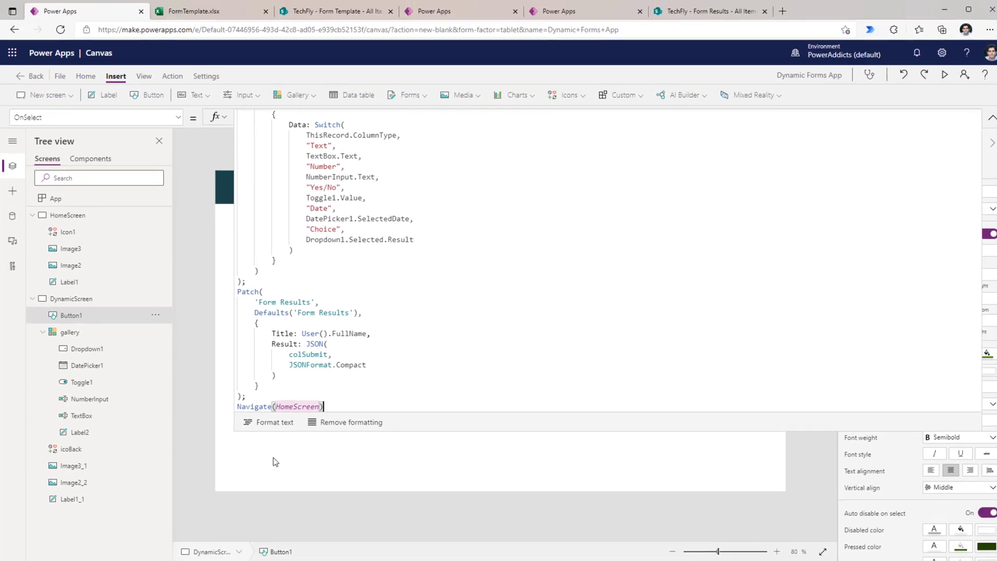
{"action": "left_click", "coordinate": [945, 75]}
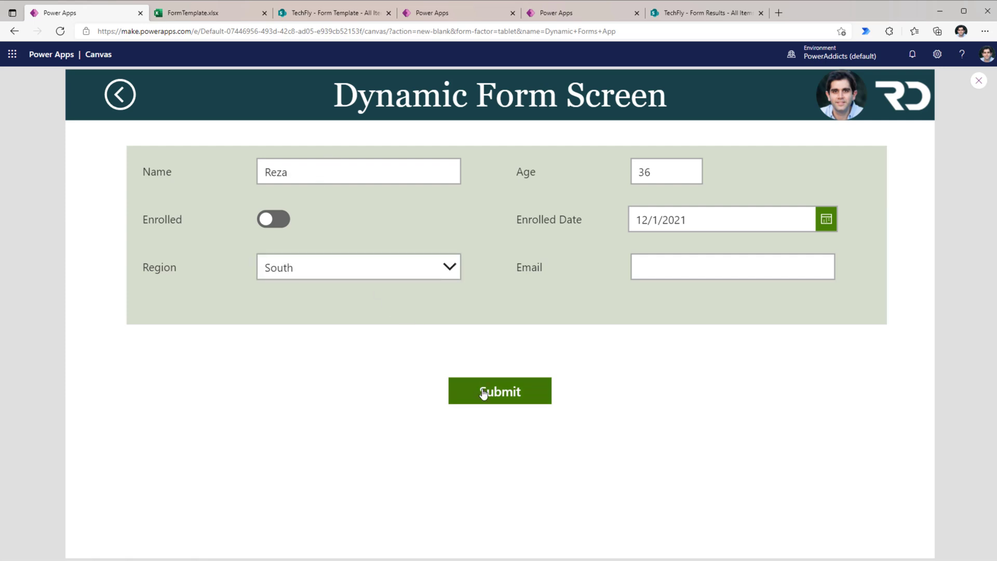
Submit the dynamic form in preview and check the Form Results list.
{"action": "left_click", "coordinate": [499, 390]}
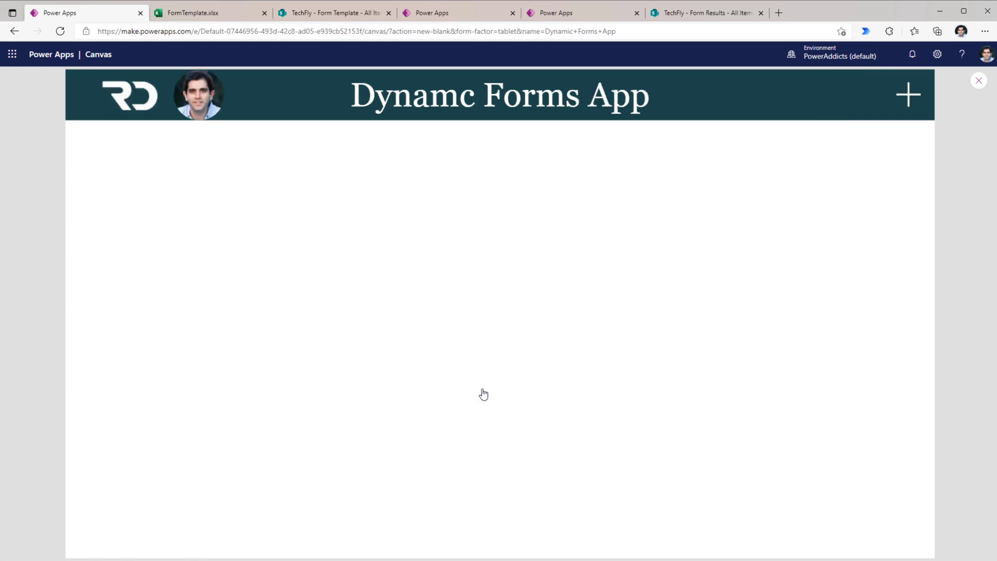
{"action": "mouse_move", "coordinate": [496, 393]}
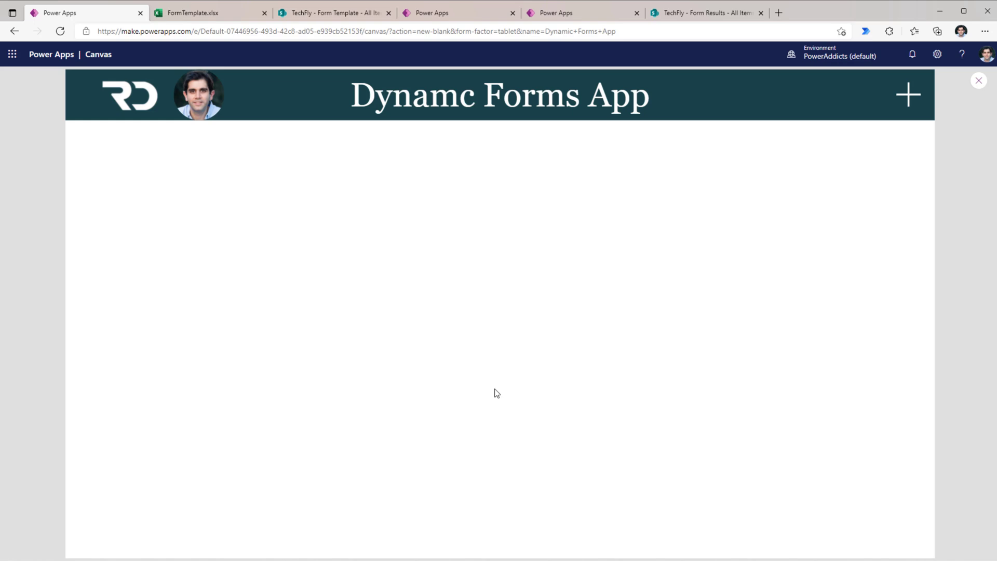
{"action": "left_click", "coordinate": [700, 12]}
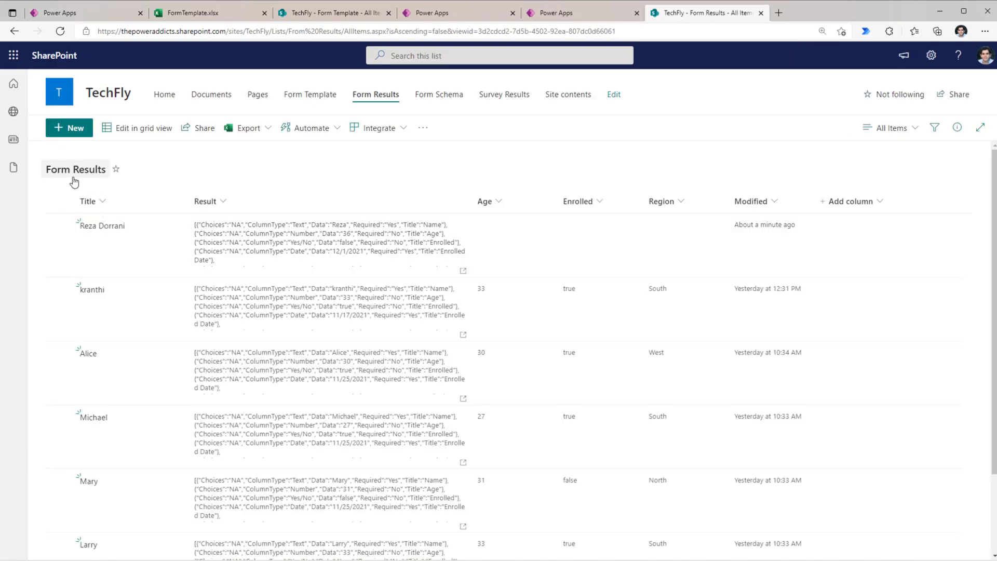
Expand the newest Form Results item's full JSON Result, then return to Power Apps.
{"action": "left_click", "coordinate": [102, 226]}
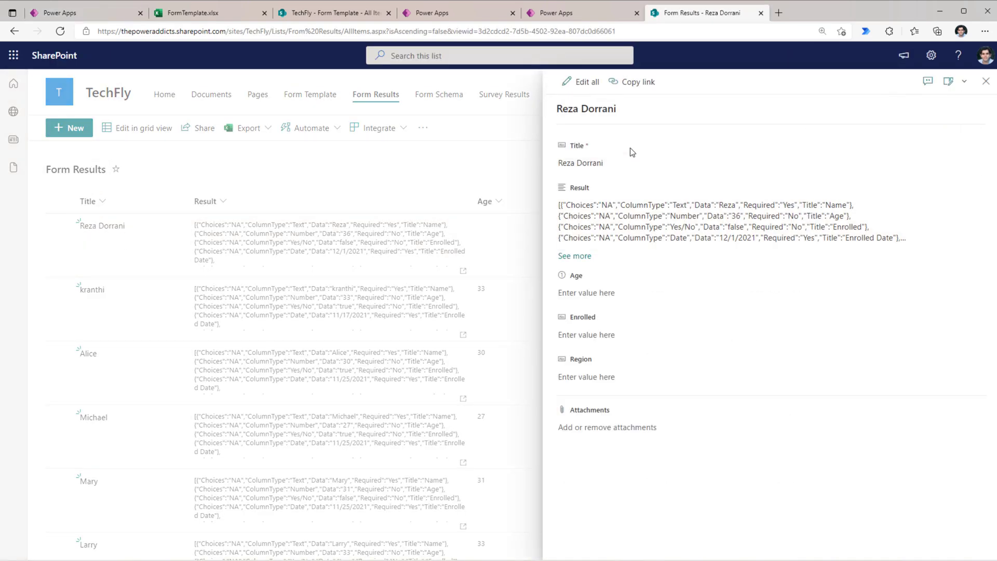
{"action": "left_click", "coordinate": [574, 256]}
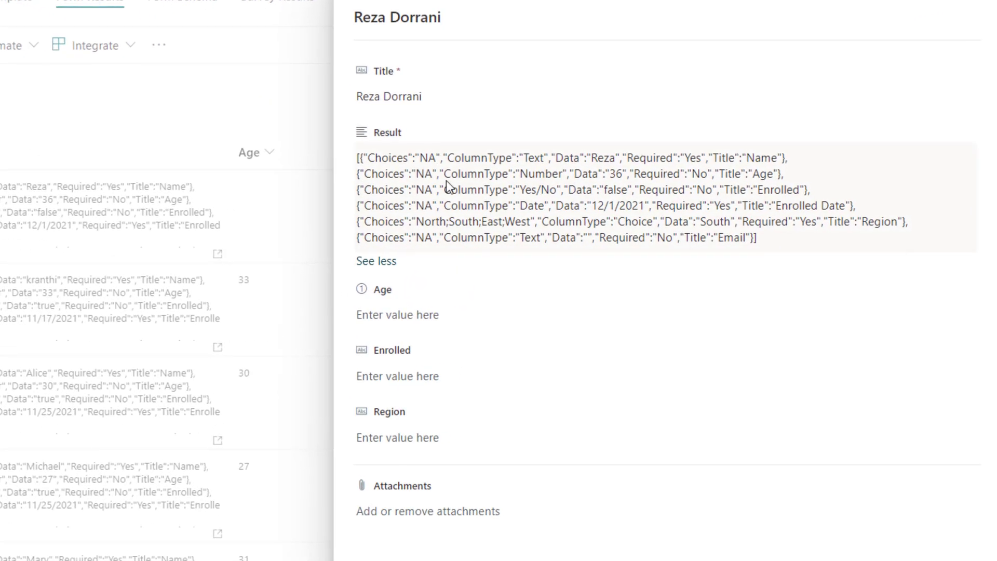
{"action": "mouse_move", "coordinate": [385, 168]}
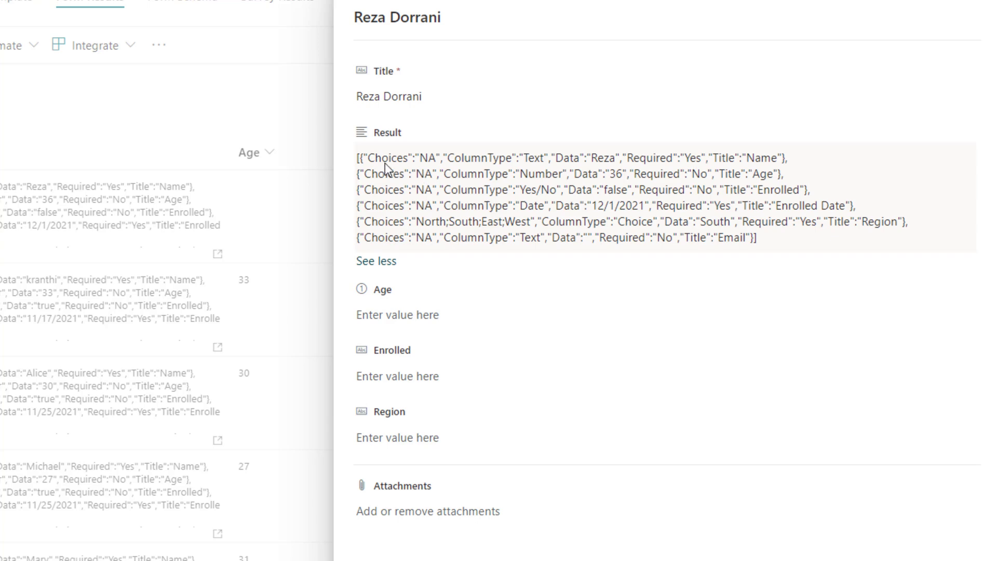
{"action": "mouse_move", "coordinate": [555, 170]}
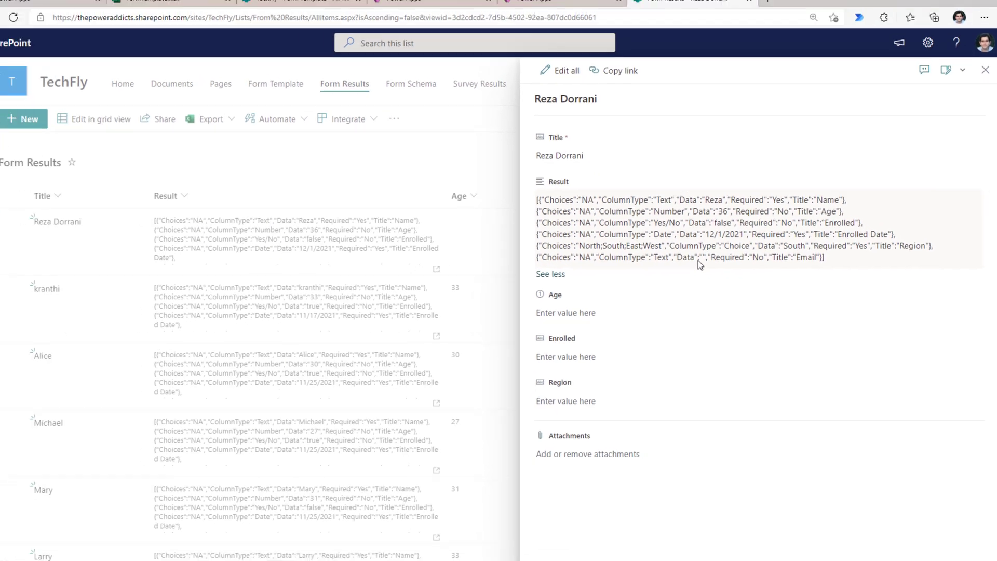
{"action": "left_click", "coordinate": [59, 12]}
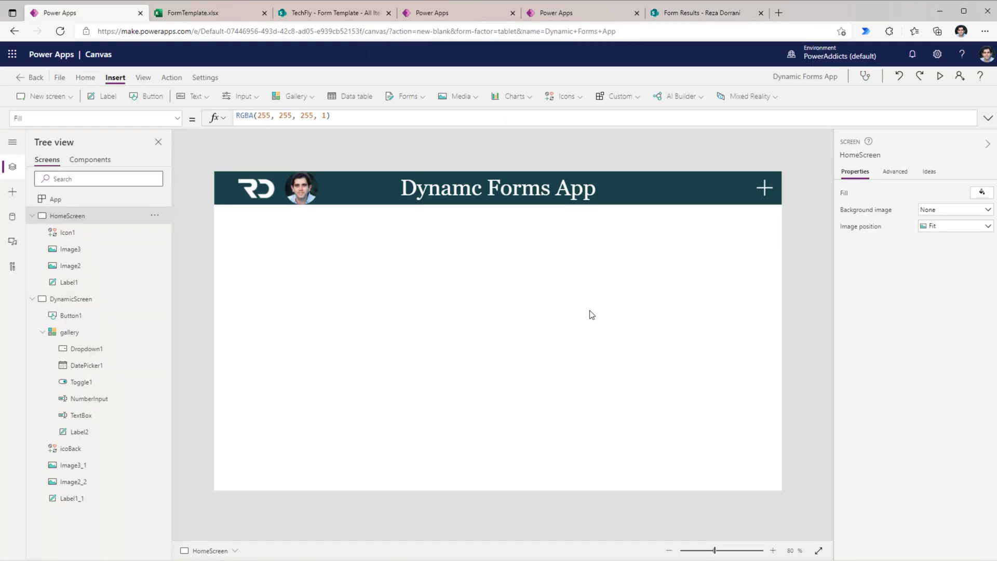
{"action": "left_click", "coordinate": [292, 96]}
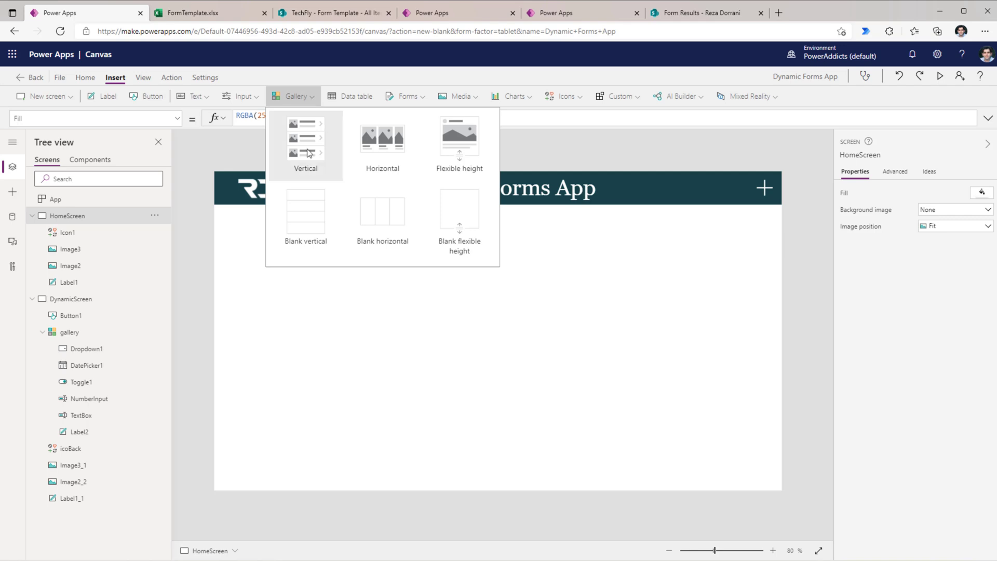
Add a vertical gallery bound to Form Results on HomeScreen and preview the app.
{"action": "left_click", "coordinate": [306, 142]}
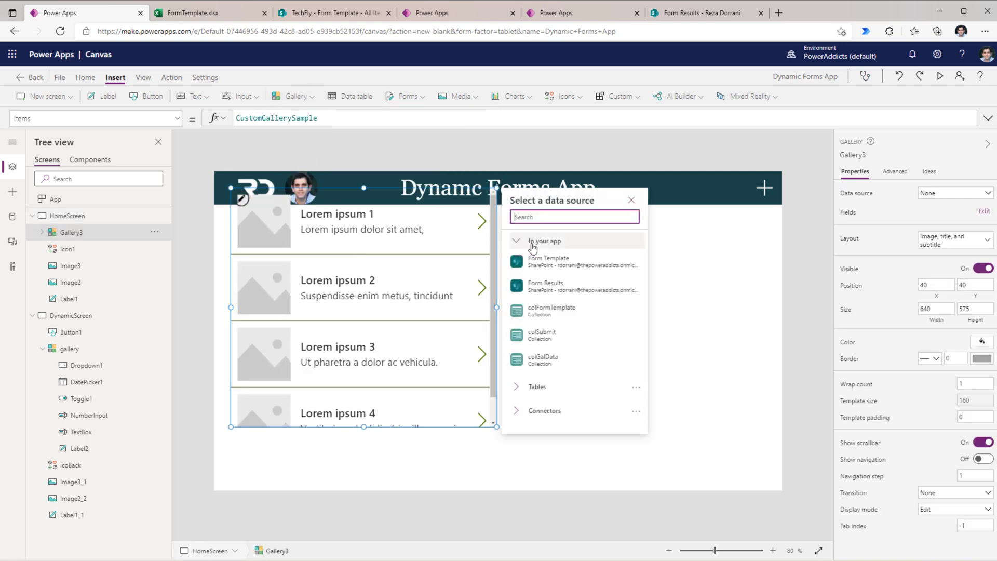
{"action": "left_click", "coordinate": [544, 286]}
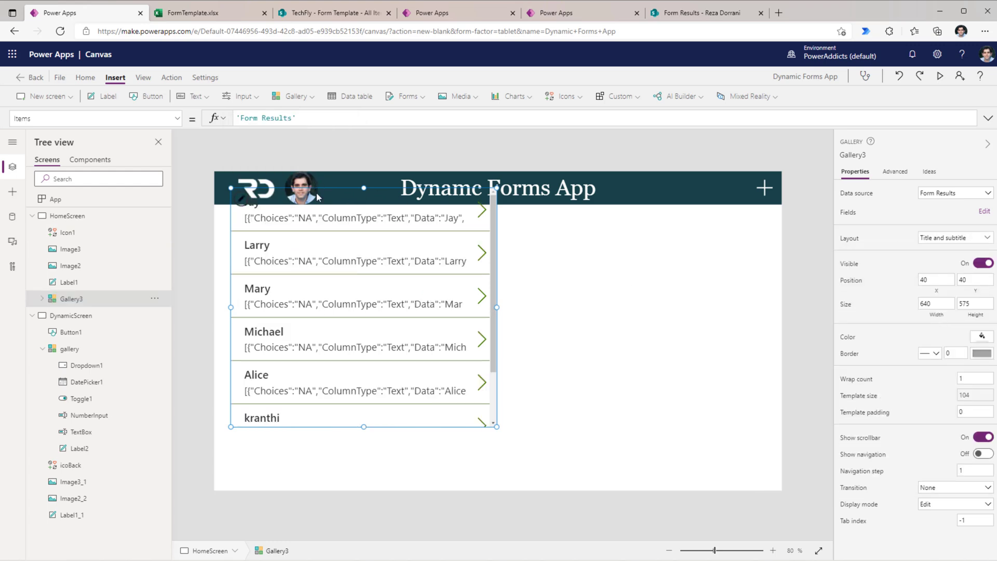
{"action": "left_click", "coordinate": [66, 215]}
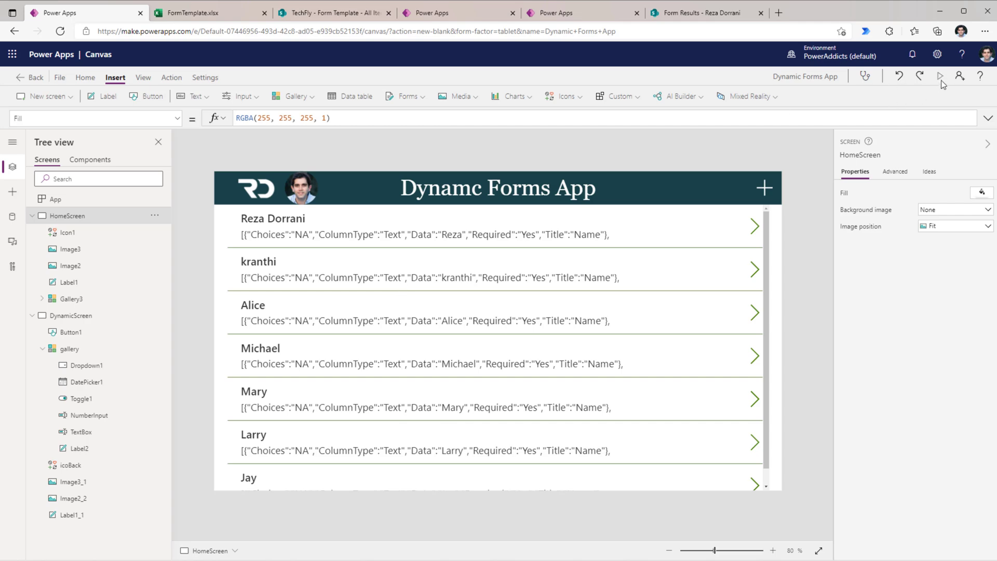
{"action": "left_click", "coordinate": [940, 76]}
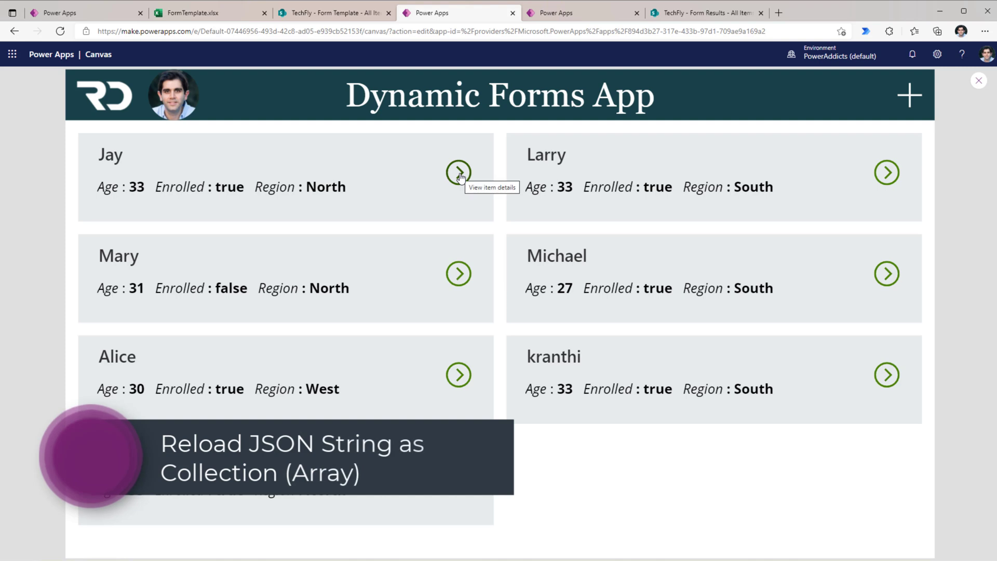
{"action": "mouse_move", "coordinate": [470, 178]}
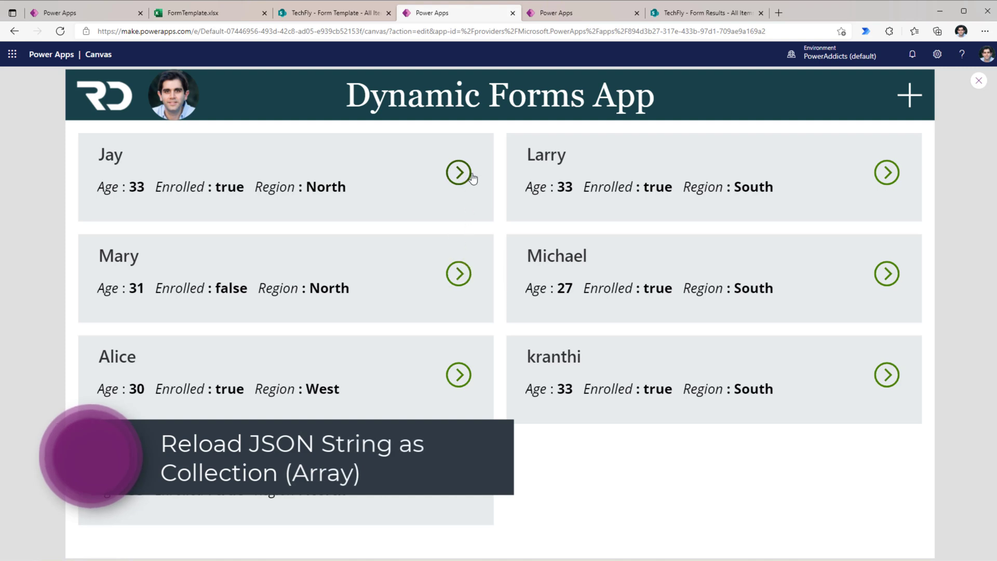
Reopen Jay's saved response in the form, close the preview, and view Form Results.
{"action": "left_click", "coordinate": [458, 172]}
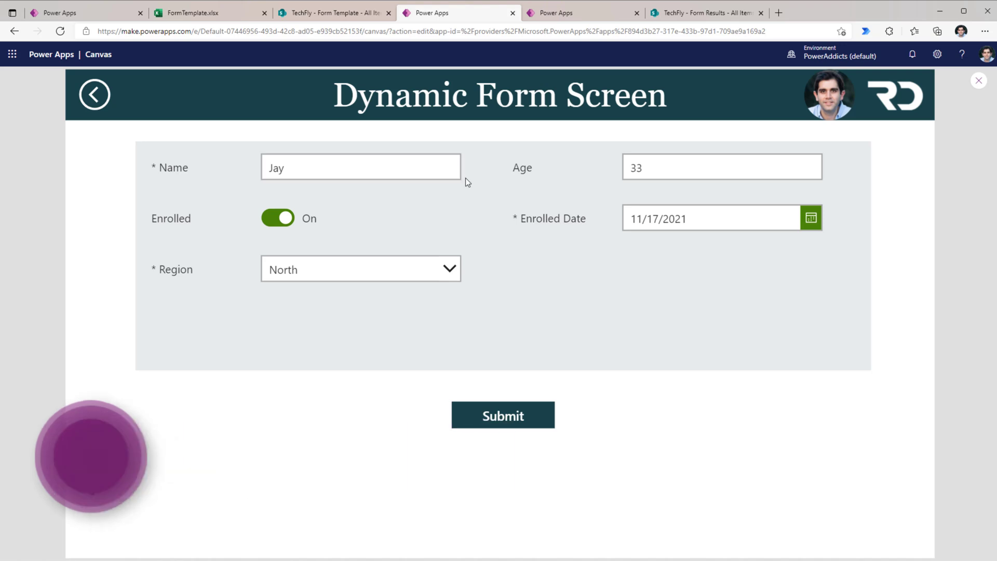
{"action": "left_click", "coordinate": [90, 457]}
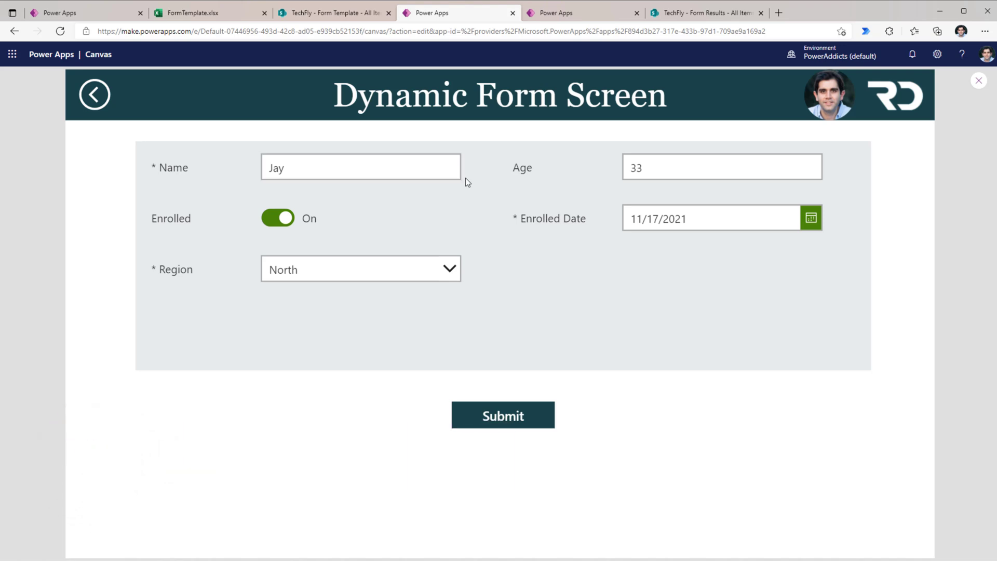
{"action": "left_click", "coordinate": [978, 80]}
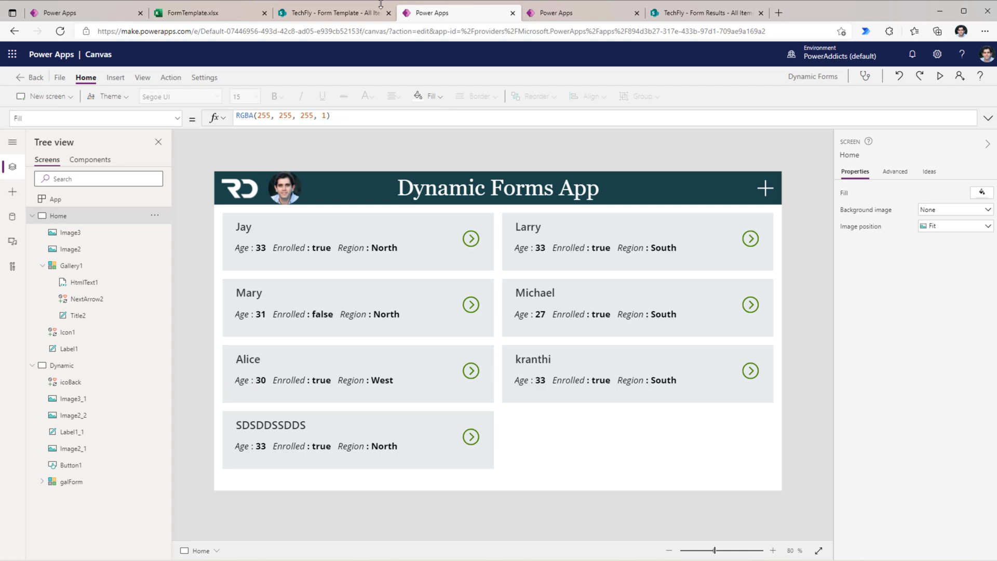
{"action": "left_click", "coordinate": [704, 12]}
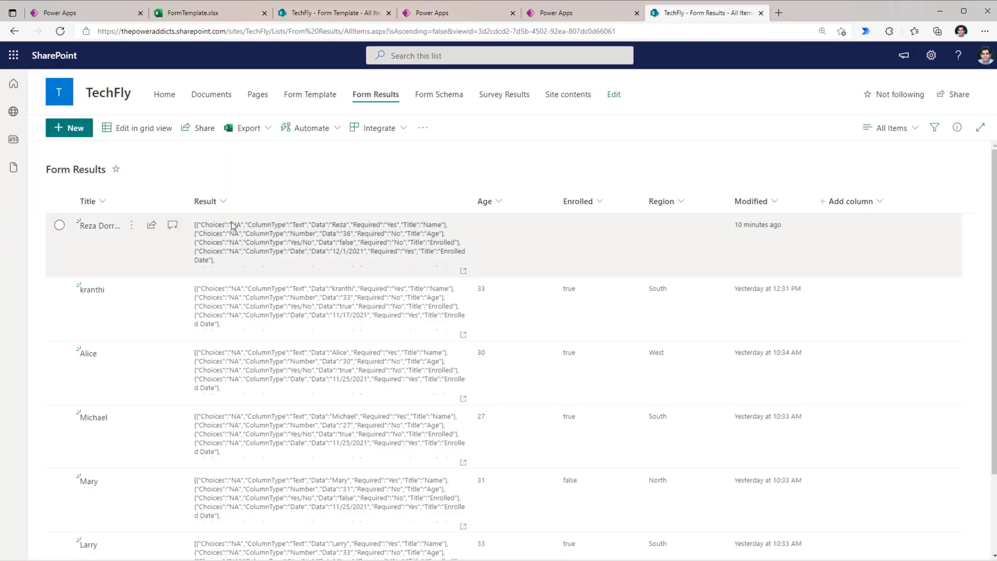
{"action": "mouse_move", "coordinate": [235, 260]}
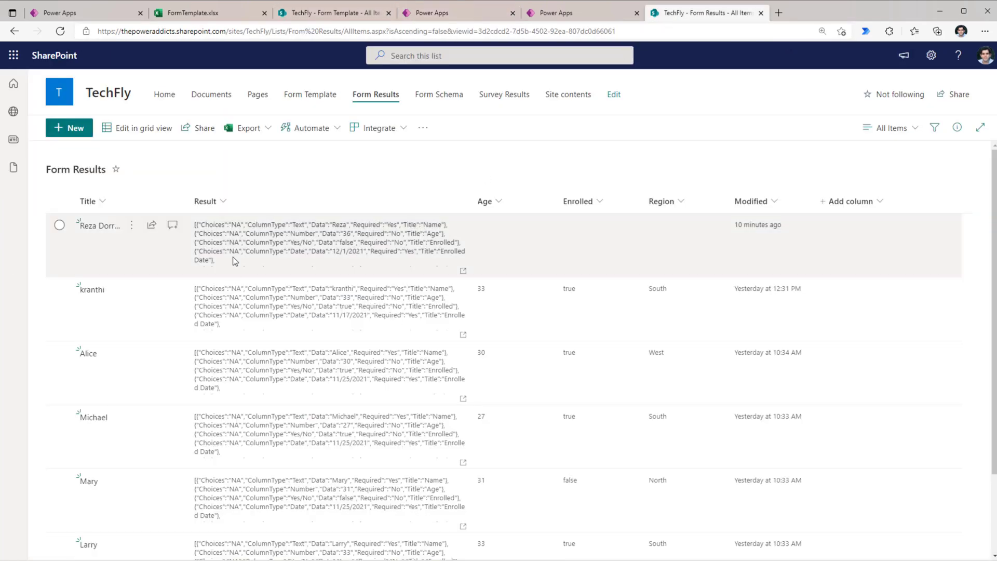
{"action": "mouse_move", "coordinate": [266, 263]}
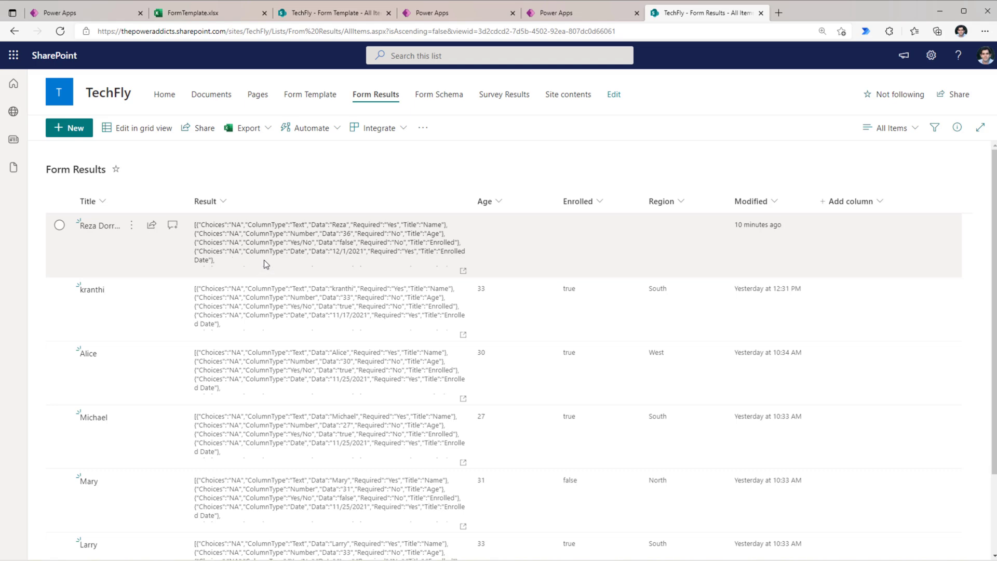
{"action": "left_click", "coordinate": [457, 12]}
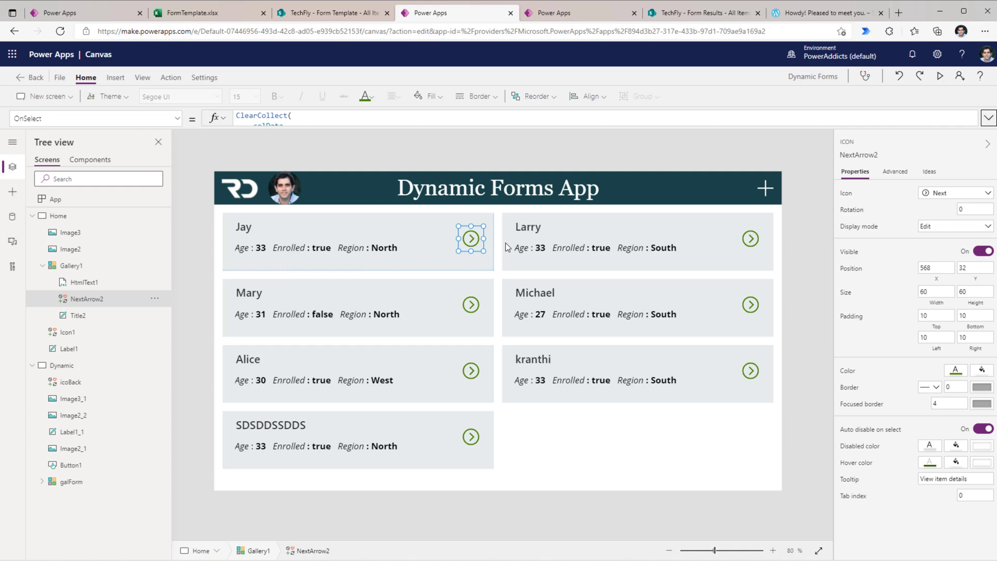
{"action": "mouse_move", "coordinate": [507, 155]}
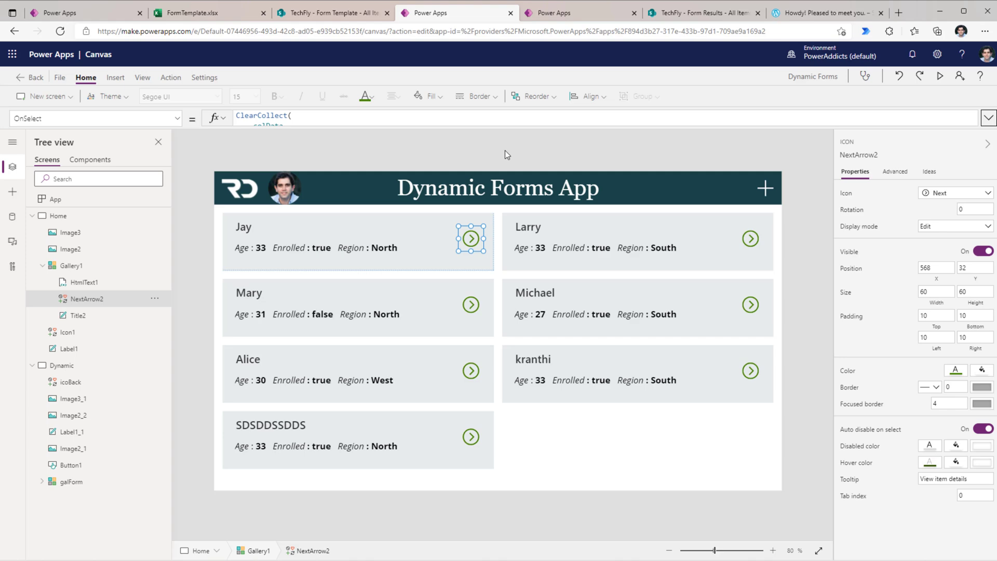
{"action": "left_click", "coordinate": [824, 13]}
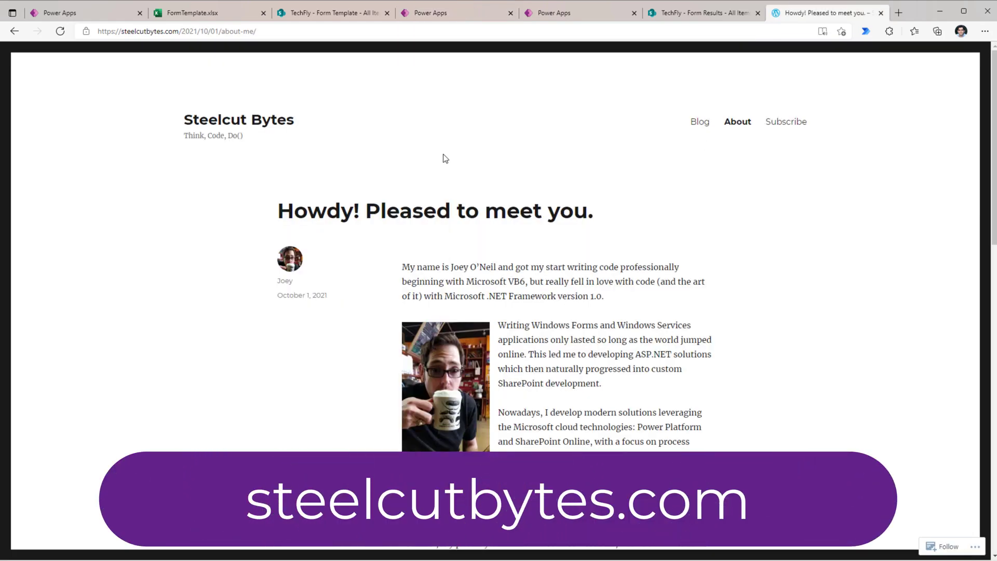
{"action": "mouse_move", "coordinate": [665, 186]}
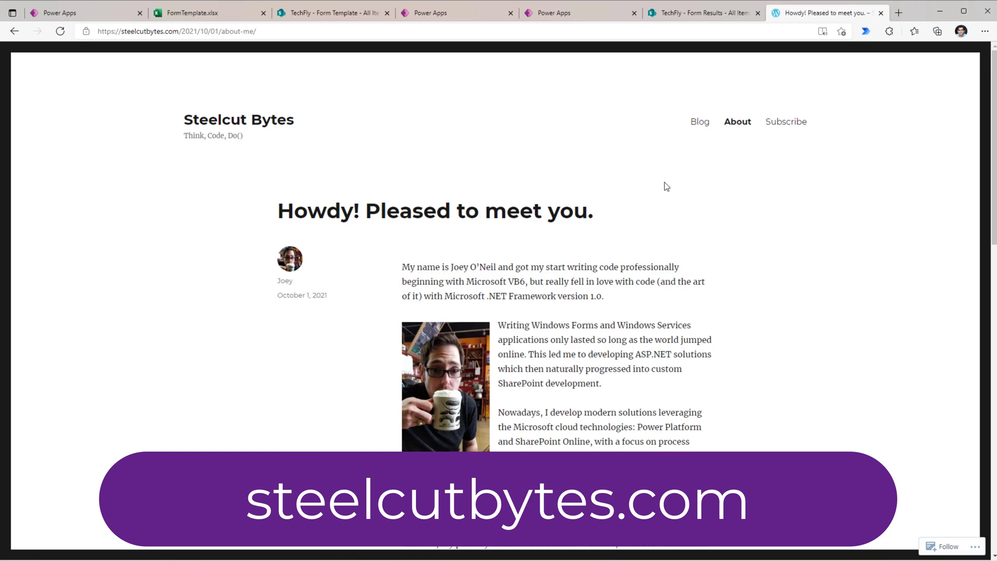
{"action": "left_click", "coordinate": [456, 13]}
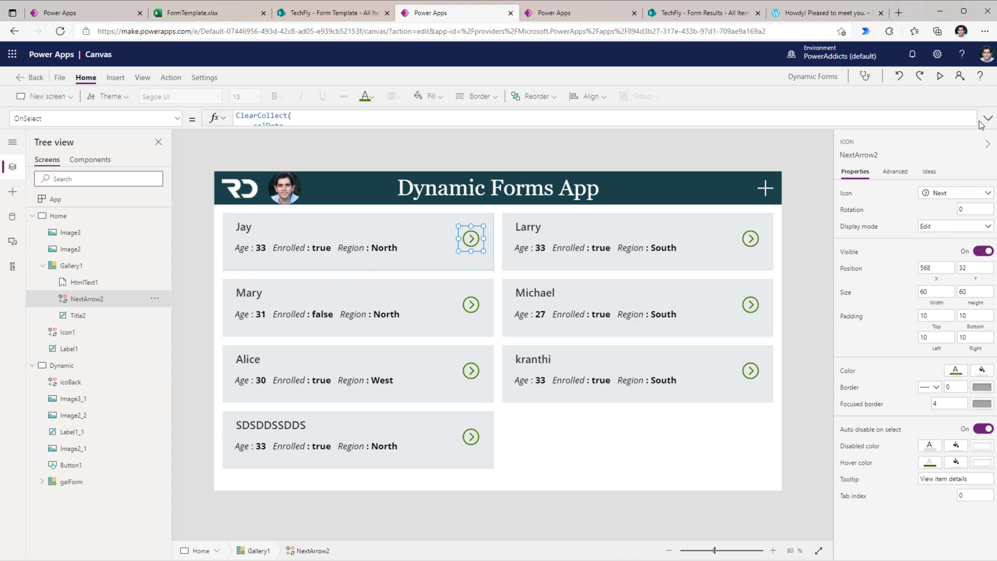
Expand the entry arrow's OnSelect and examine the ClearCollect into colData and MatchAll parsing.
{"action": "left_click", "coordinate": [988, 118]}
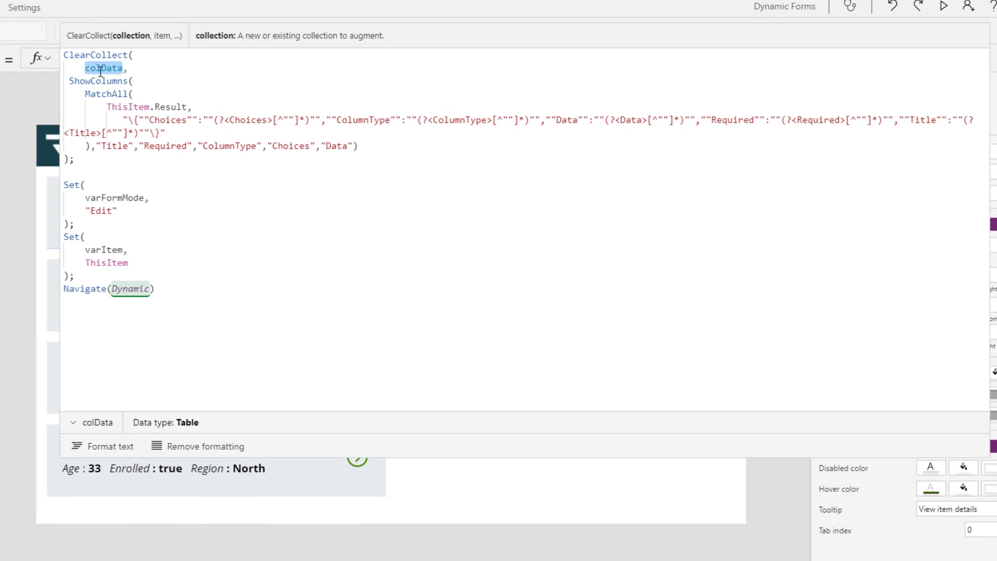
{"action": "double_click", "coordinate": [171, 106]}
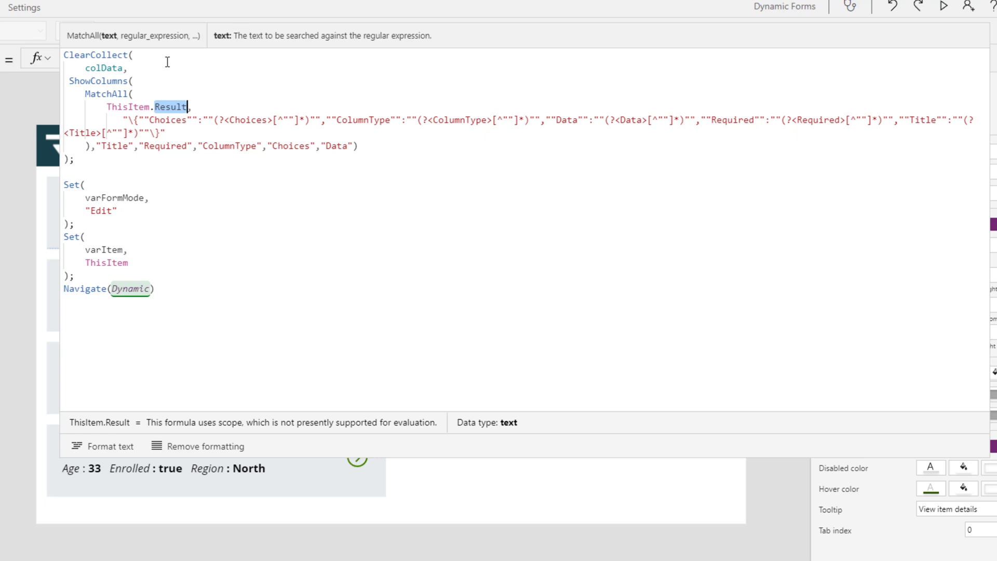
{"action": "mouse_move", "coordinate": [134, 99]}
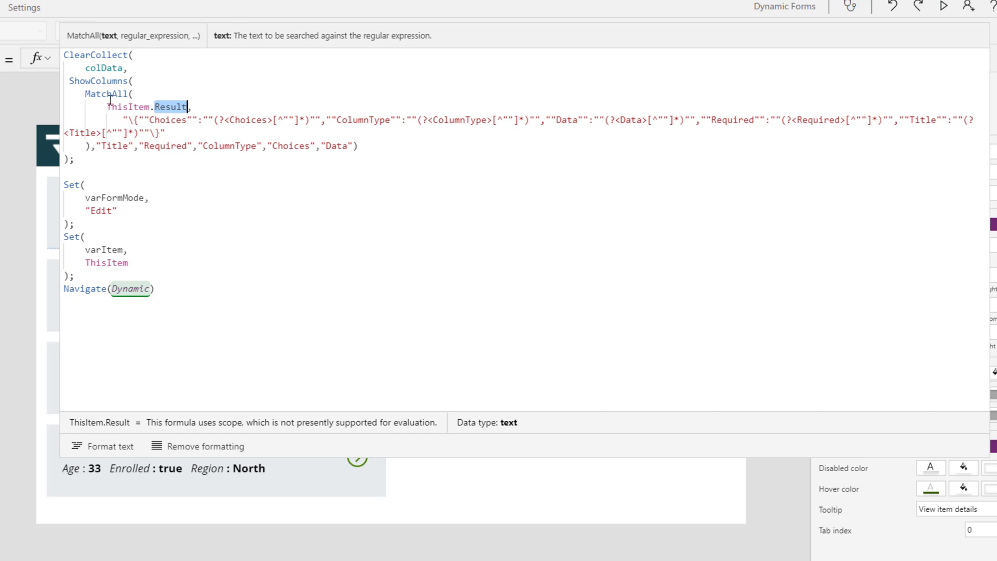
{"action": "left_click", "coordinate": [106, 93]}
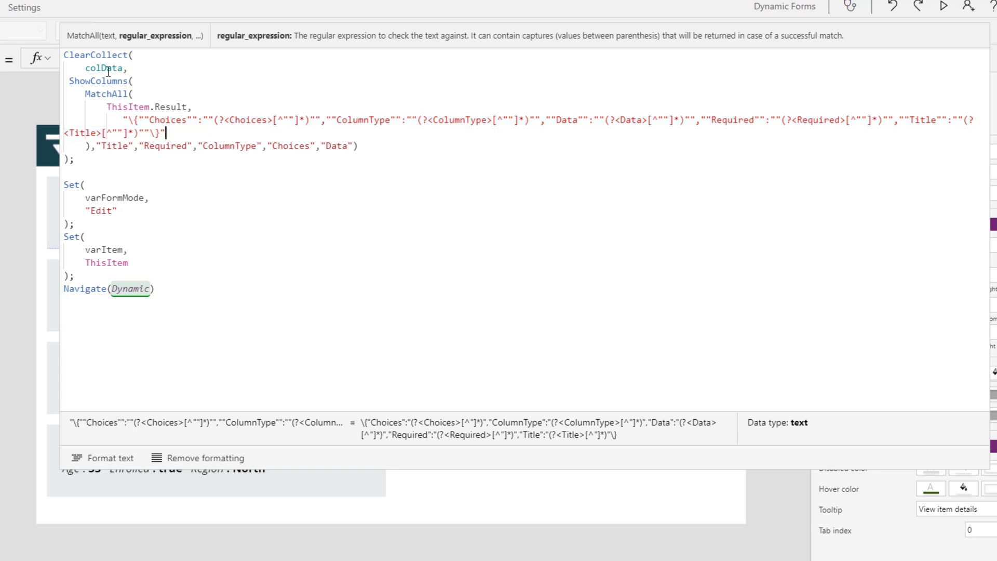
{"action": "double_click", "coordinate": [103, 68]}
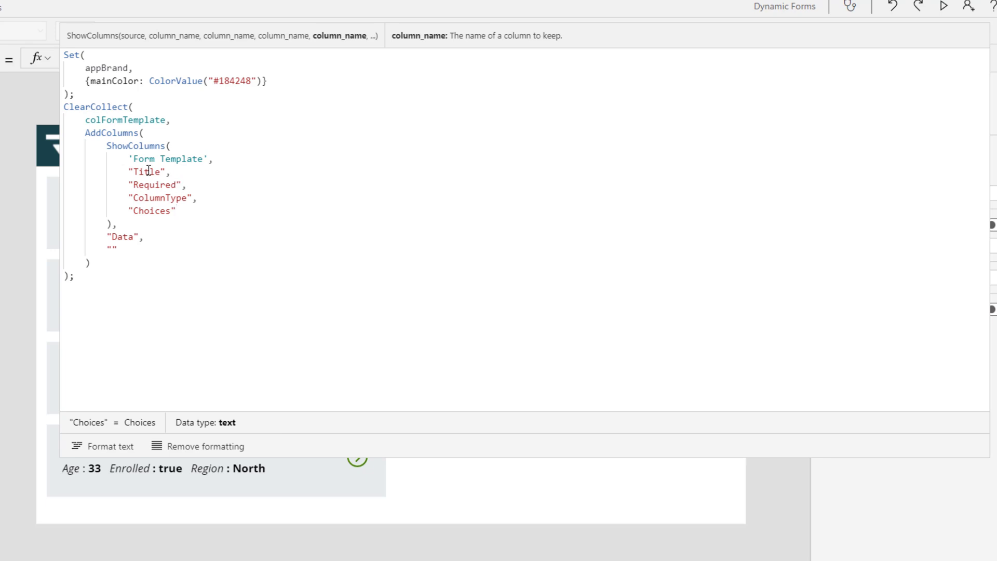
{"action": "mouse_move", "coordinate": [133, 231]}
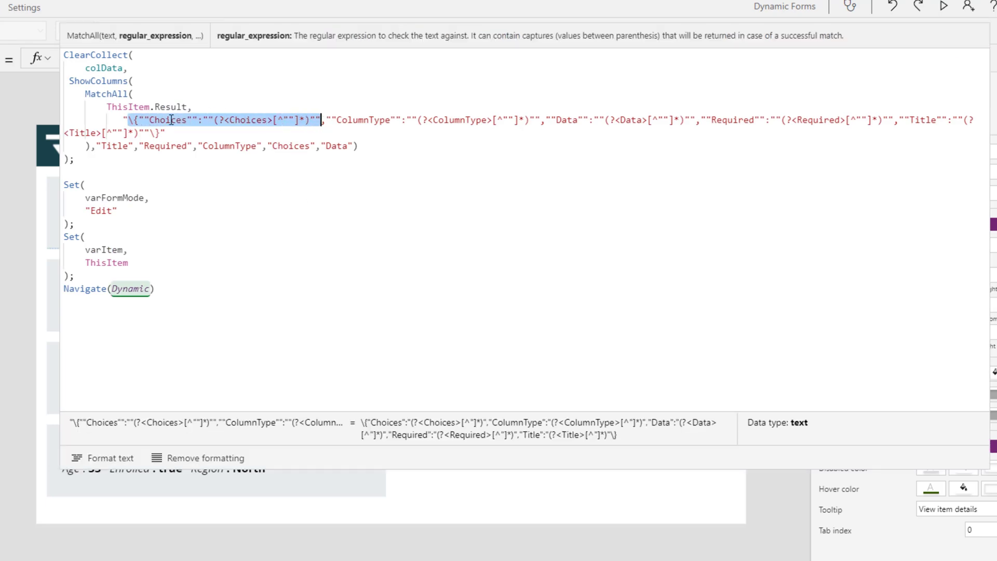
Inspect the Choices and ColumnType captures, kept columns, Dynamic screen target, and new-entry formula.
{"action": "left_click", "coordinate": [347, 120]}
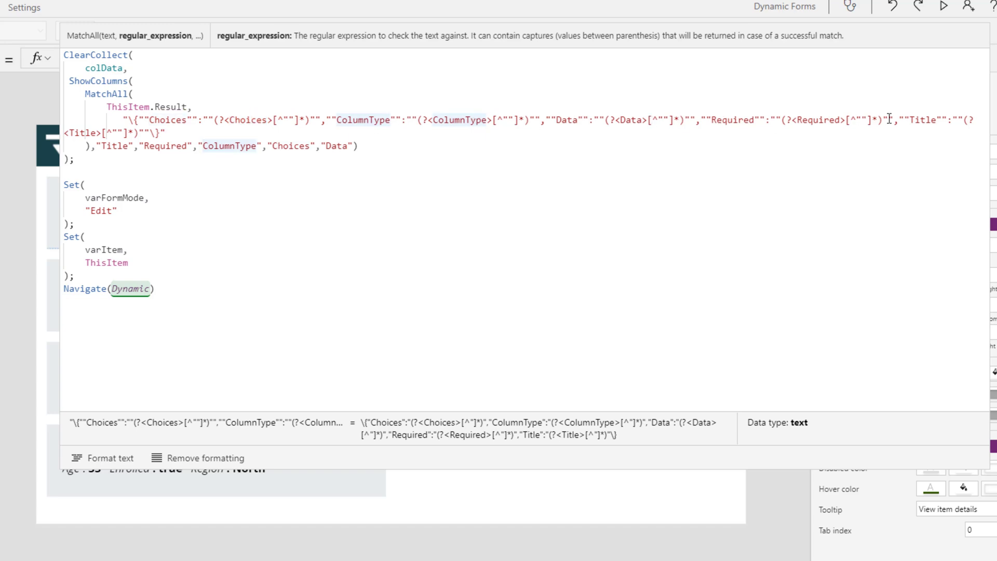
{"action": "mouse_move", "coordinate": [250, 131]}
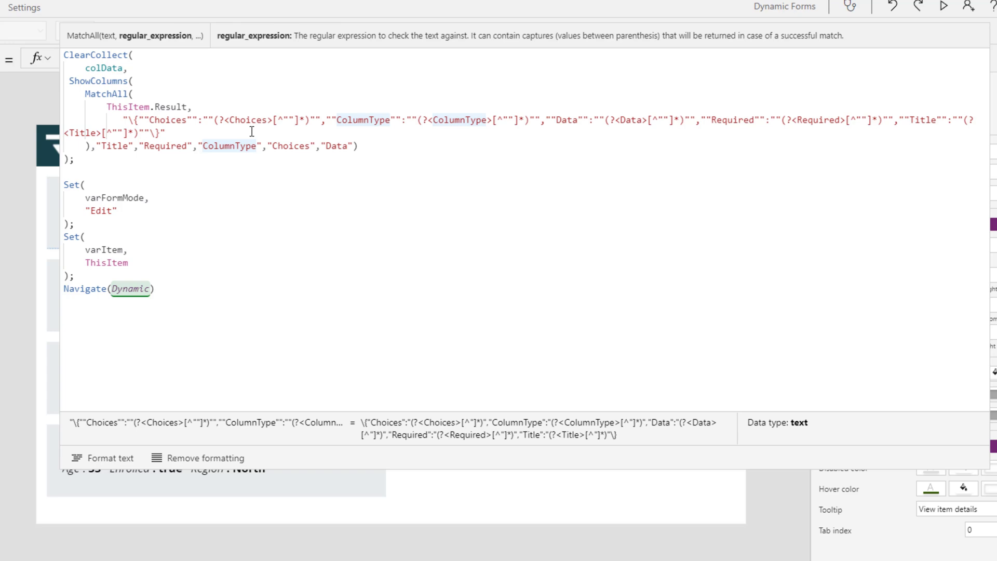
{"action": "left_click", "coordinate": [133, 93]}
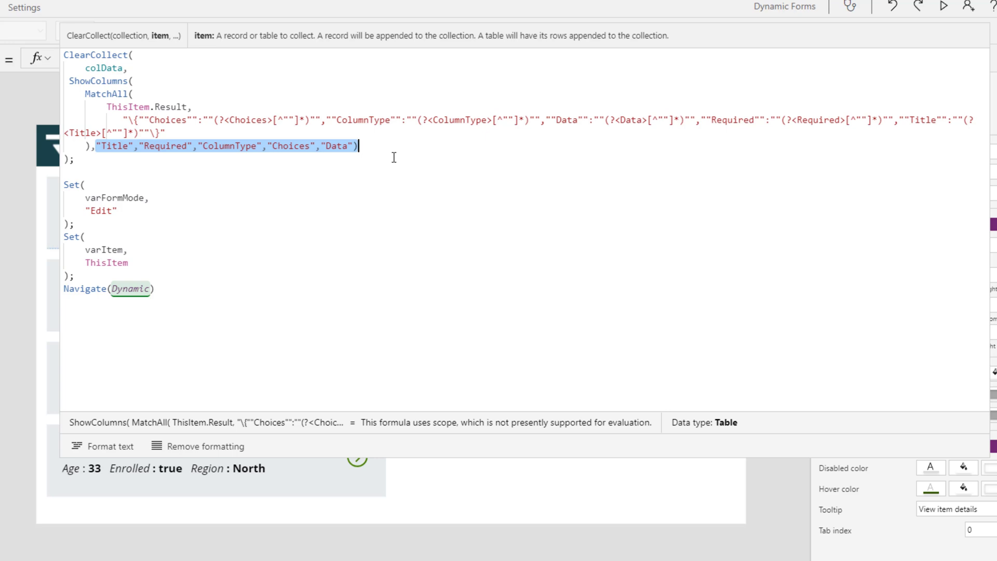
{"action": "double_click", "coordinate": [100, 211]}
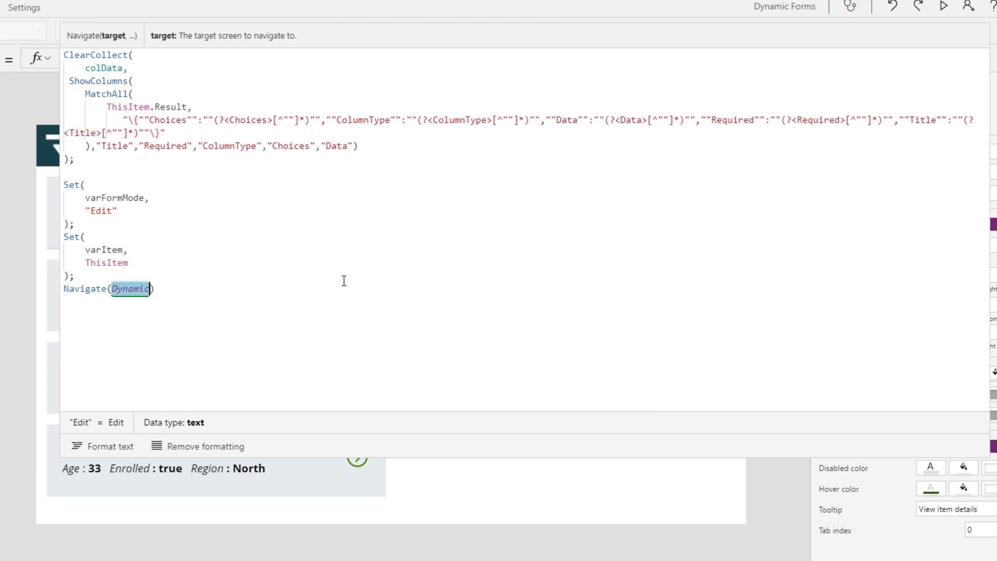
{"action": "left_click", "coordinate": [129, 288]}
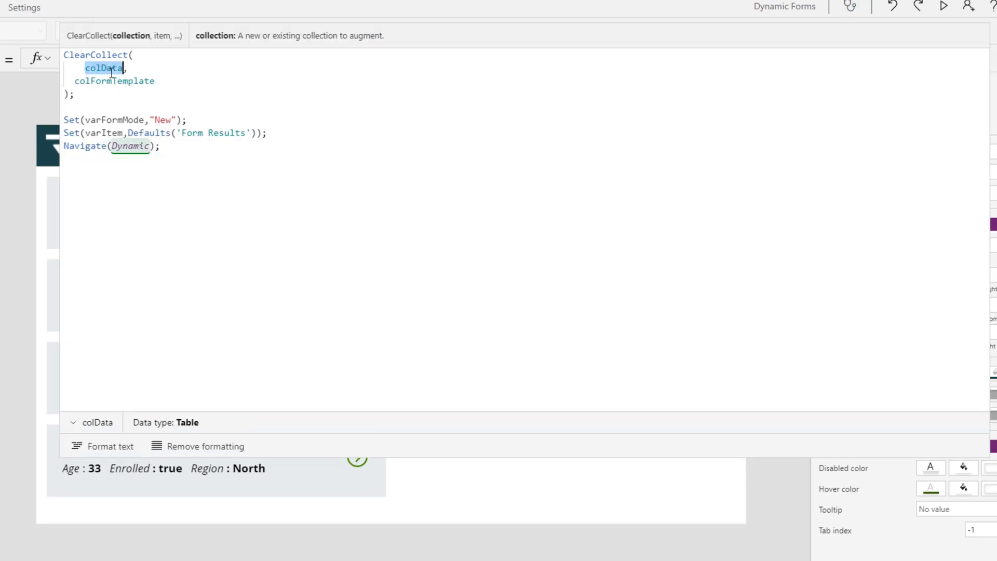
{"action": "left_click", "coordinate": [114, 81]}
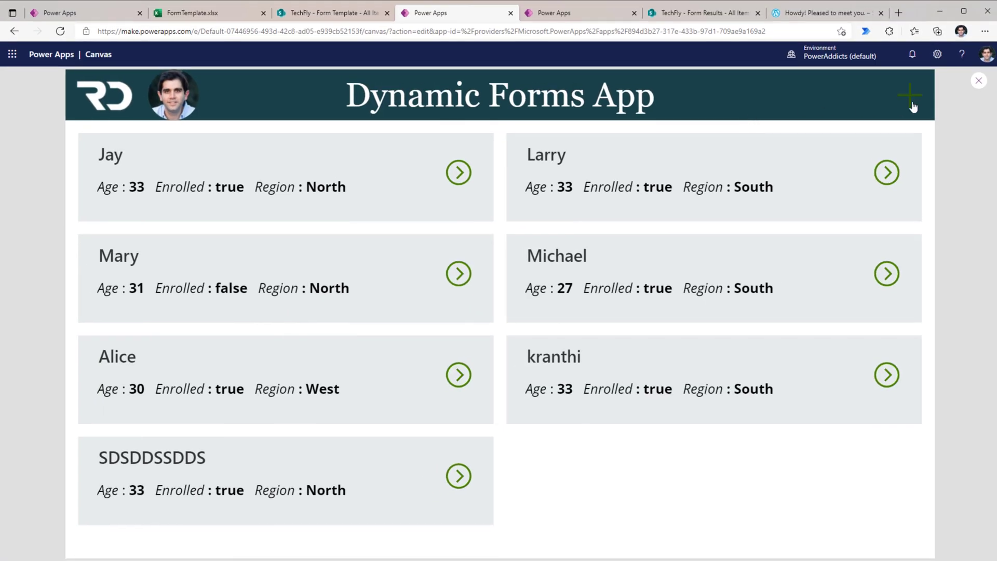
Preview a blank new form, then open Mary's saved entry prefilled and exit preview.
{"action": "left_click", "coordinate": [909, 94]}
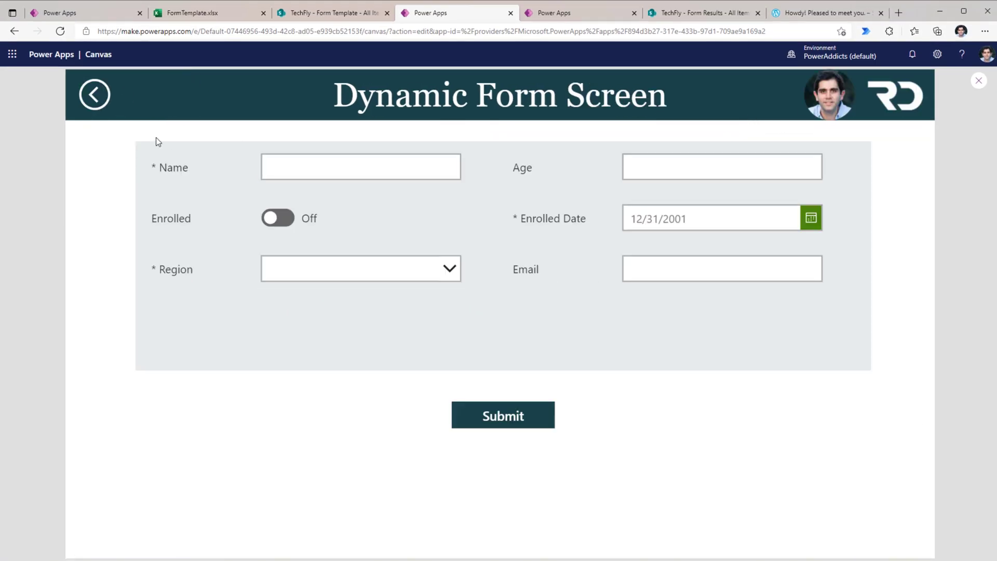
{"action": "left_click", "coordinate": [94, 94]}
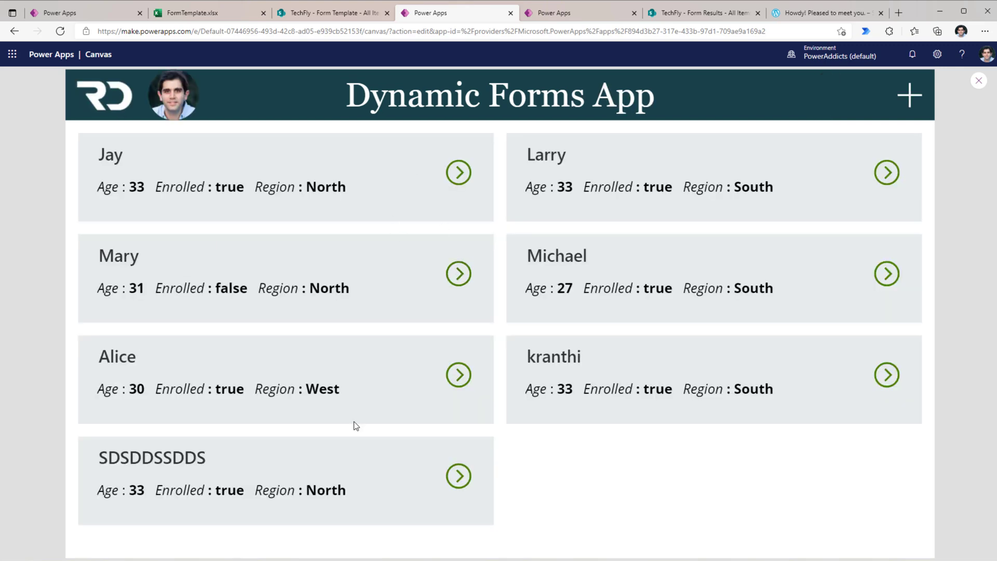
{"action": "left_click", "coordinate": [458, 274]}
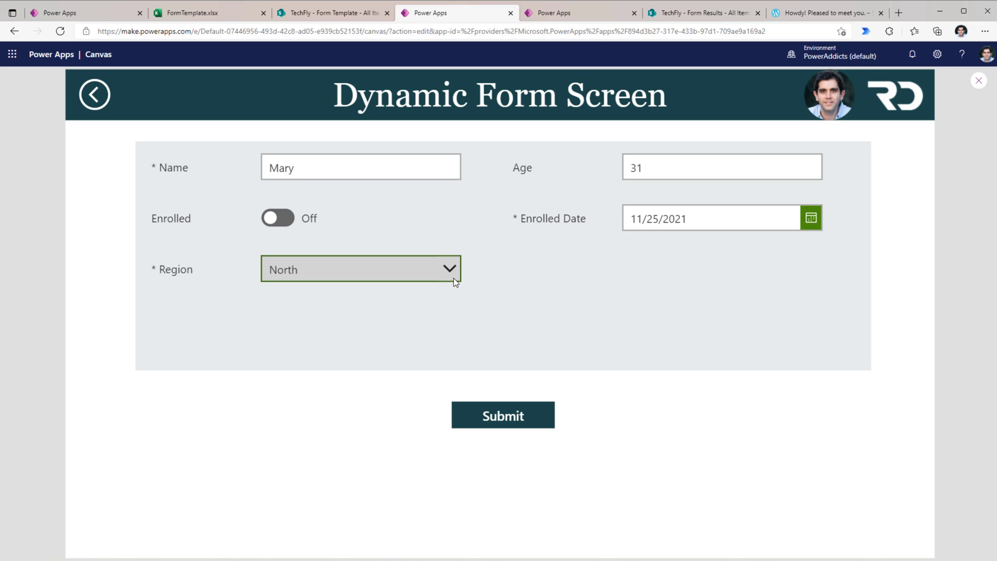
{"action": "left_click", "coordinate": [978, 80]}
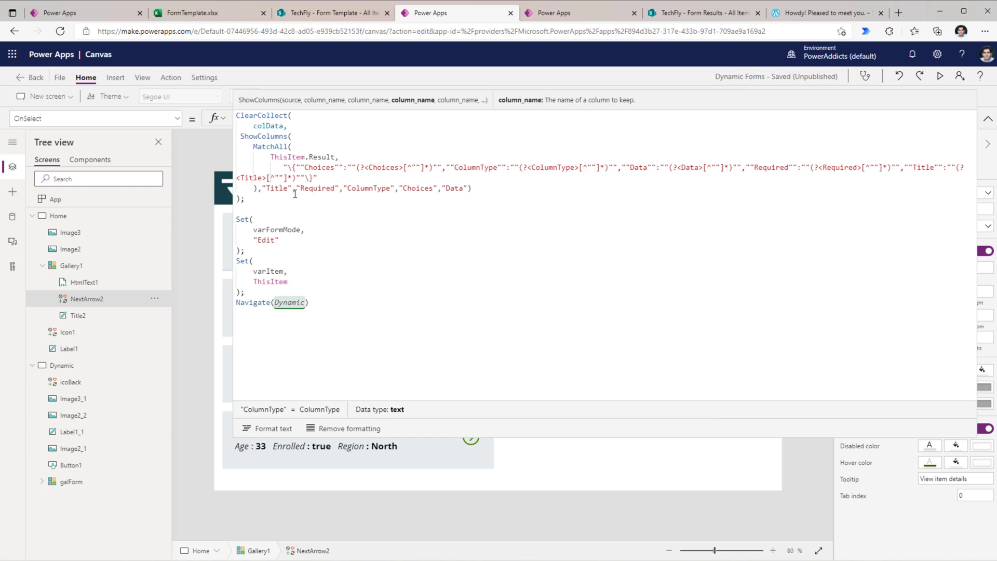
Rerun the preview and confirm a blank submission shows the required-fields warning.
{"action": "left_click", "coordinate": [940, 77]}
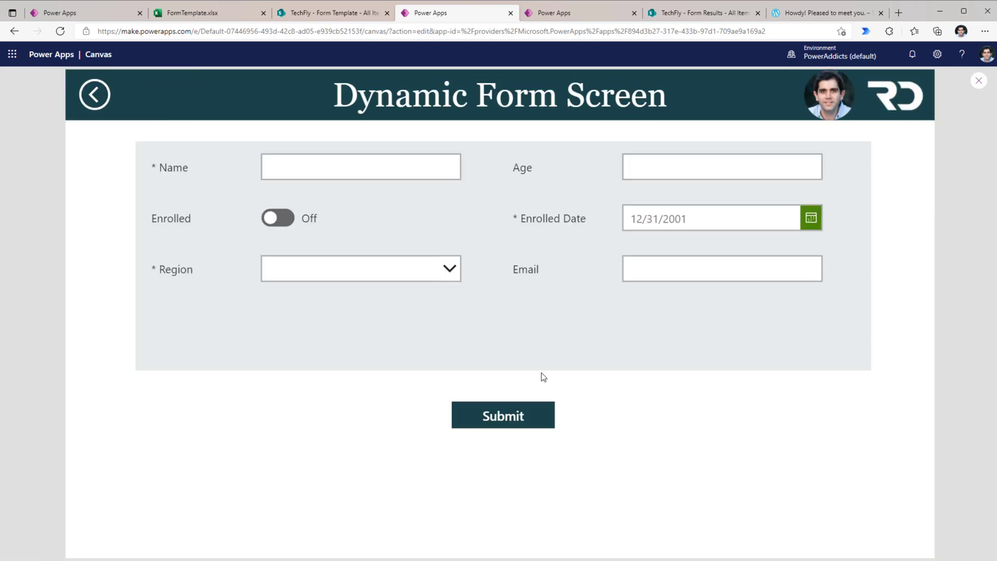
{"action": "left_click", "coordinate": [502, 415]}
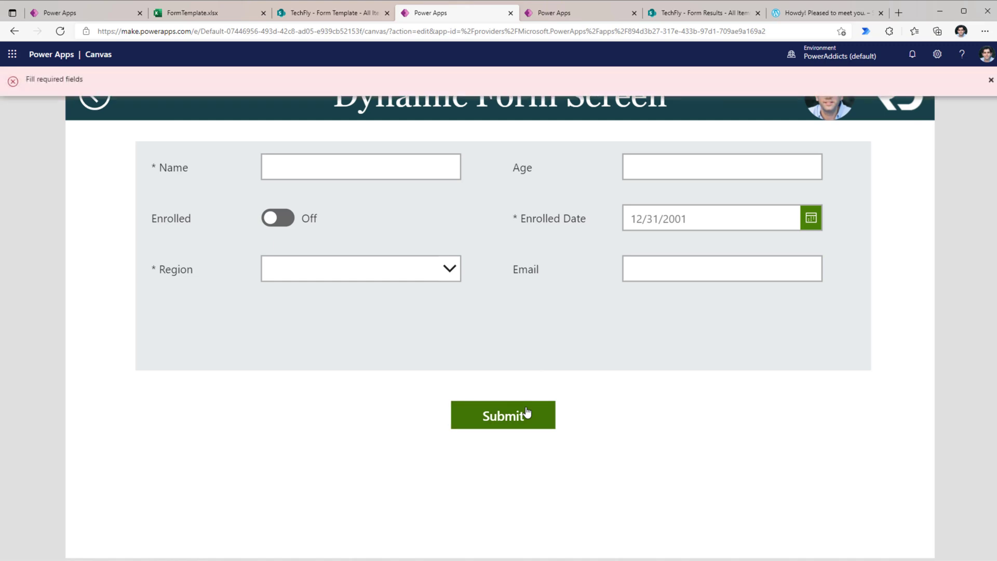
{"action": "left_click", "coordinate": [990, 79]}
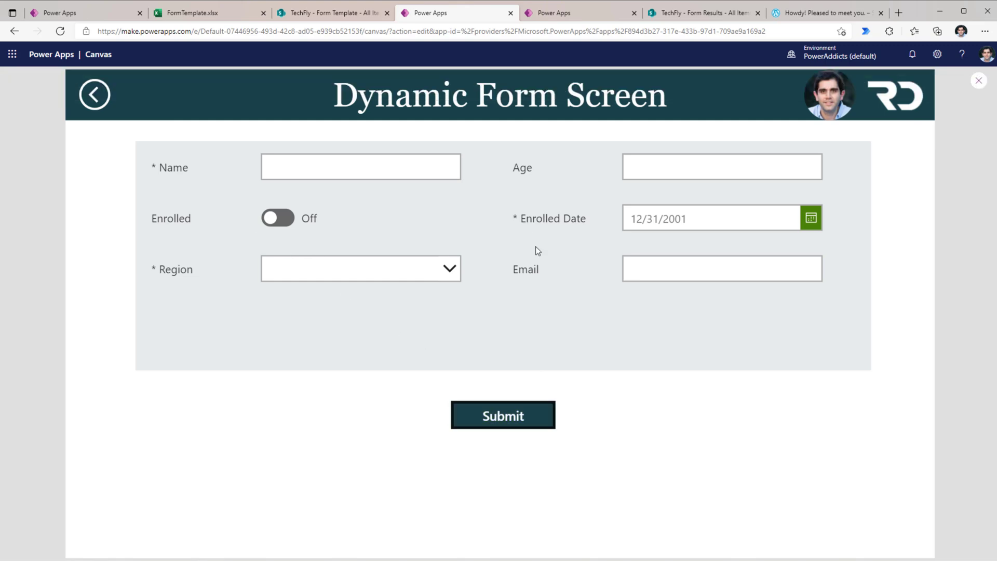
{"action": "left_click", "coordinate": [94, 94]}
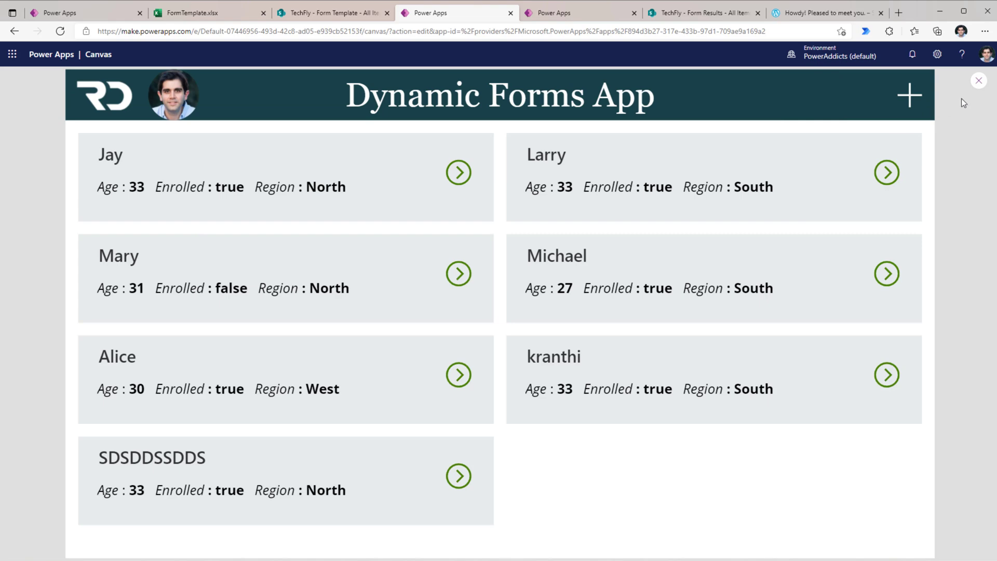
{"action": "left_click", "coordinate": [704, 12]}
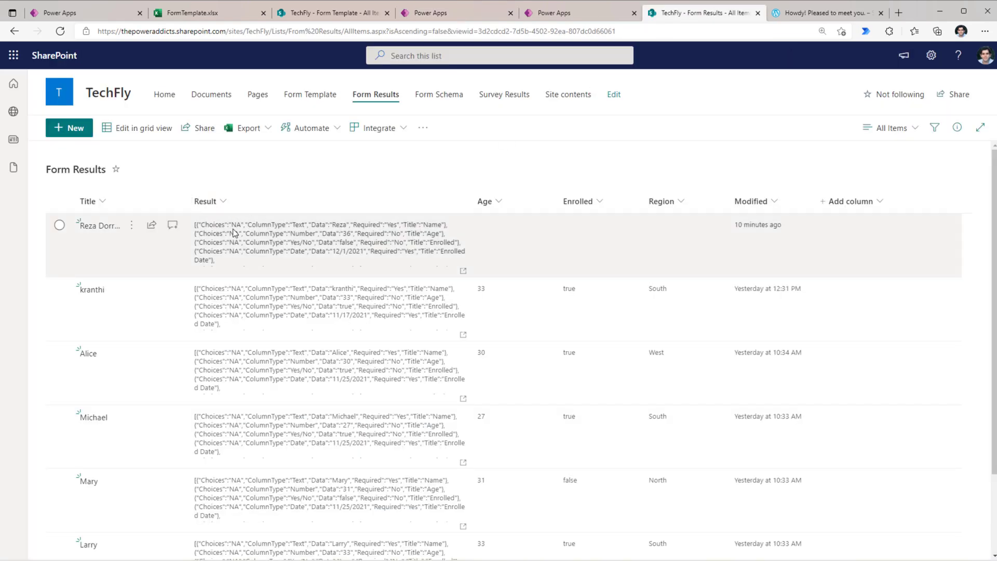
{"action": "mouse_move", "coordinate": [297, 247]}
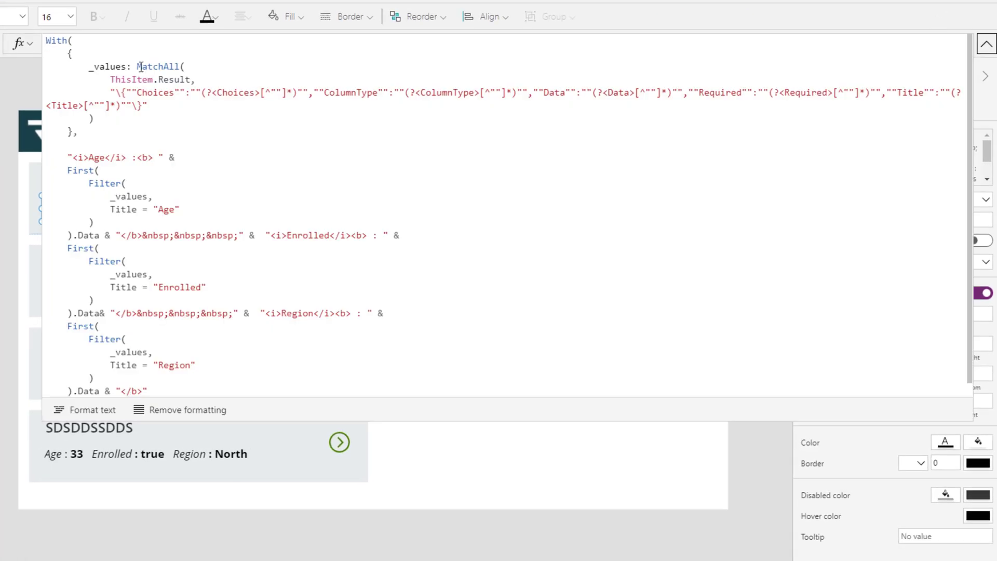
Check Age, Enrolled and Region values in Form Results, then return to the Power Apps editor.
{"action": "left_click", "coordinate": [147, 105]}
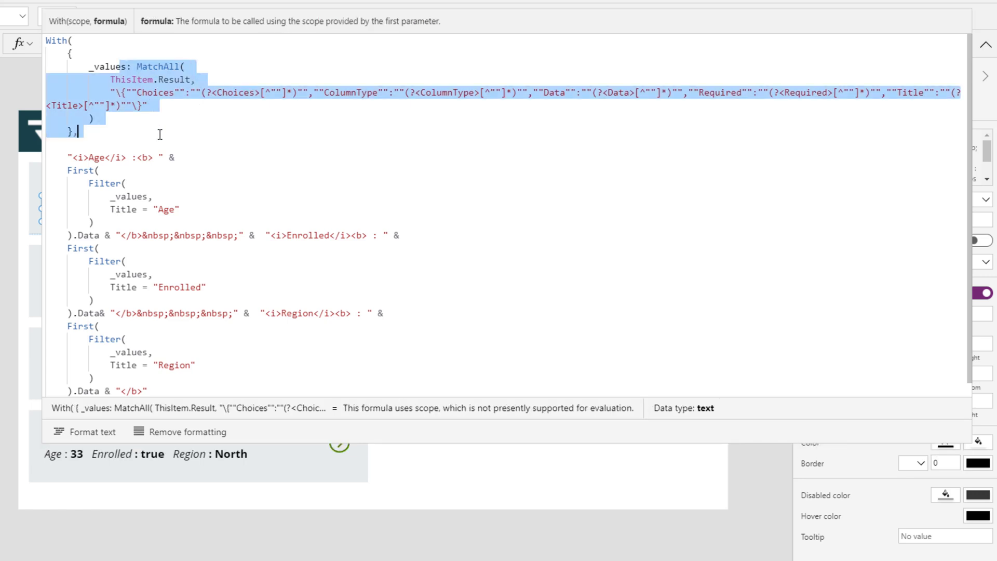
{"action": "scroll", "scroll_direction": "up", "scroll_amount": 3}
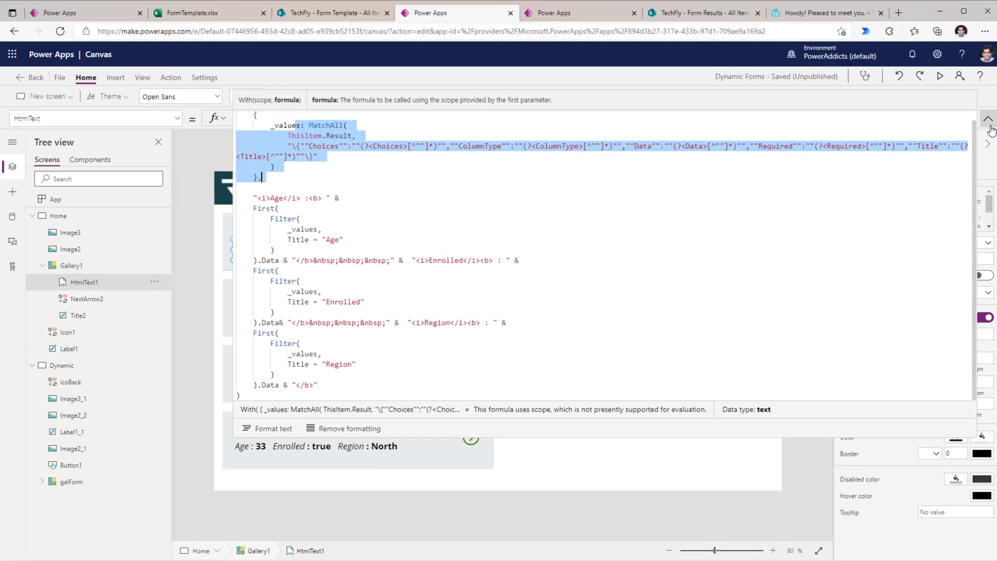
{"action": "left_click", "coordinate": [703, 12]}
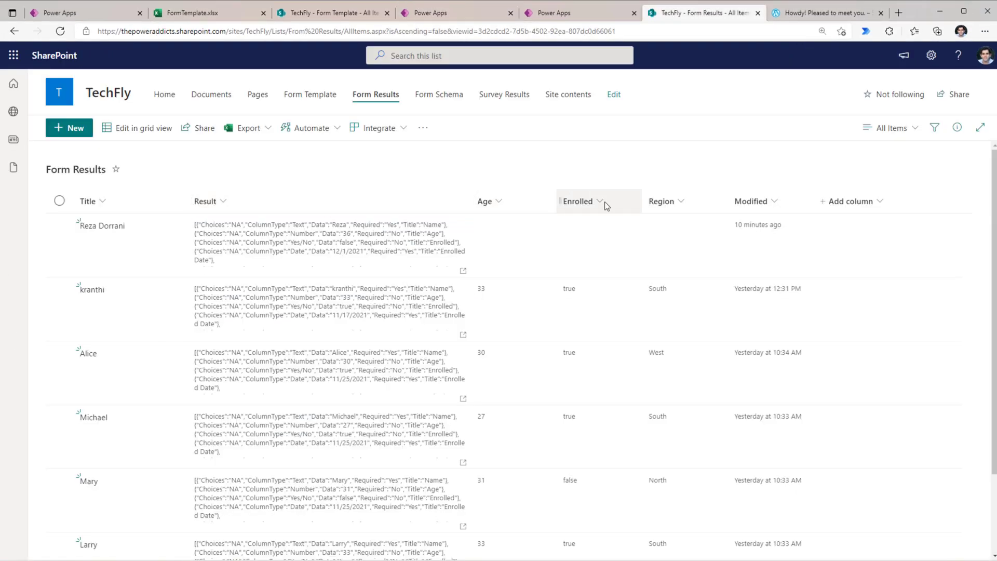
{"action": "mouse_move", "coordinate": [685, 201]}
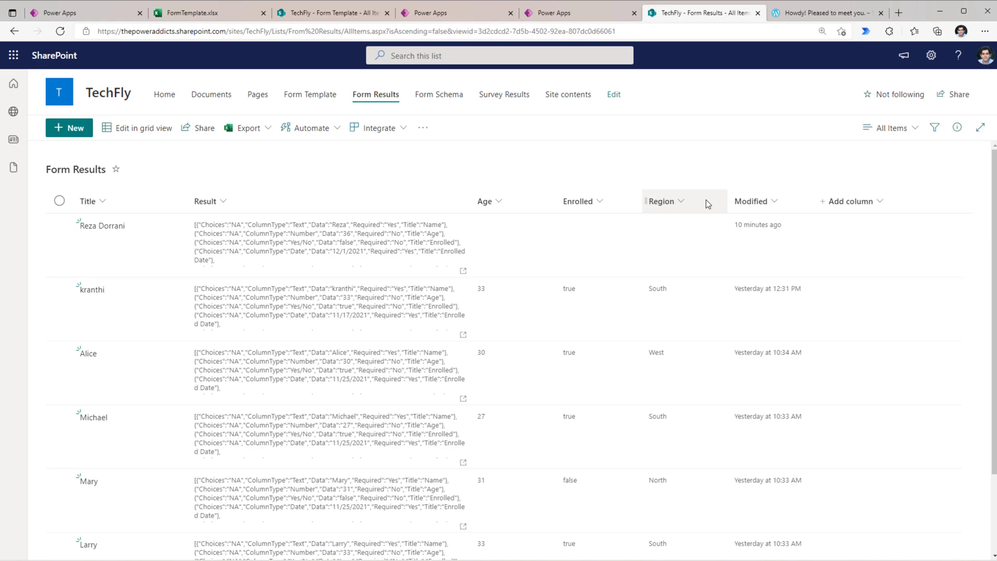
{"action": "left_click", "coordinate": [456, 12]}
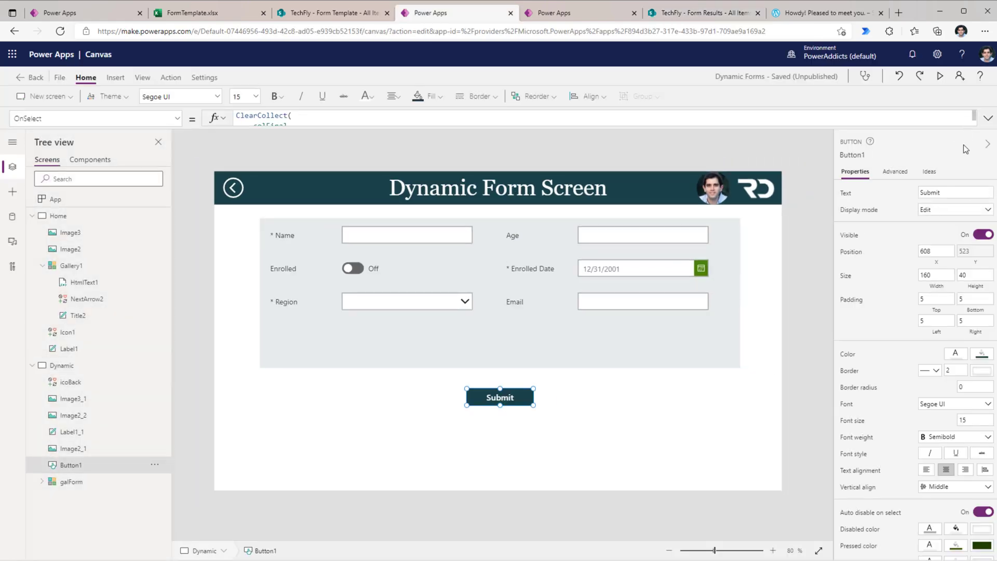
Read the Submit button's Patch formula setting Age, Enrolled and Region, then view FormTemplate.xlsx.
{"action": "left_click", "coordinate": [987, 119]}
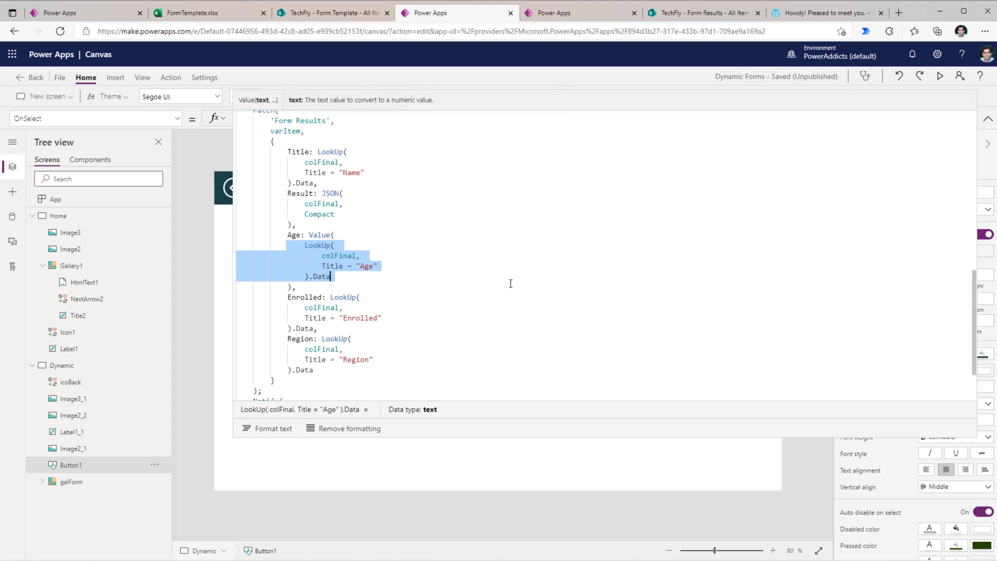
{"action": "mouse_move", "coordinate": [950, 93]}
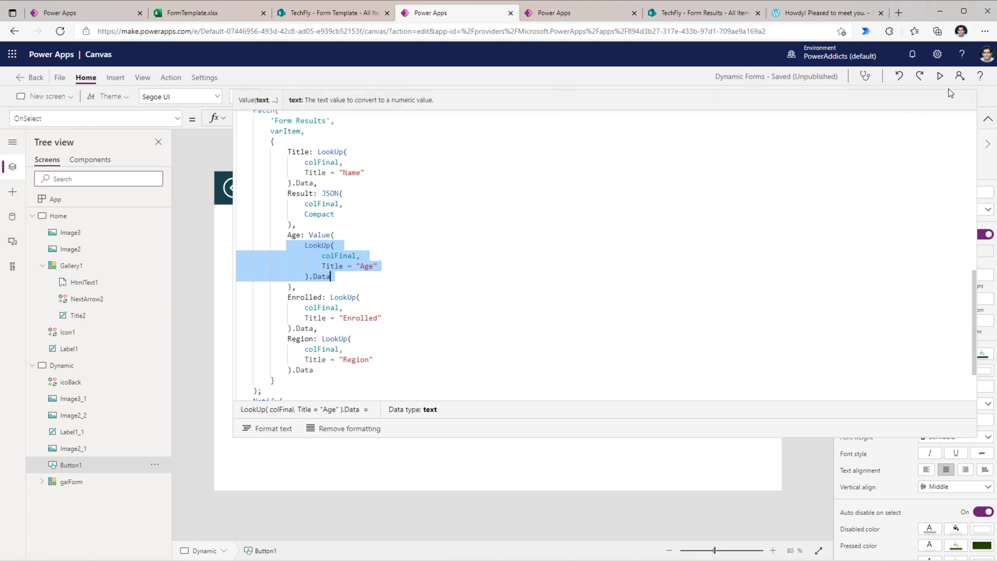
{"action": "left_click", "coordinate": [203, 13]}
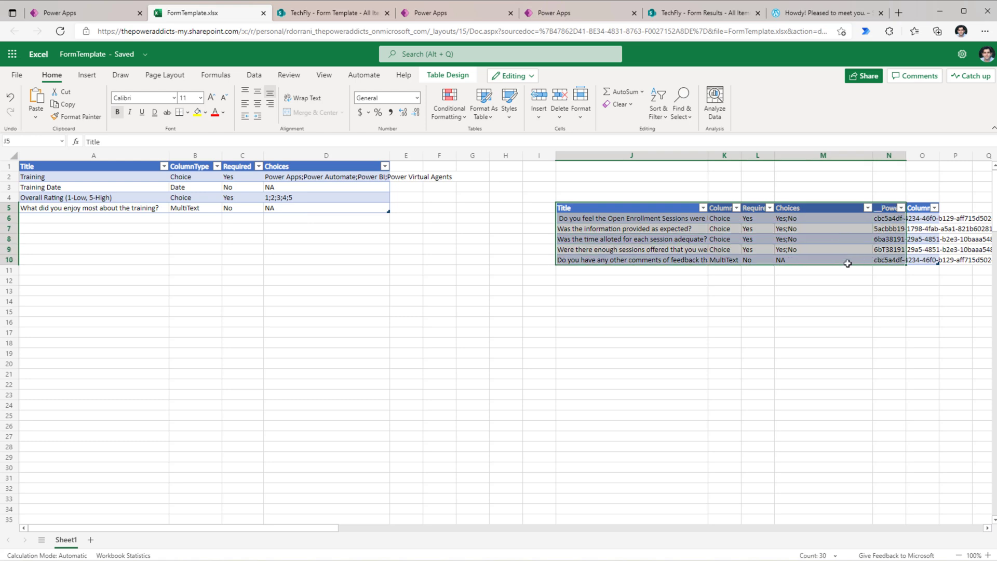
Review the template tables, then start a new response in the running app.
{"action": "left_click", "coordinate": [822, 280]}
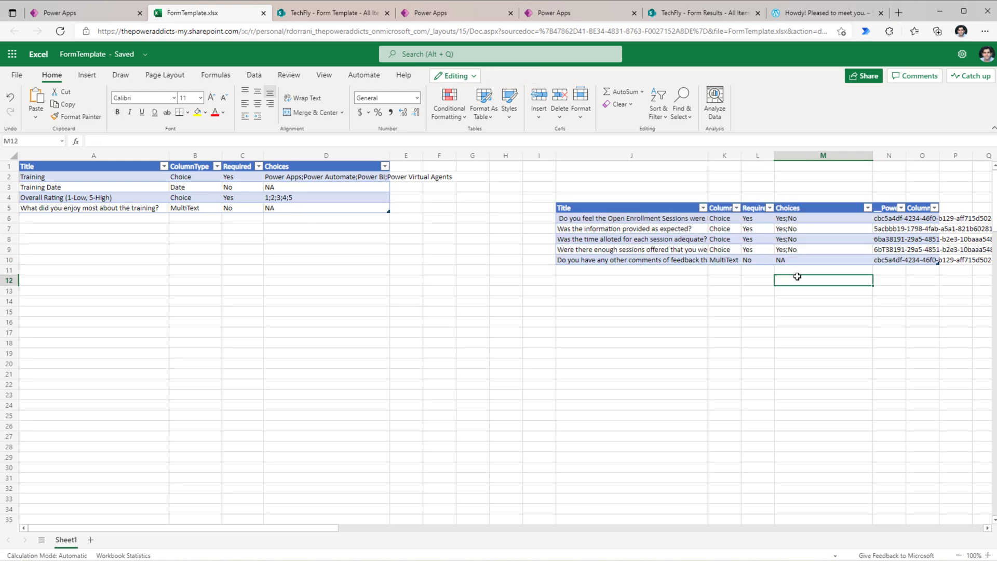
{"action": "left_click", "coordinate": [578, 13]}
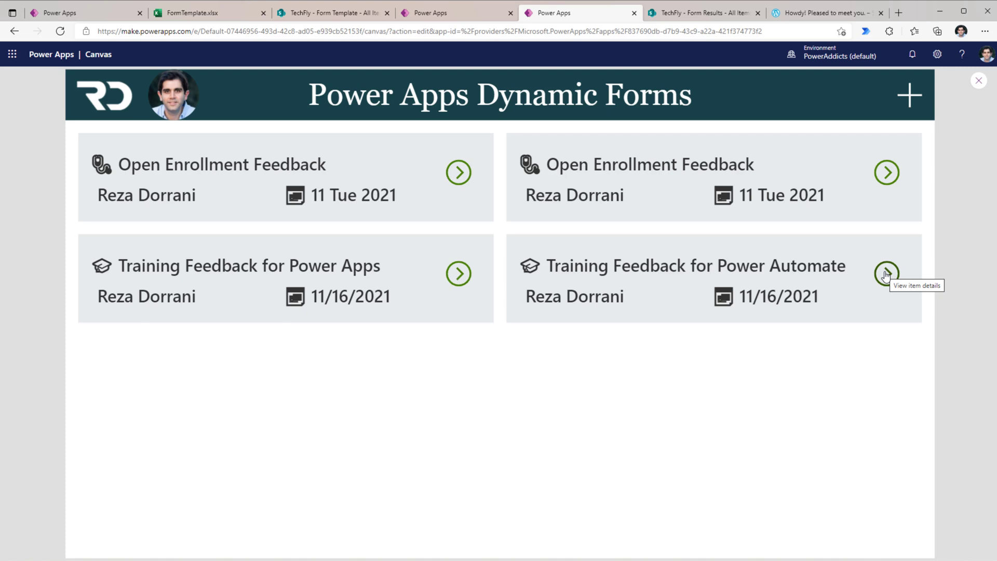
{"action": "mouse_move", "coordinate": [909, 101]}
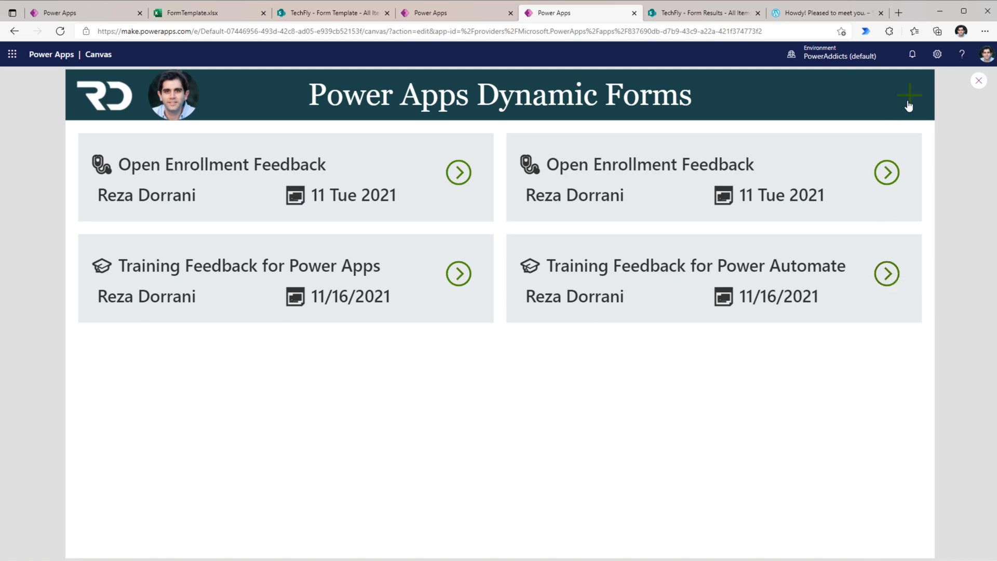
{"action": "left_click", "coordinate": [909, 94]}
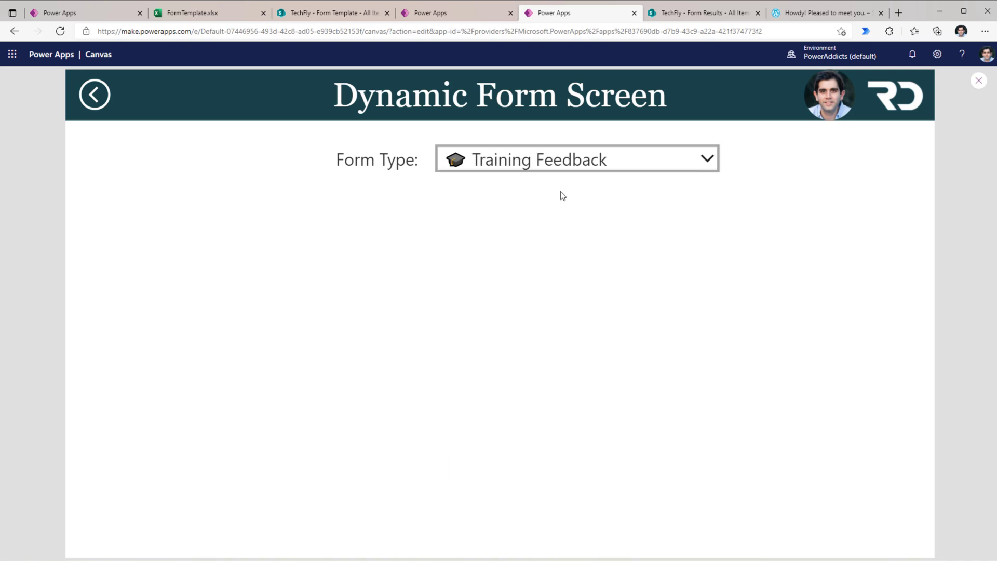
Load the Training Feedback fields and compare them against the template workbook.
{"action": "left_click", "coordinate": [575, 158]}
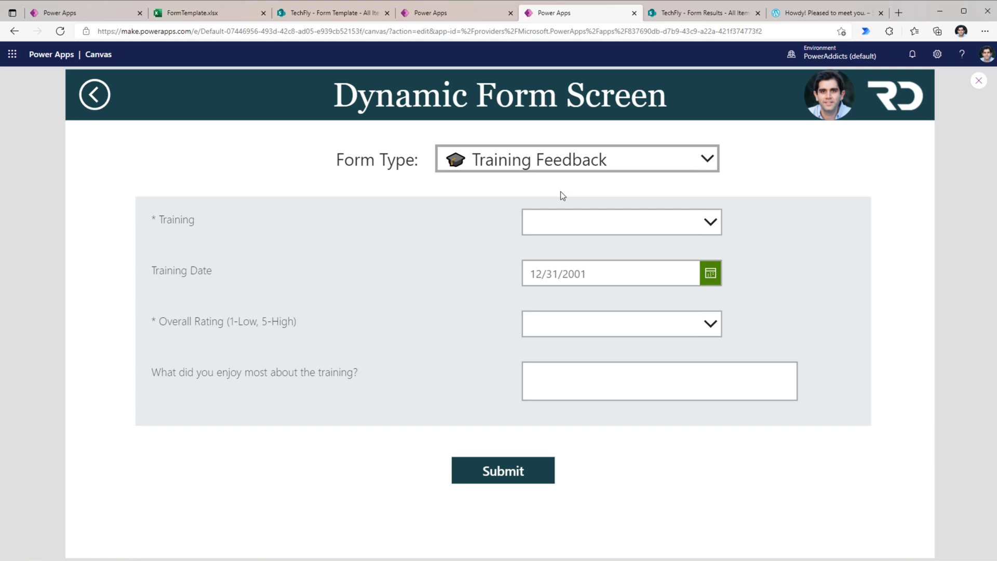
{"action": "left_click", "coordinate": [204, 12]}
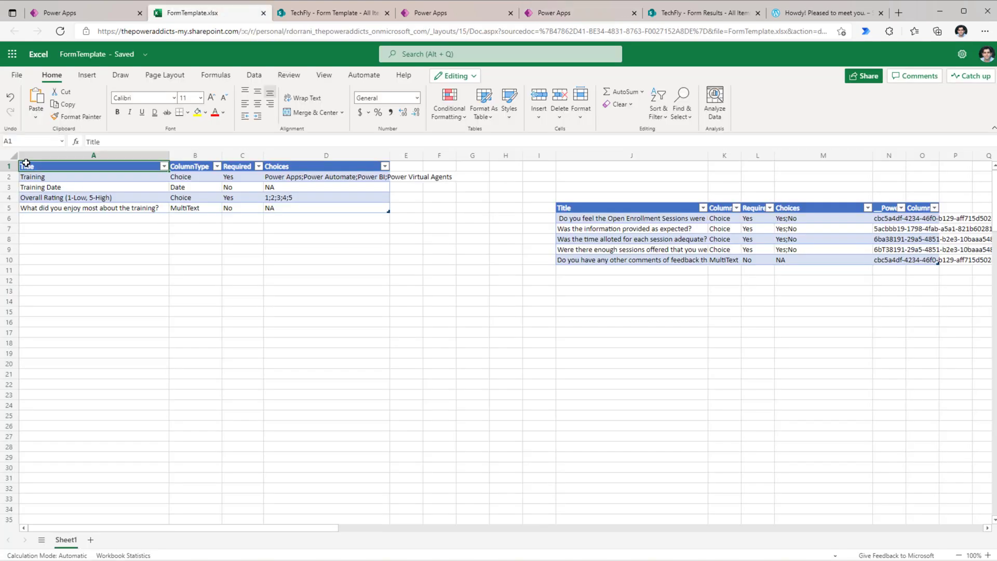
{"action": "left_click", "coordinate": [578, 12]}
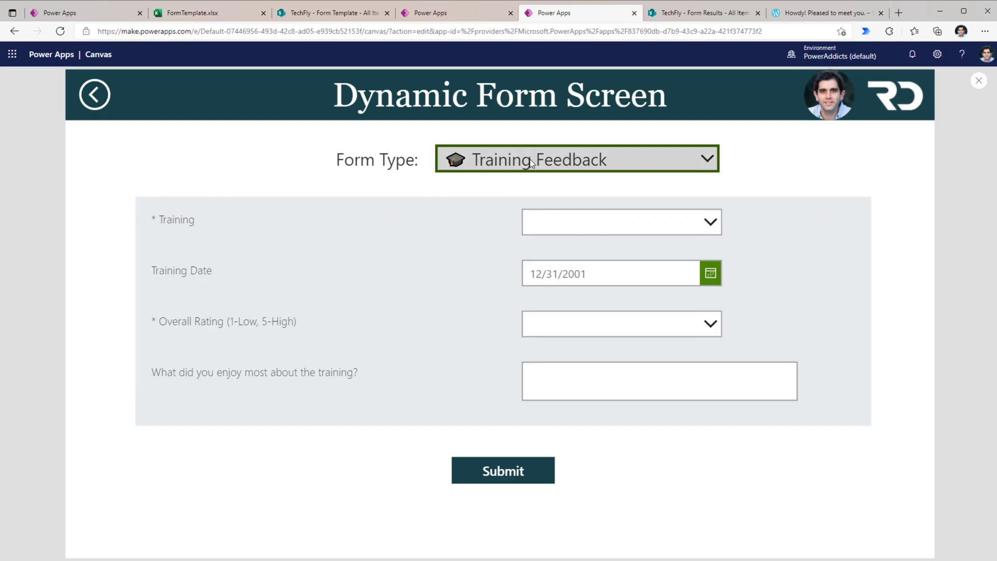
Switch to Open Enrollment Feedback, compare with the template, and submit the answers.
{"action": "left_click", "coordinate": [576, 159]}
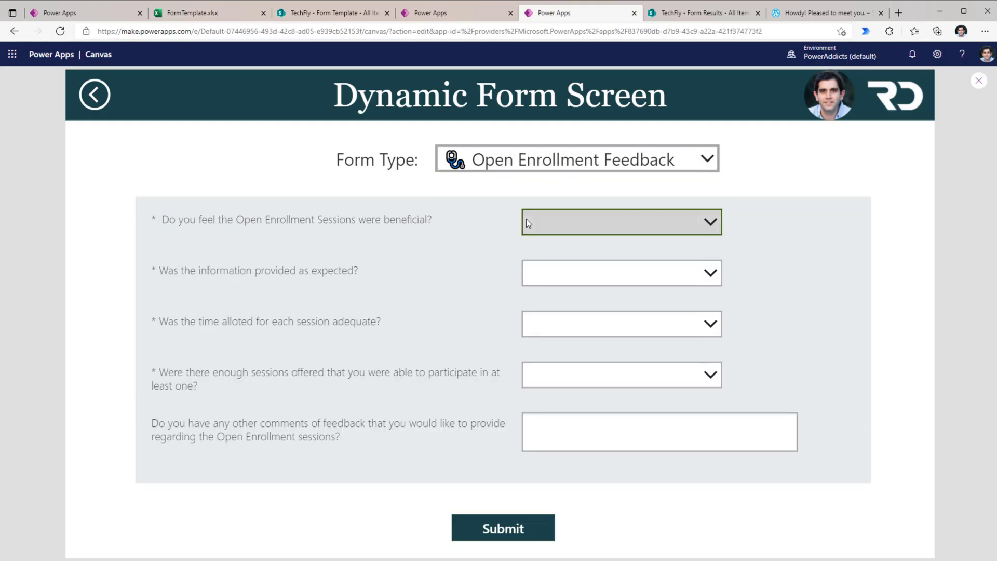
{"action": "mouse_move", "coordinate": [548, 226]}
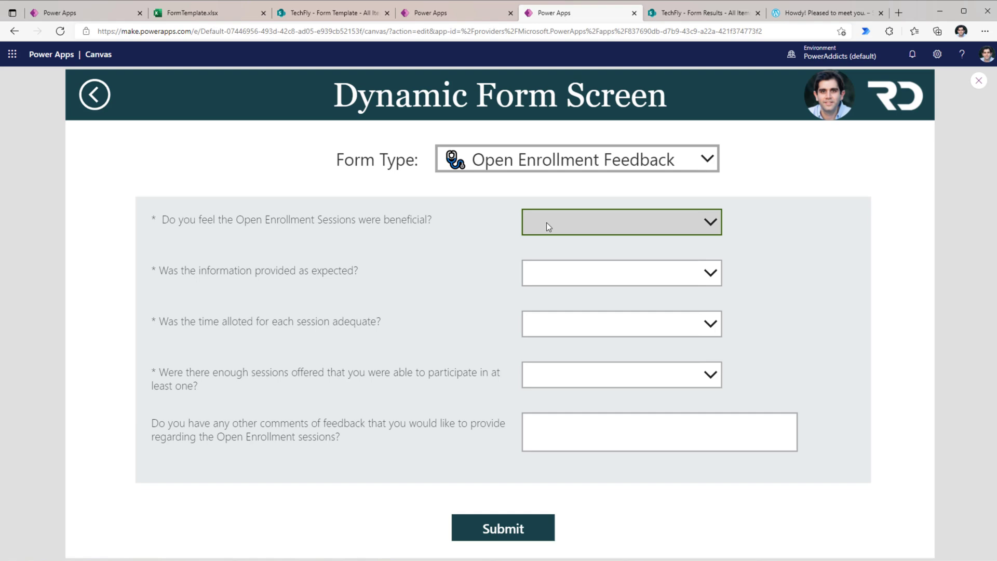
{"action": "left_click", "coordinate": [199, 12]}
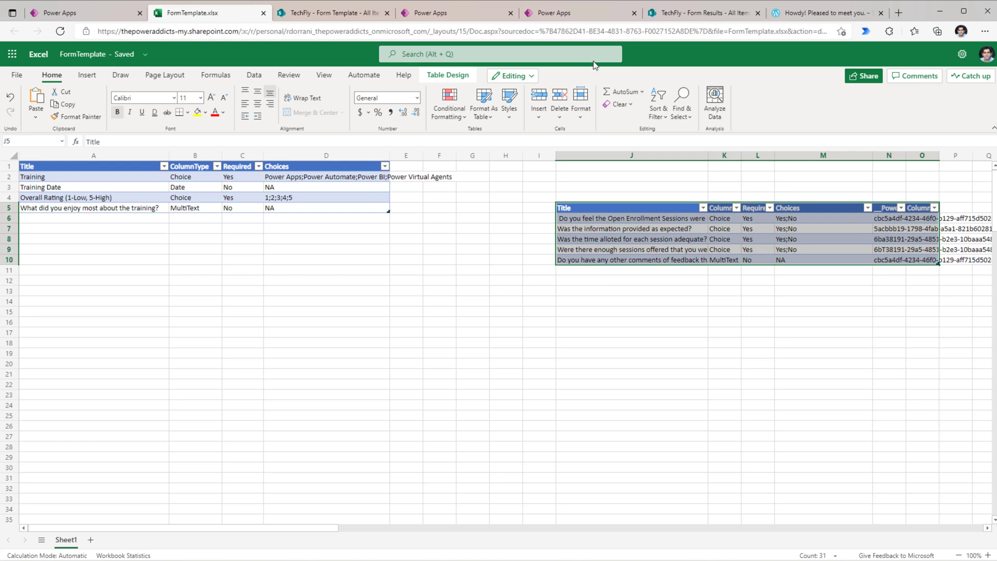
{"action": "left_click", "coordinate": [550, 12]}
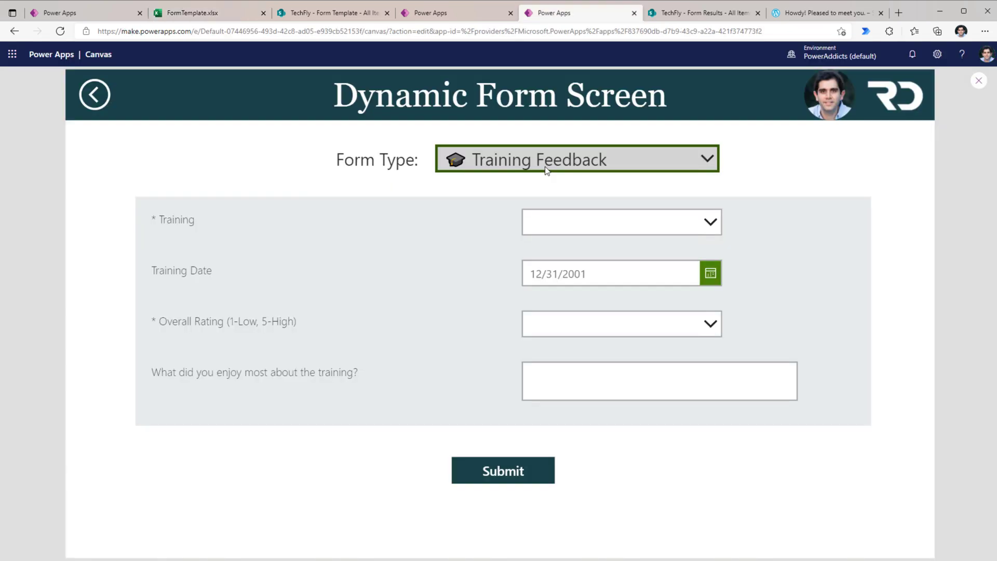
{"action": "left_click", "coordinate": [577, 159]}
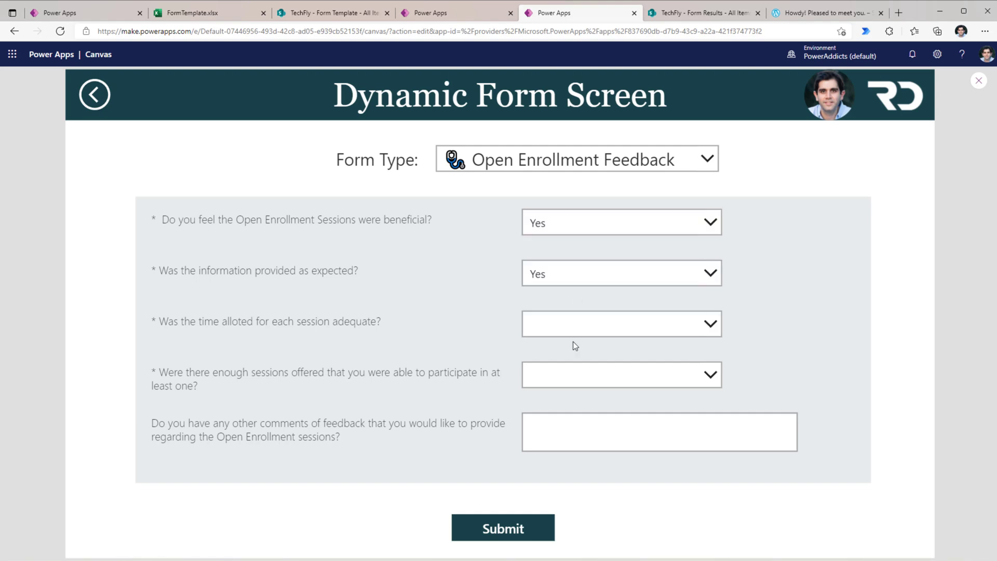
{"action": "left_click", "coordinate": [94, 94]}
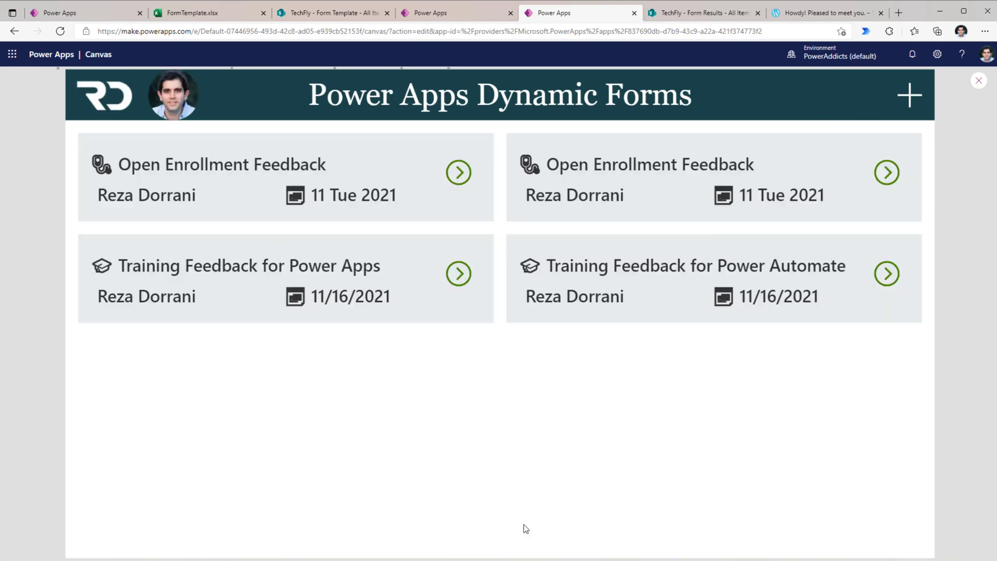
View the JSON responses in the SharePoint Survey Results list.
{"action": "left_click", "coordinate": [700, 12]}
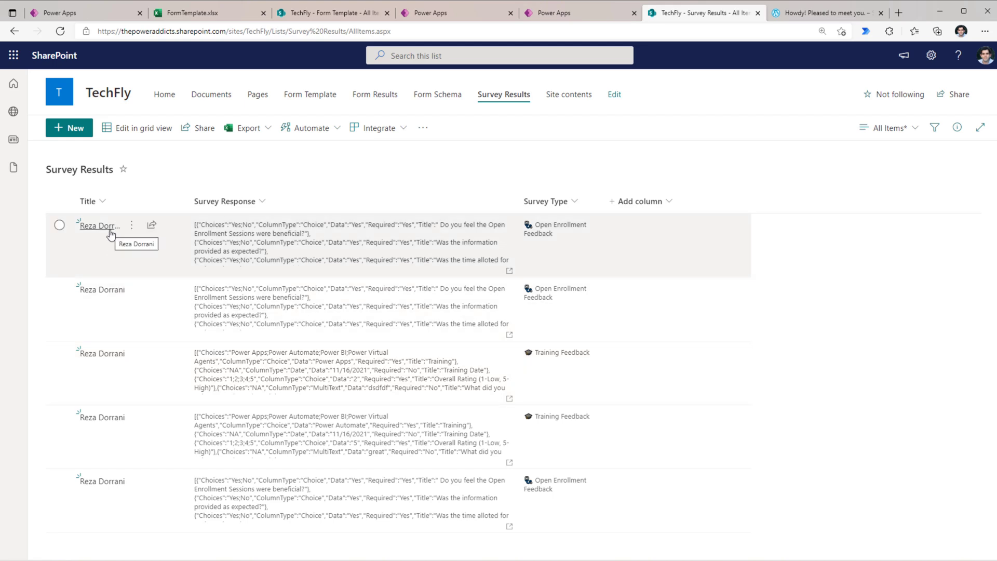
{"action": "mouse_move", "coordinate": [551, 244]}
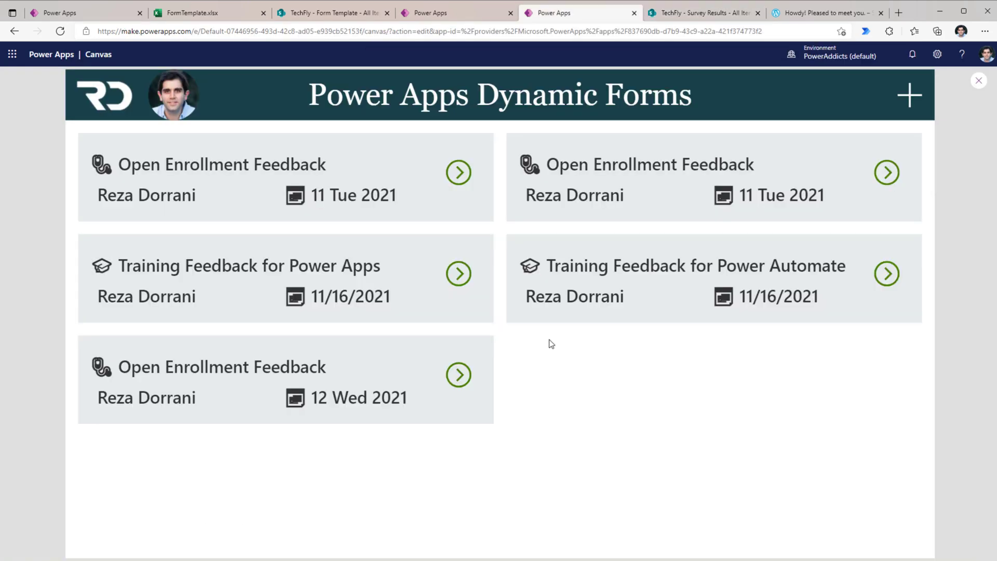
{"action": "mouse_move", "coordinate": [891, 115]}
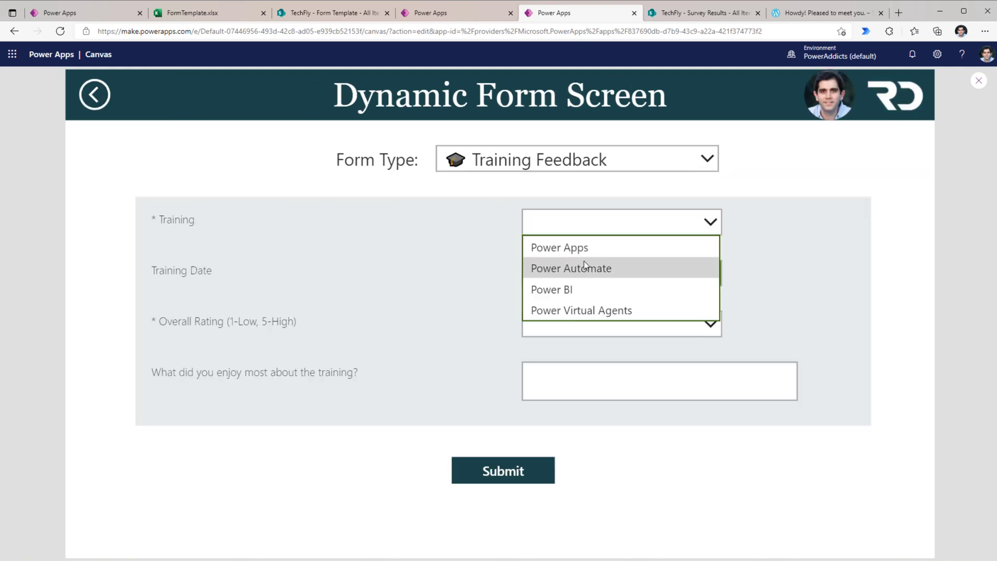
Submit Power BI training feedback, then open the new entry and go back to the list.
{"action": "left_click", "coordinate": [551, 290]}
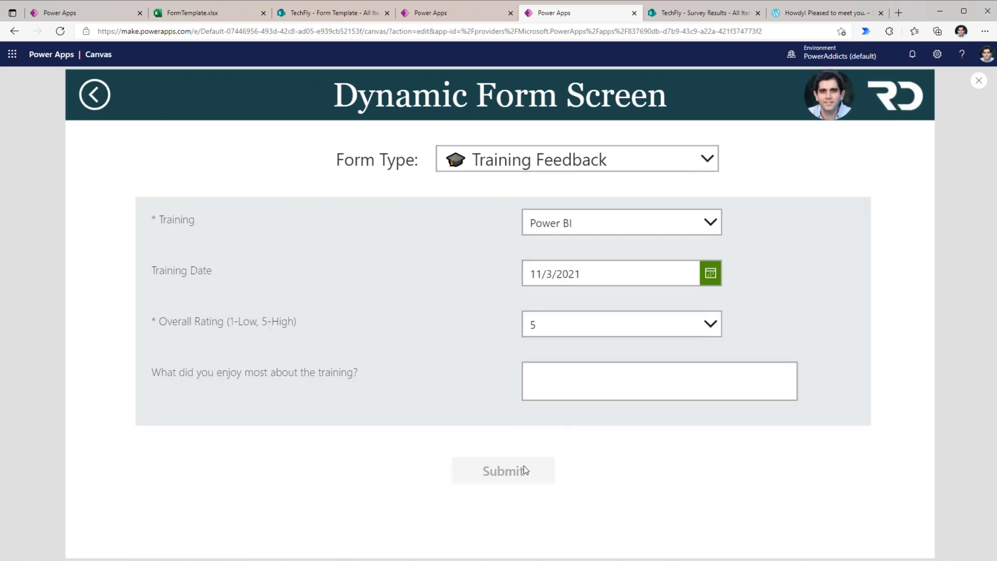
{"action": "left_click", "coordinate": [94, 94]}
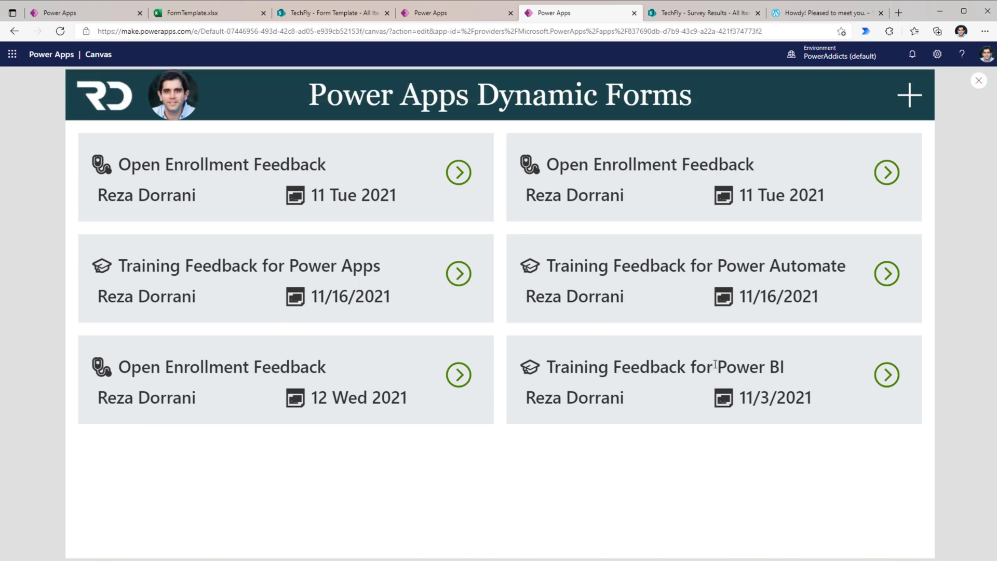
{"action": "left_click", "coordinate": [886, 374]}
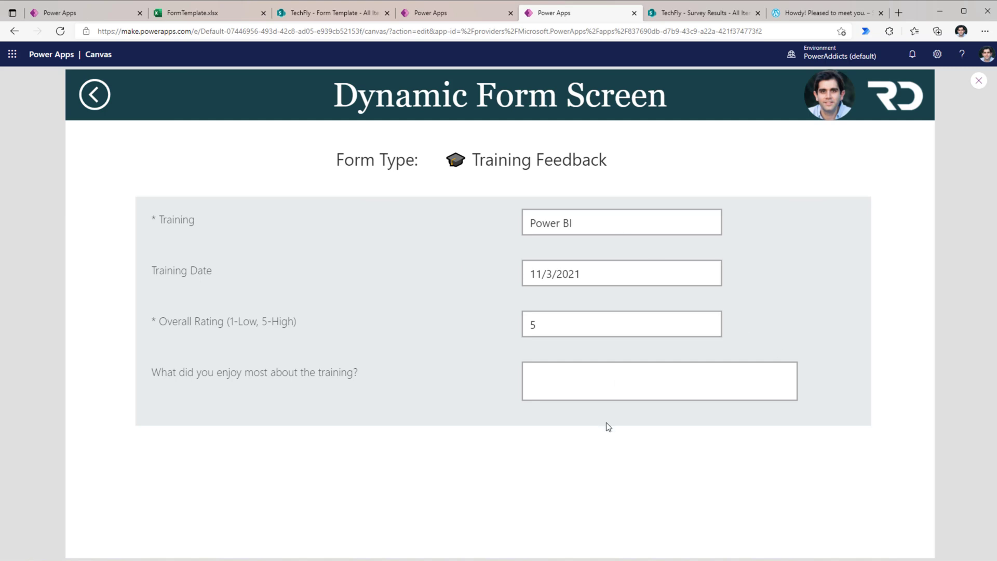
{"action": "left_click", "coordinate": [94, 94]}
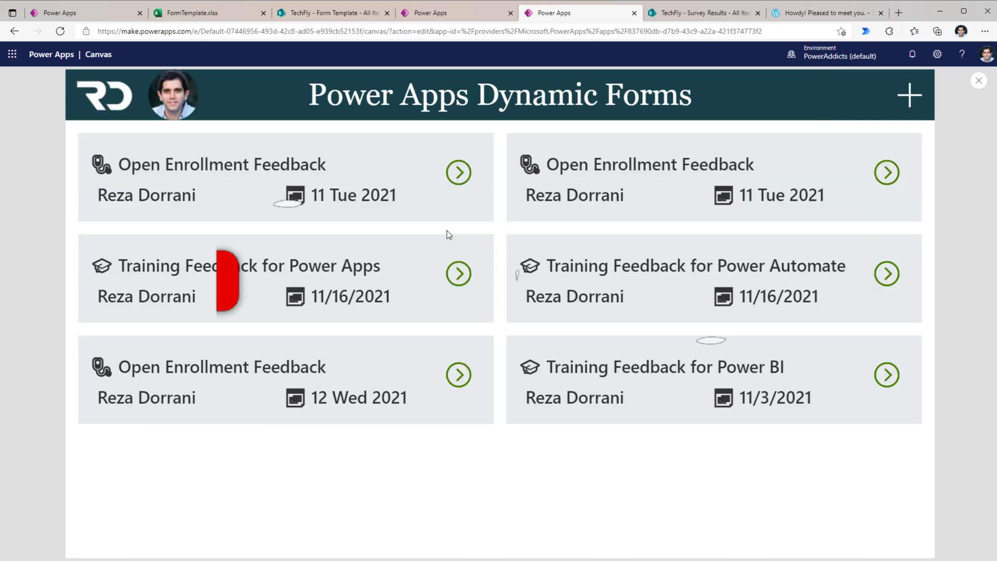